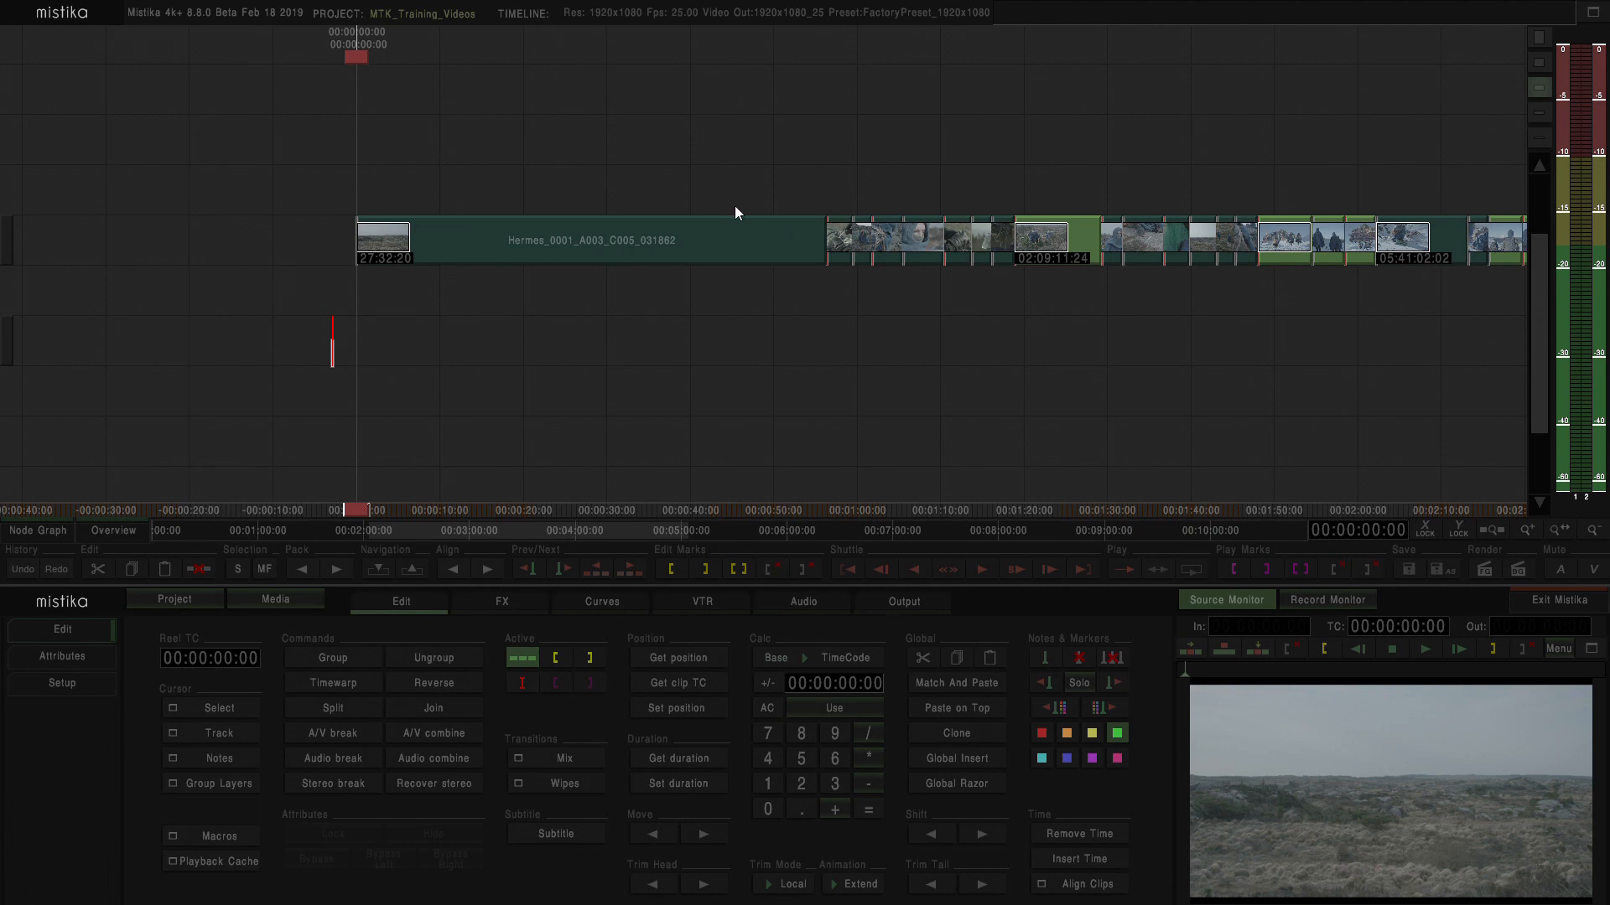
mouse_move(724, 255)
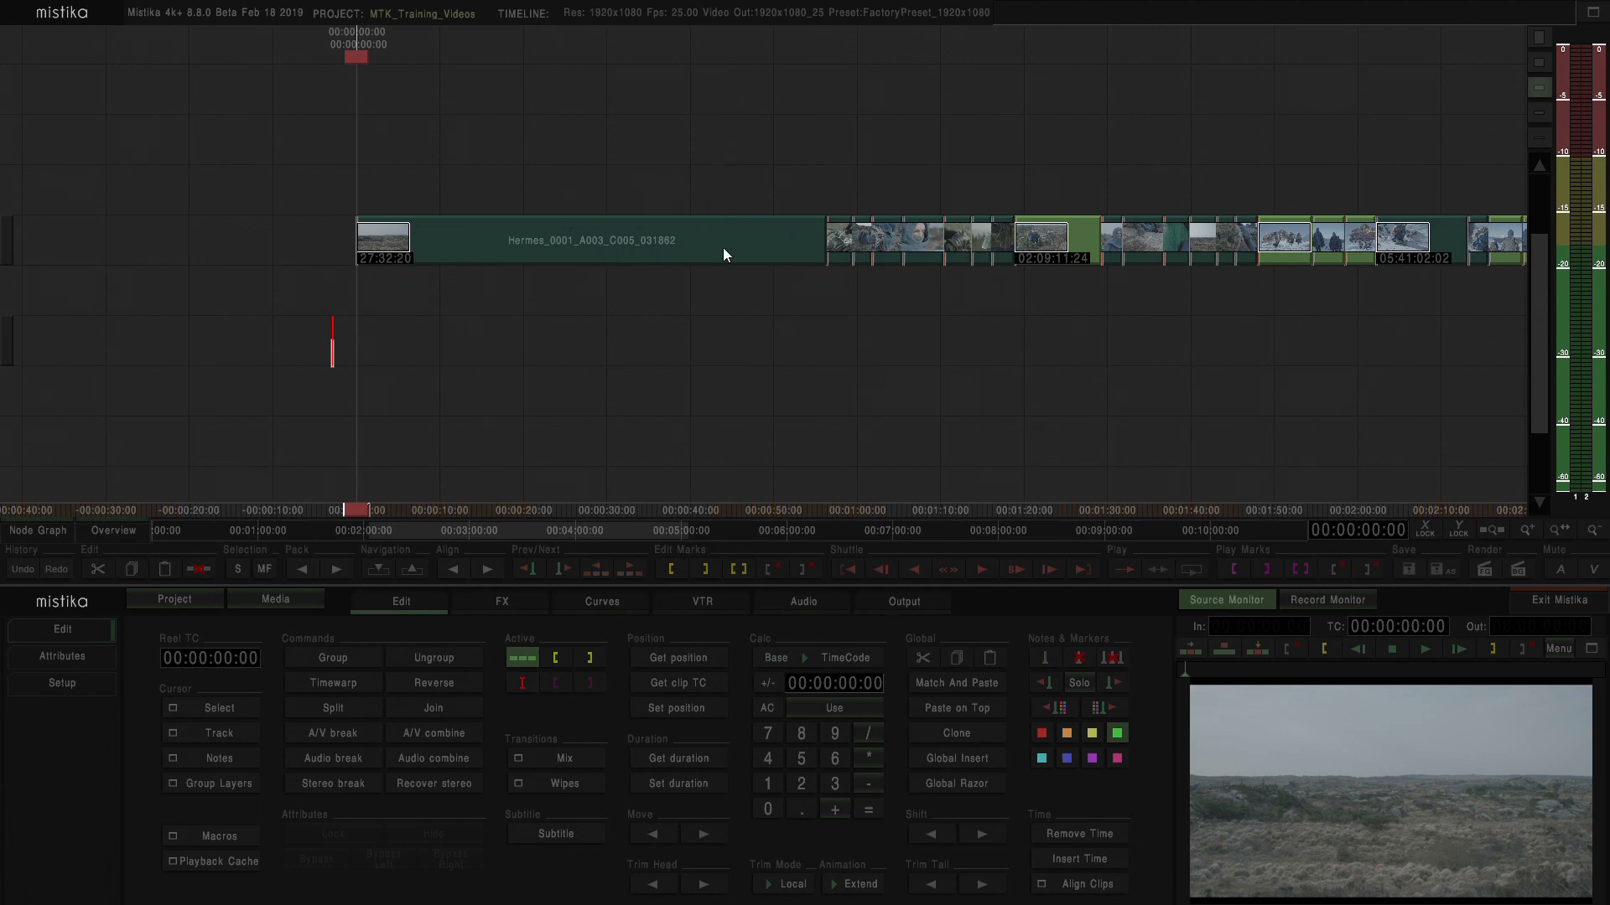
mouse_move(567, 255)
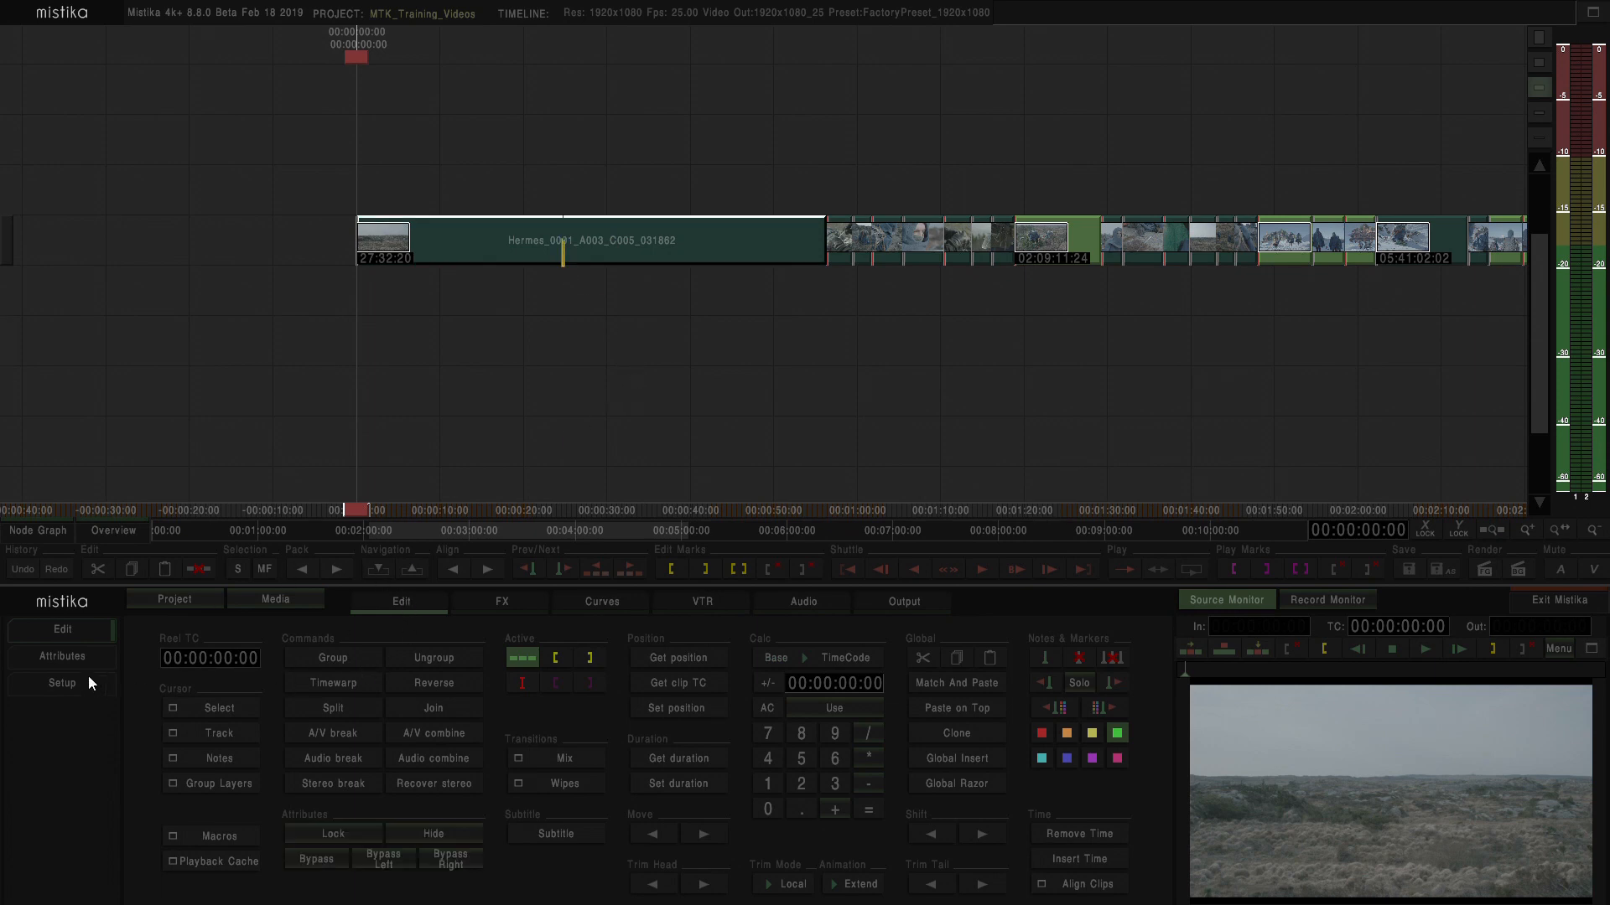
Step: Show the Hermes_0001 clip's attributes: 56s duration, 25 fps progressive, RGB10, zero head and tail
left_click(61, 657)
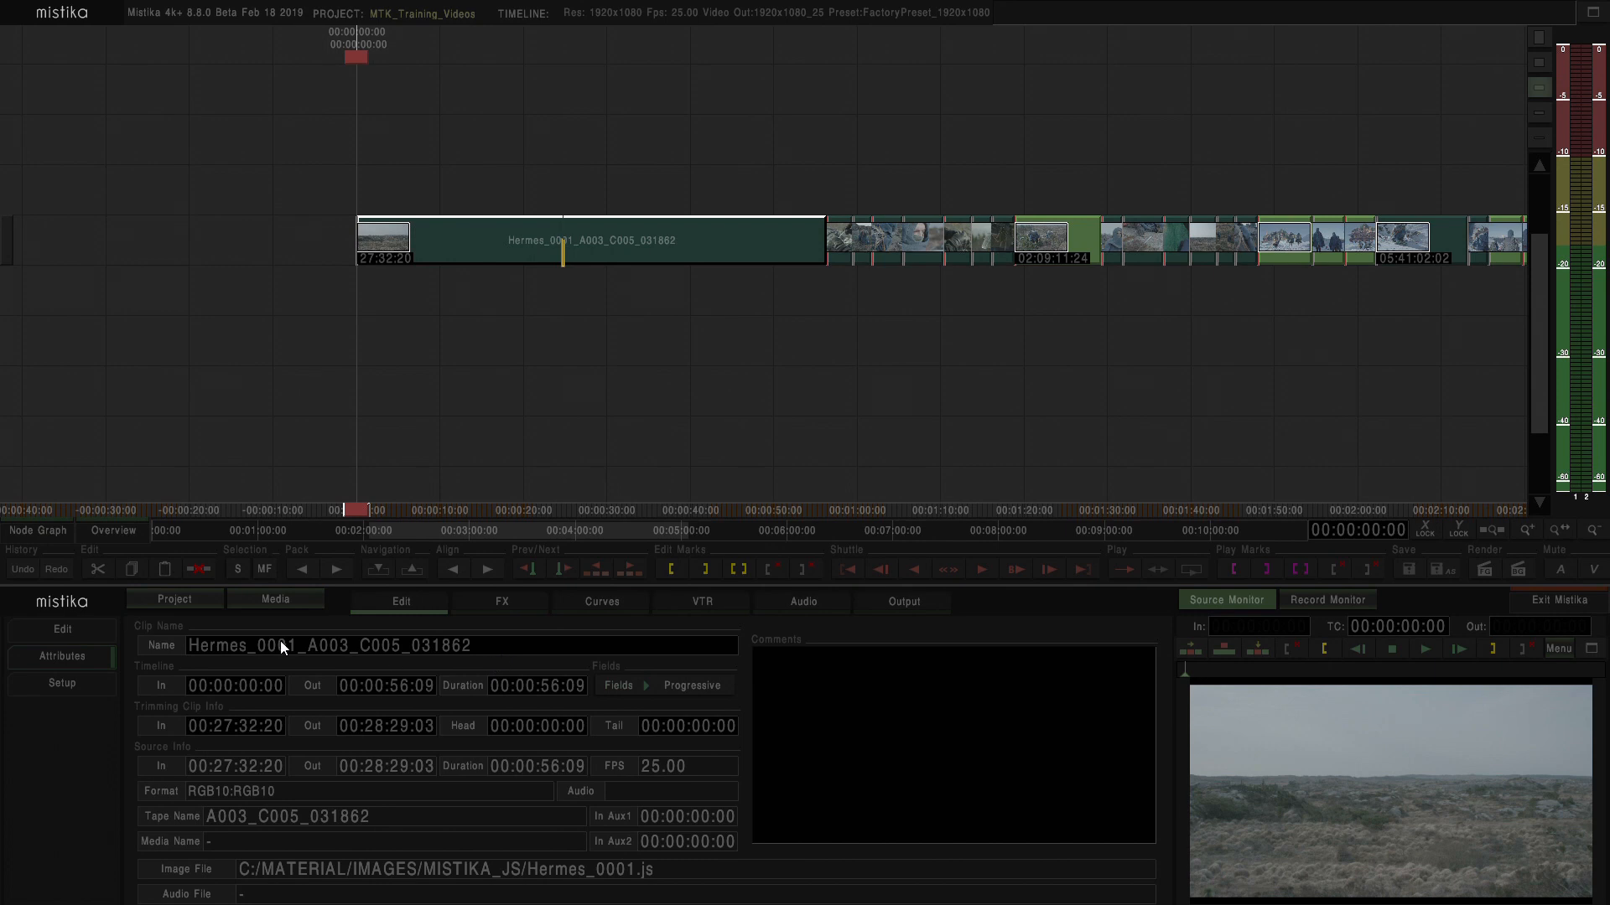
mouse_move(307, 626)
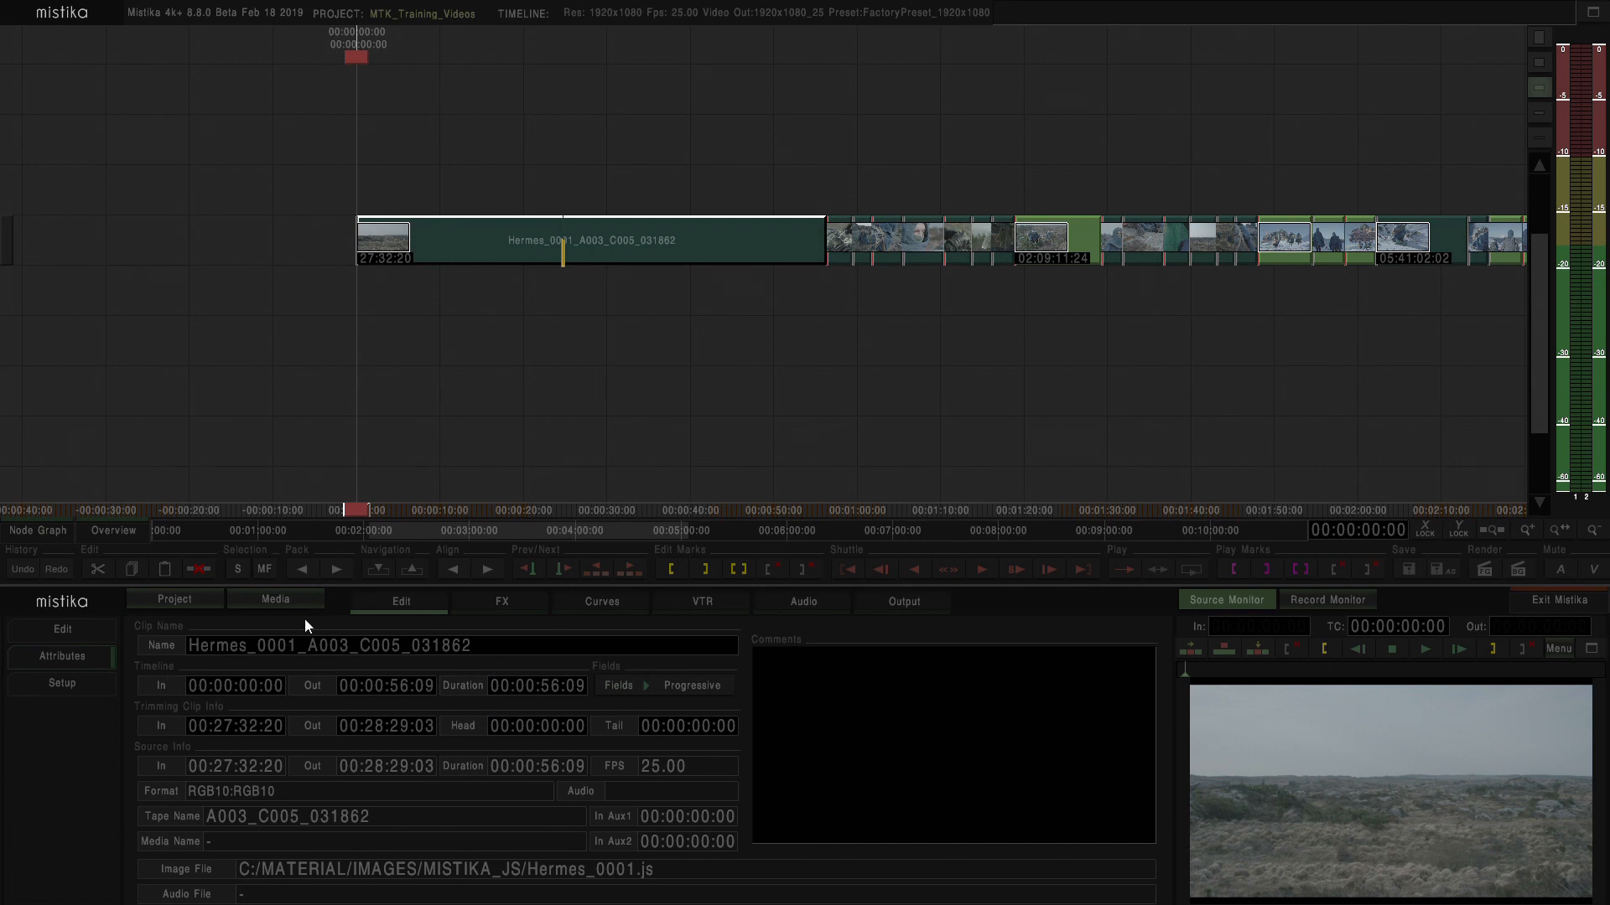
mouse_move(443, 248)
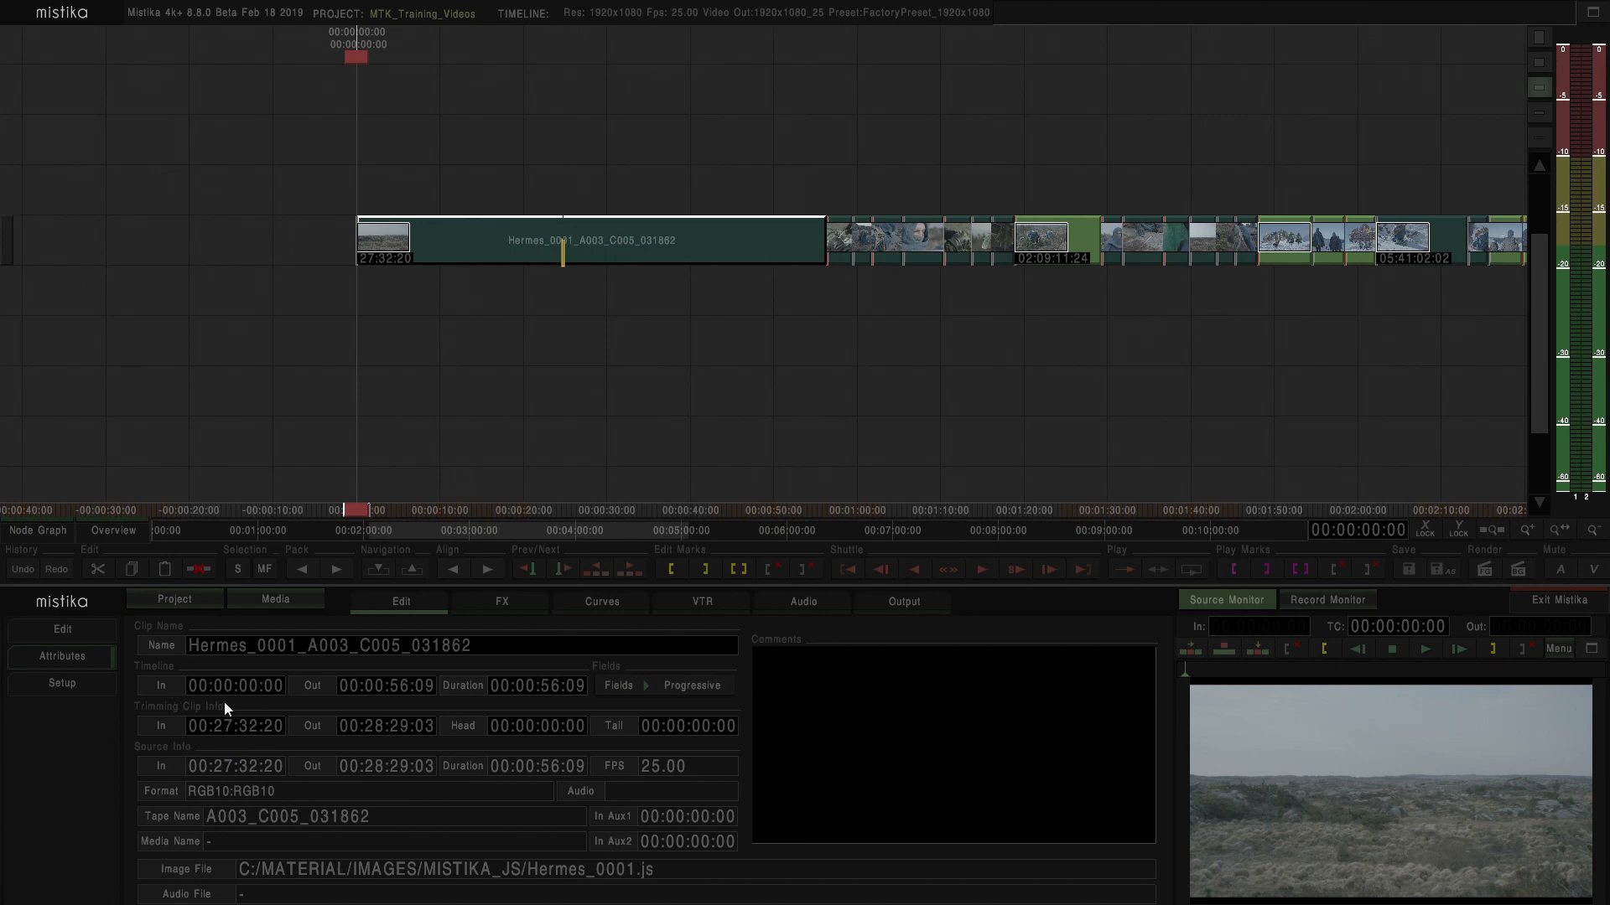
mouse_move(278, 702)
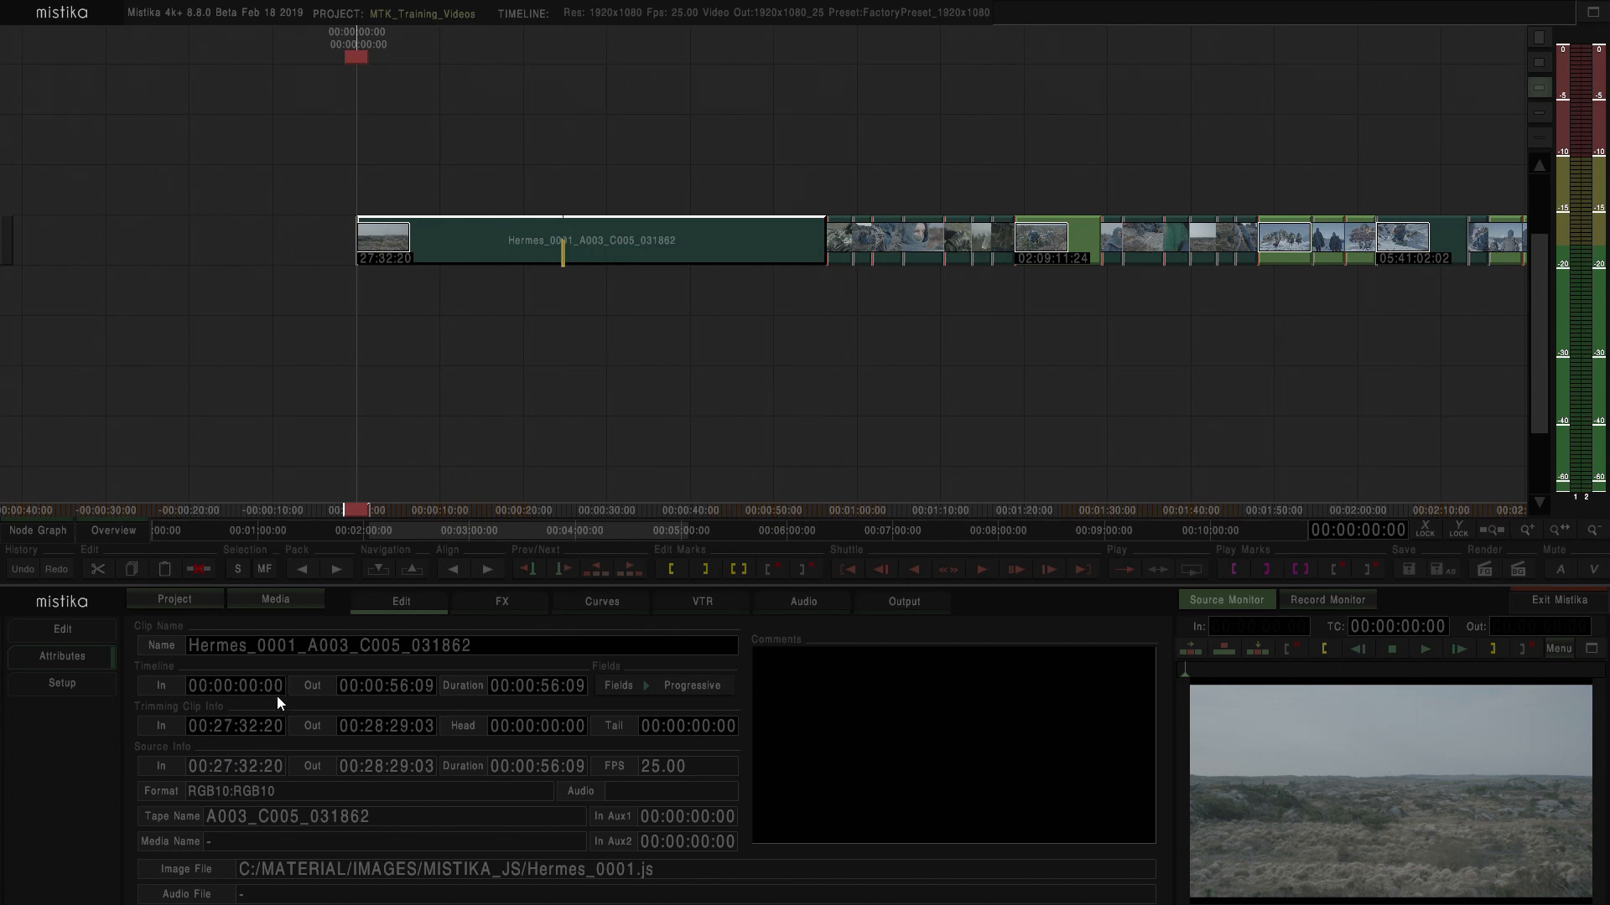
mouse_move(433, 699)
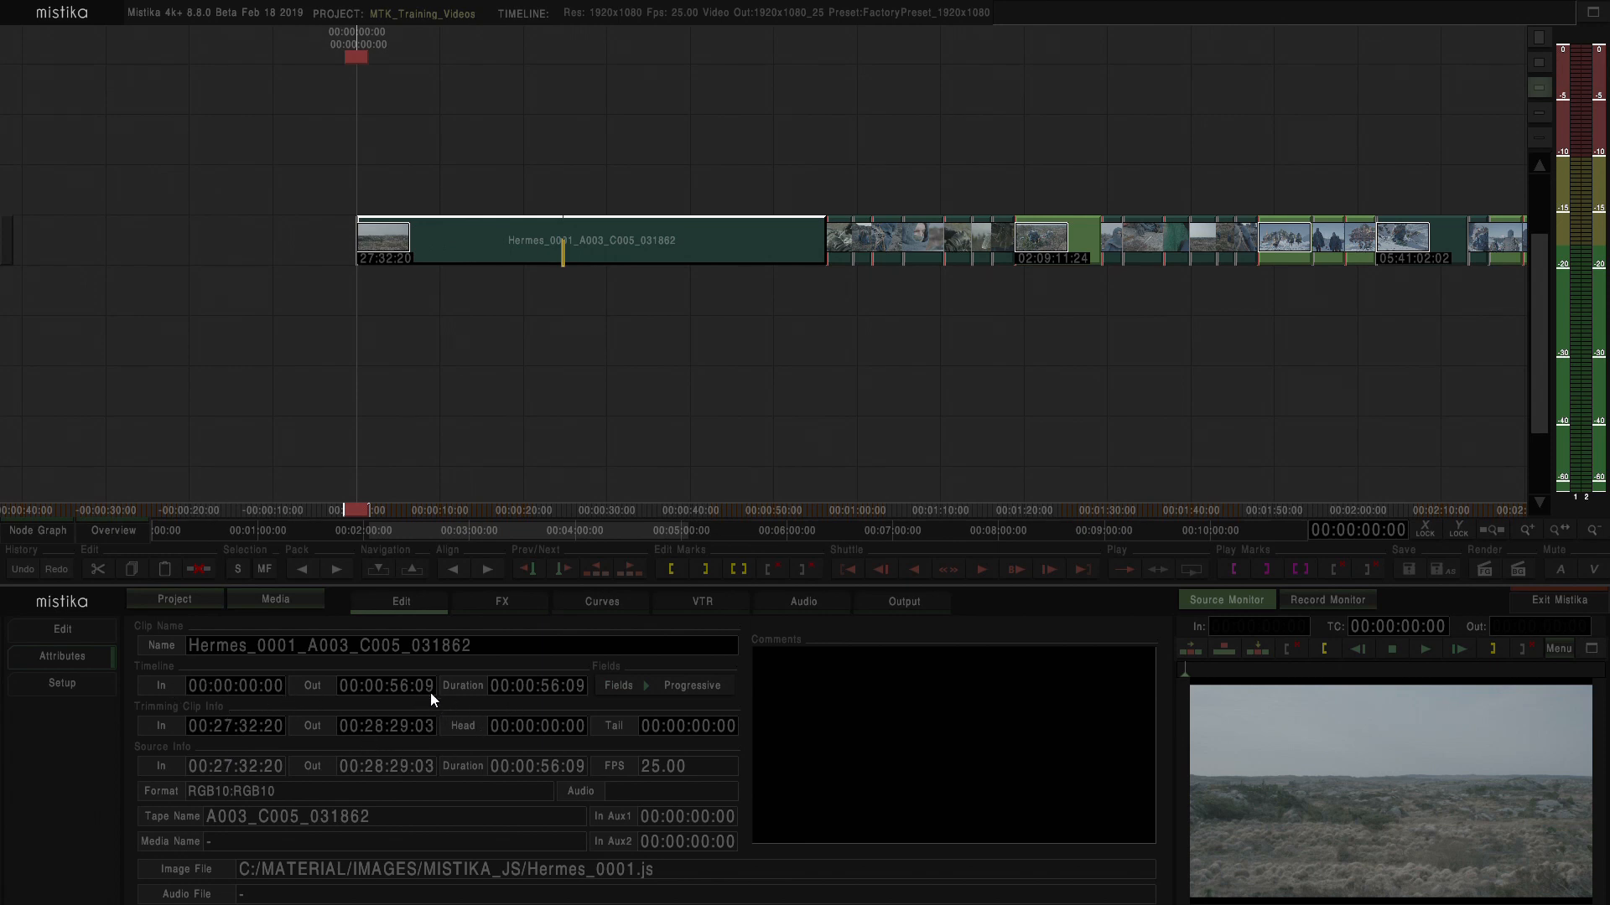
mouse_move(366, 703)
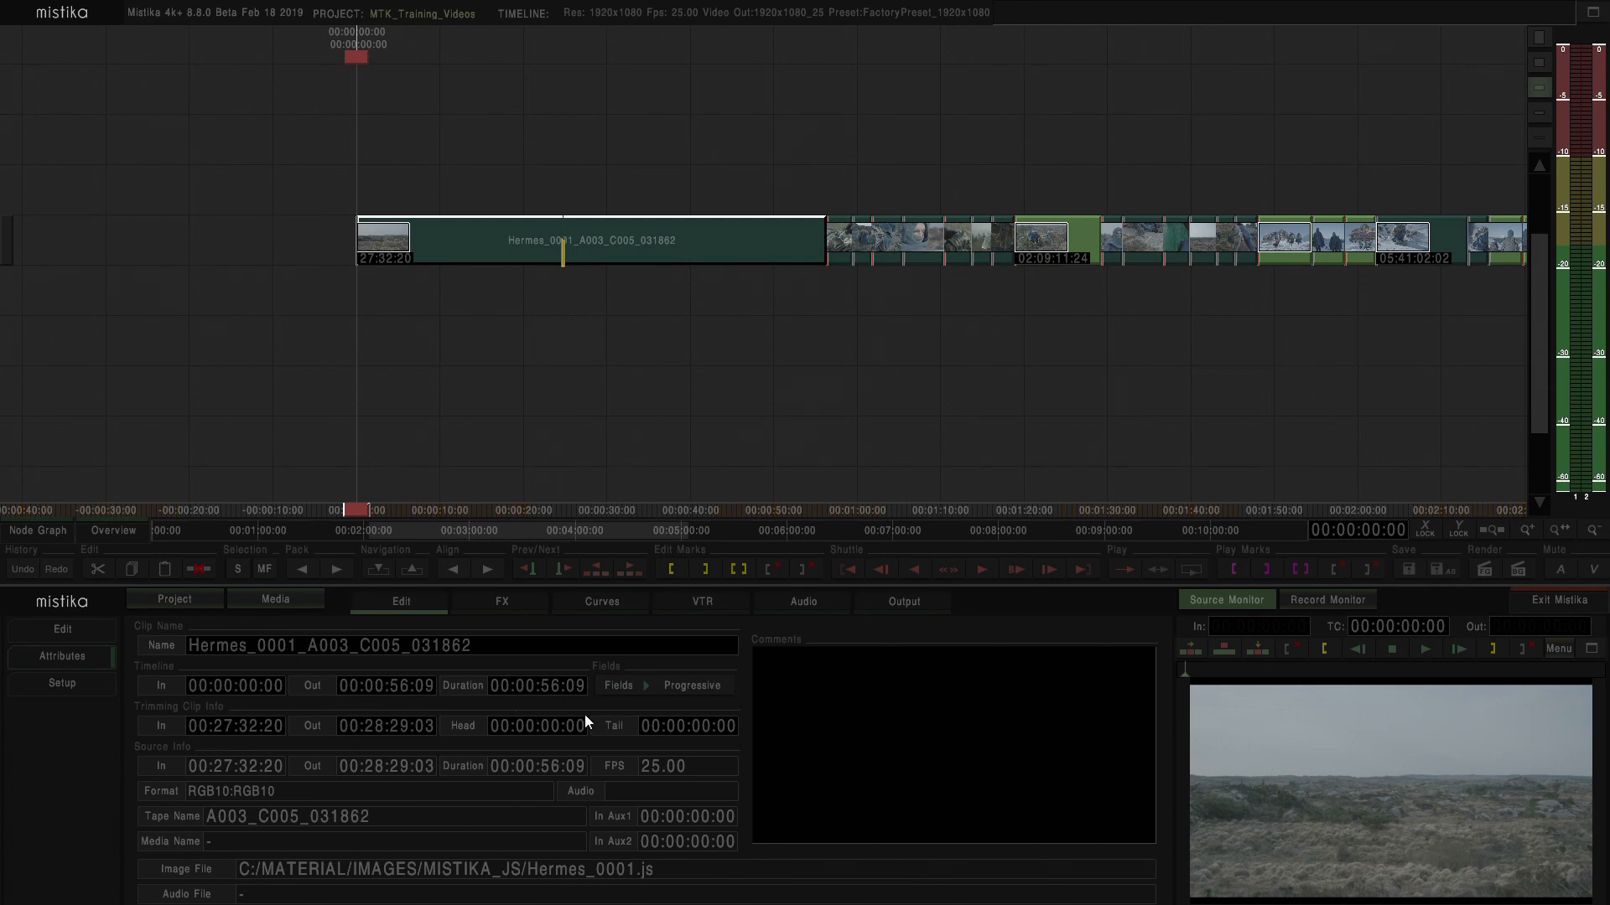
mouse_move(580, 696)
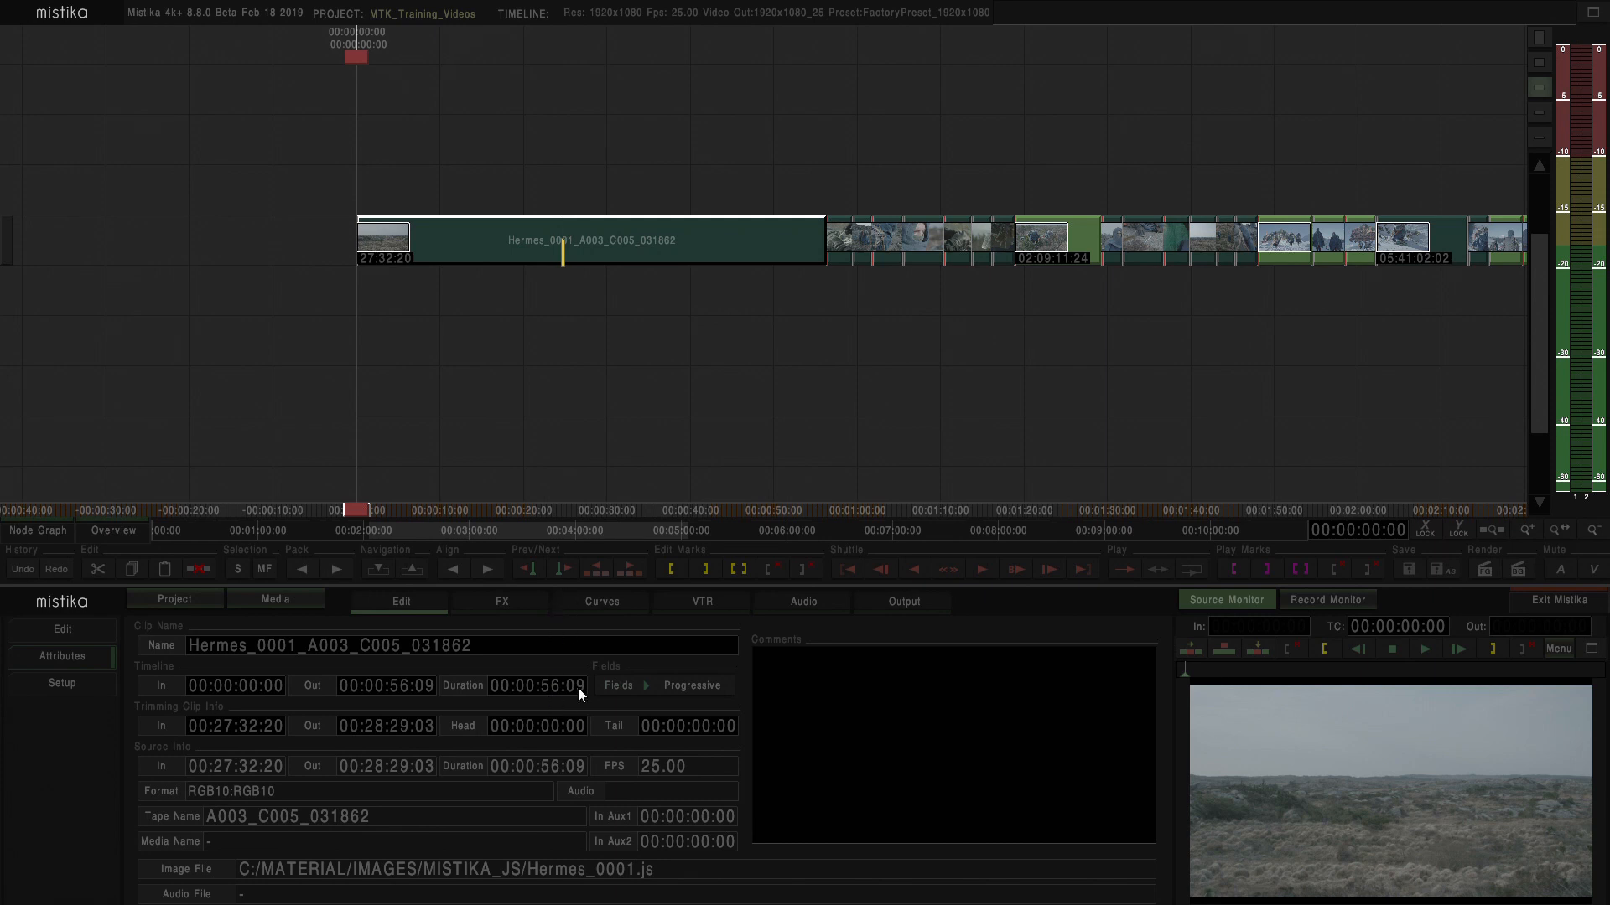
mouse_move(160, 727)
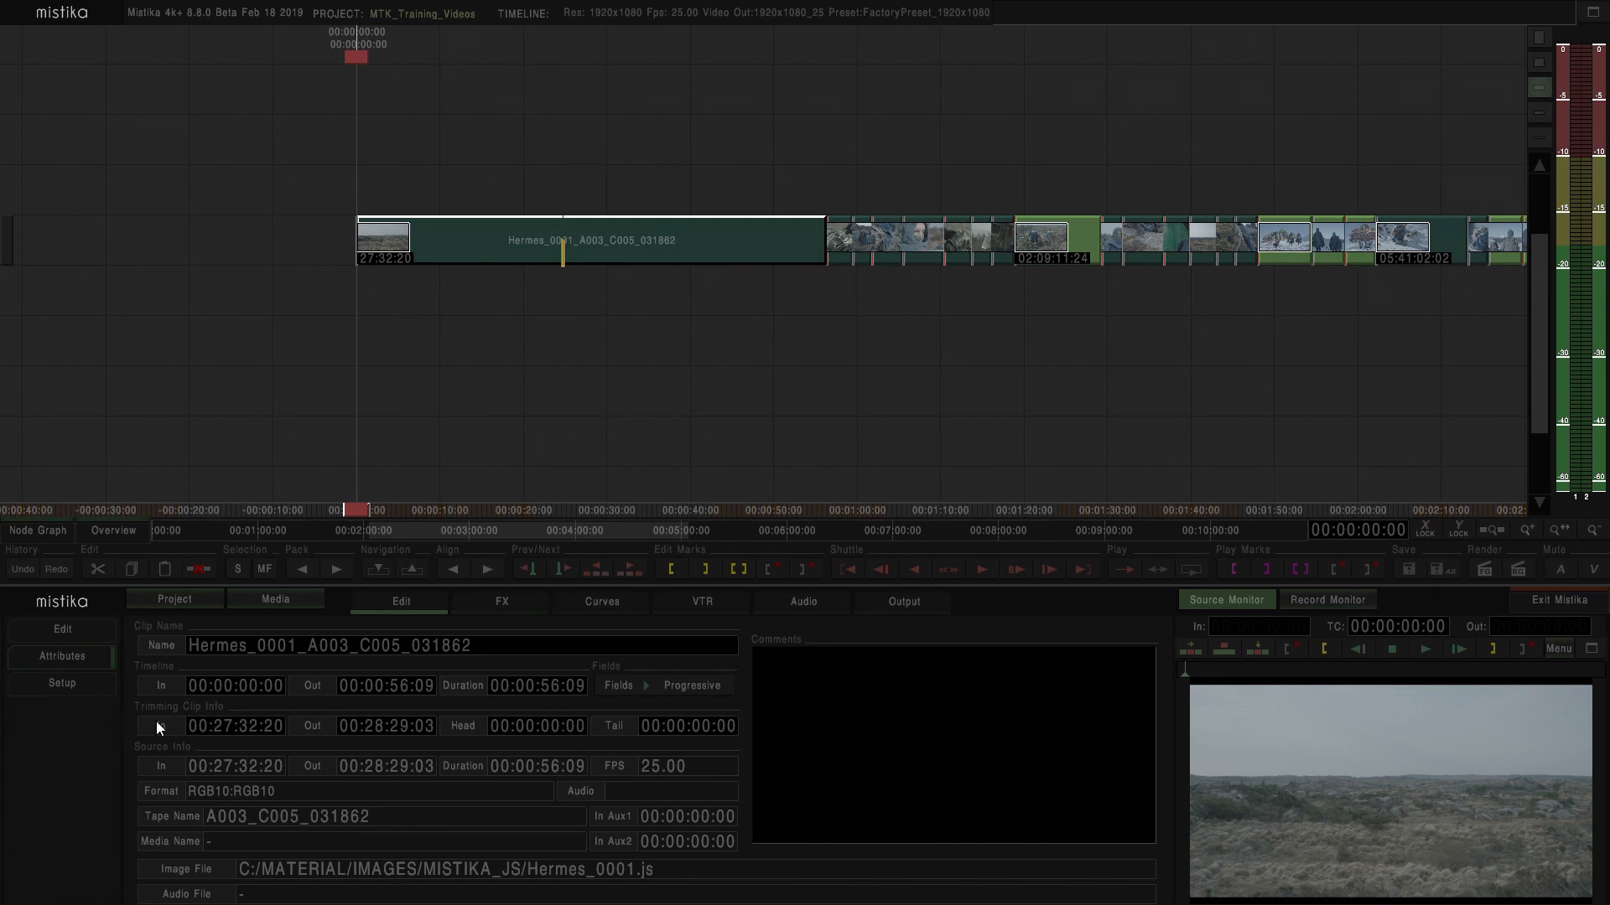
mouse_move(429, 740)
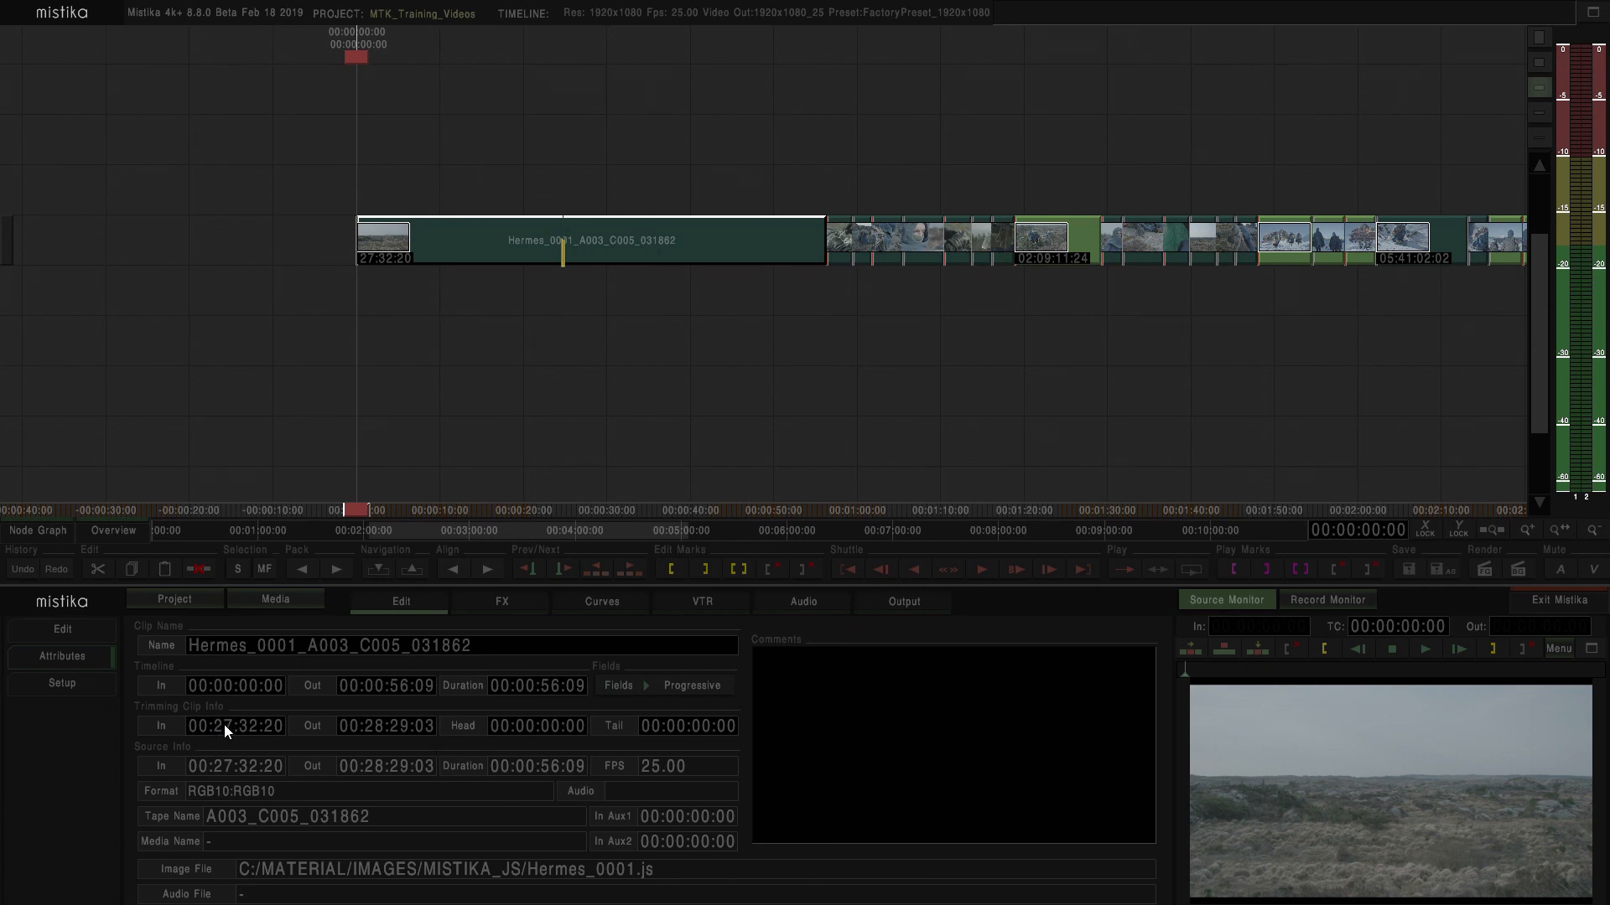
mouse_move(268, 735)
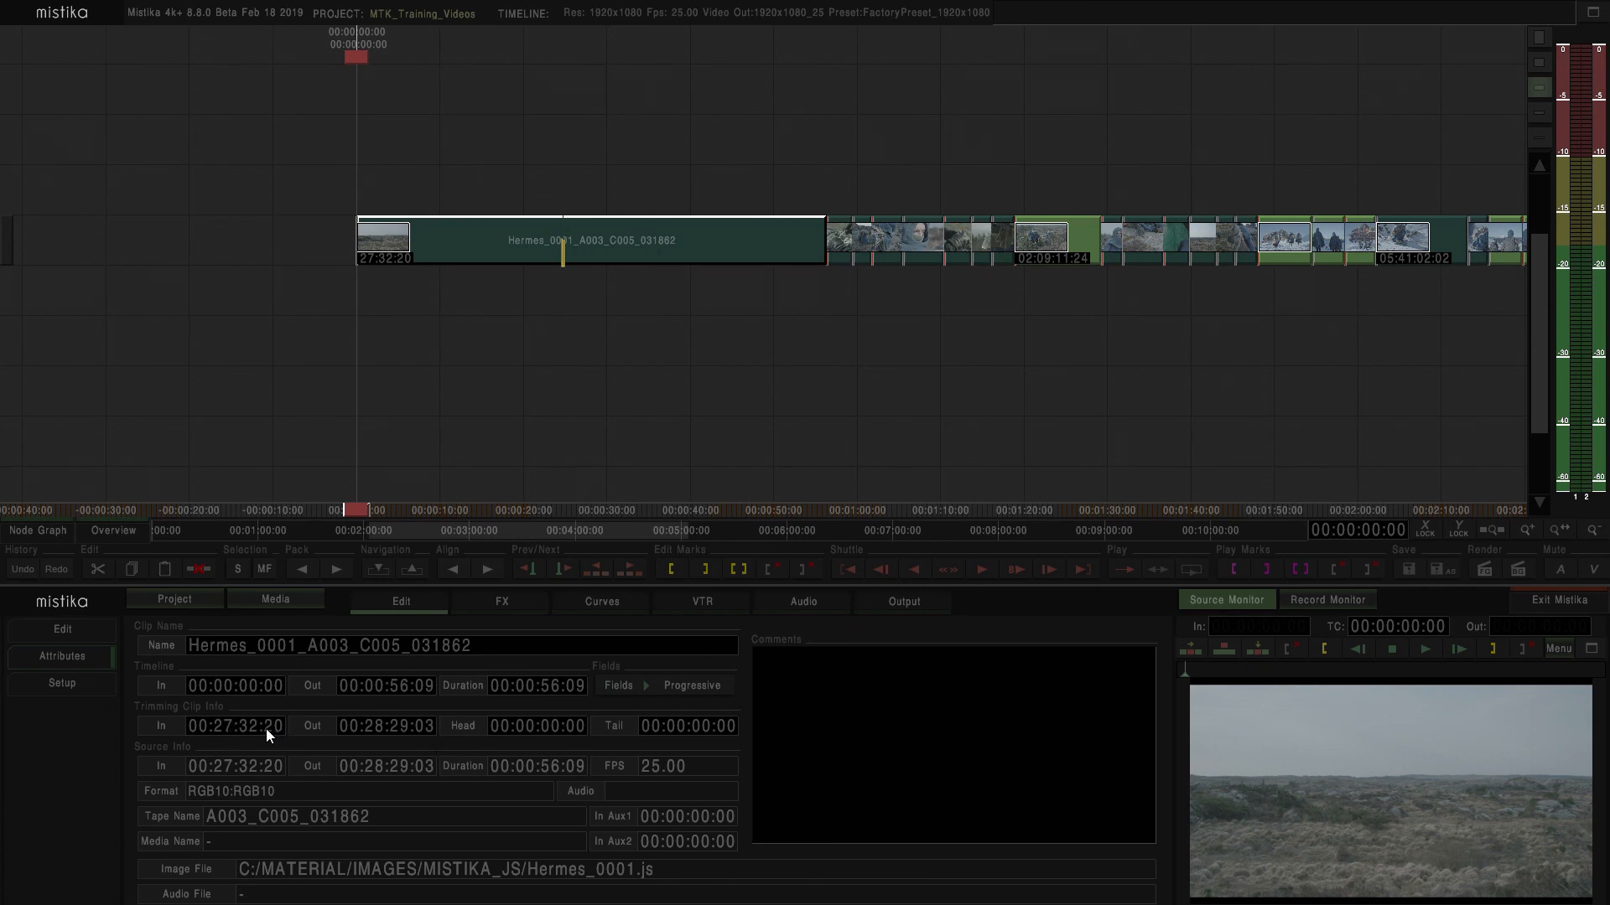
mouse_move(422, 763)
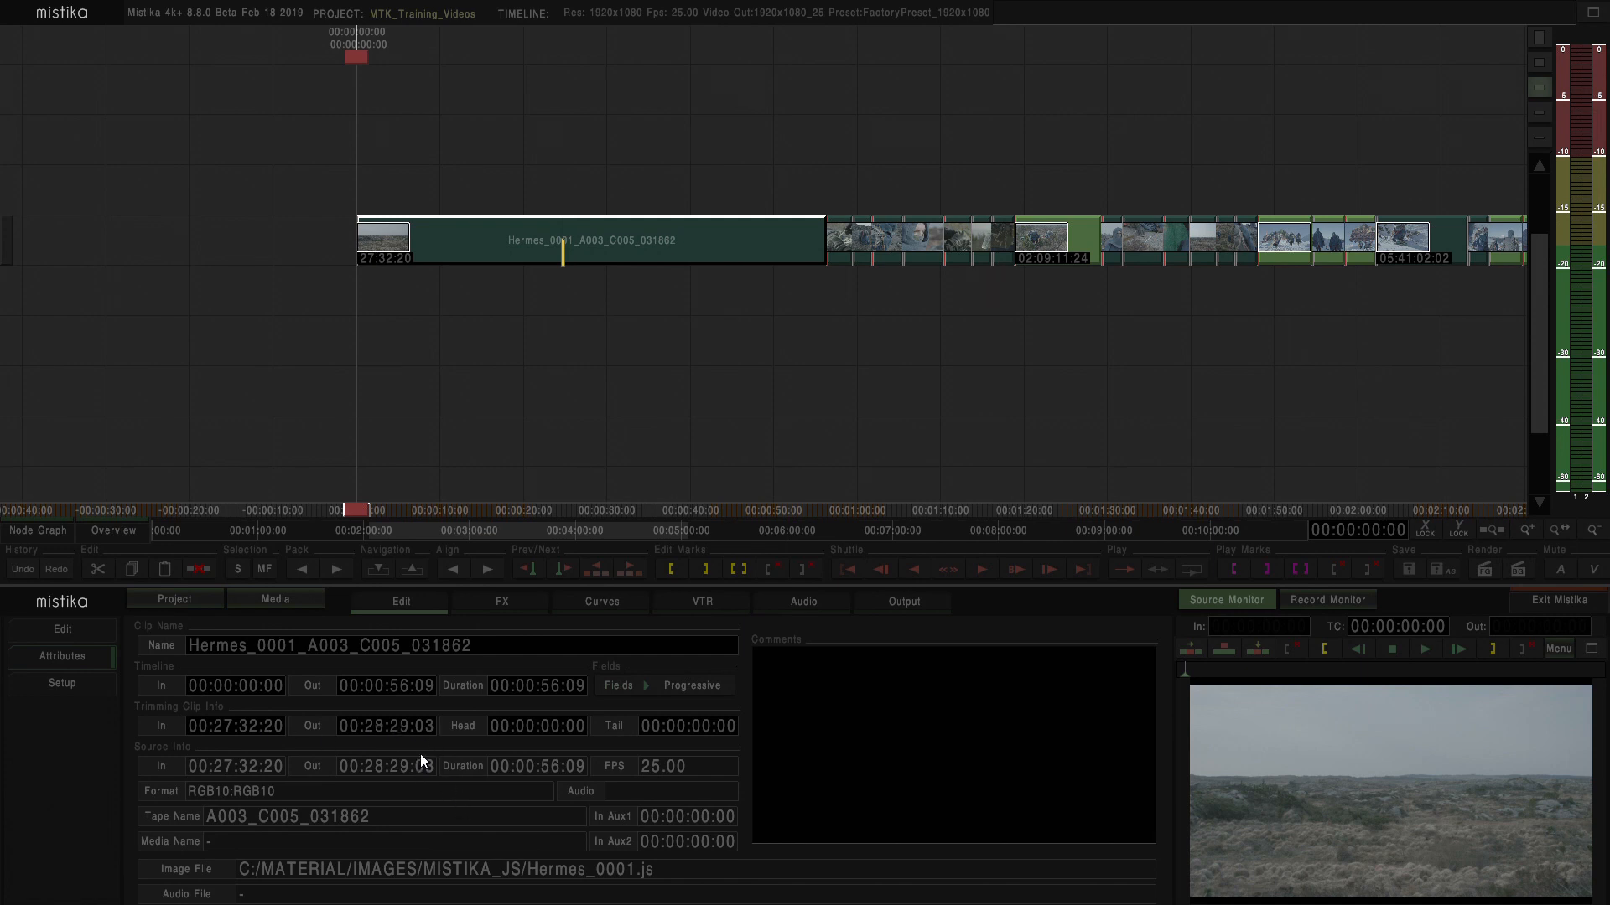
mouse_move(536, 748)
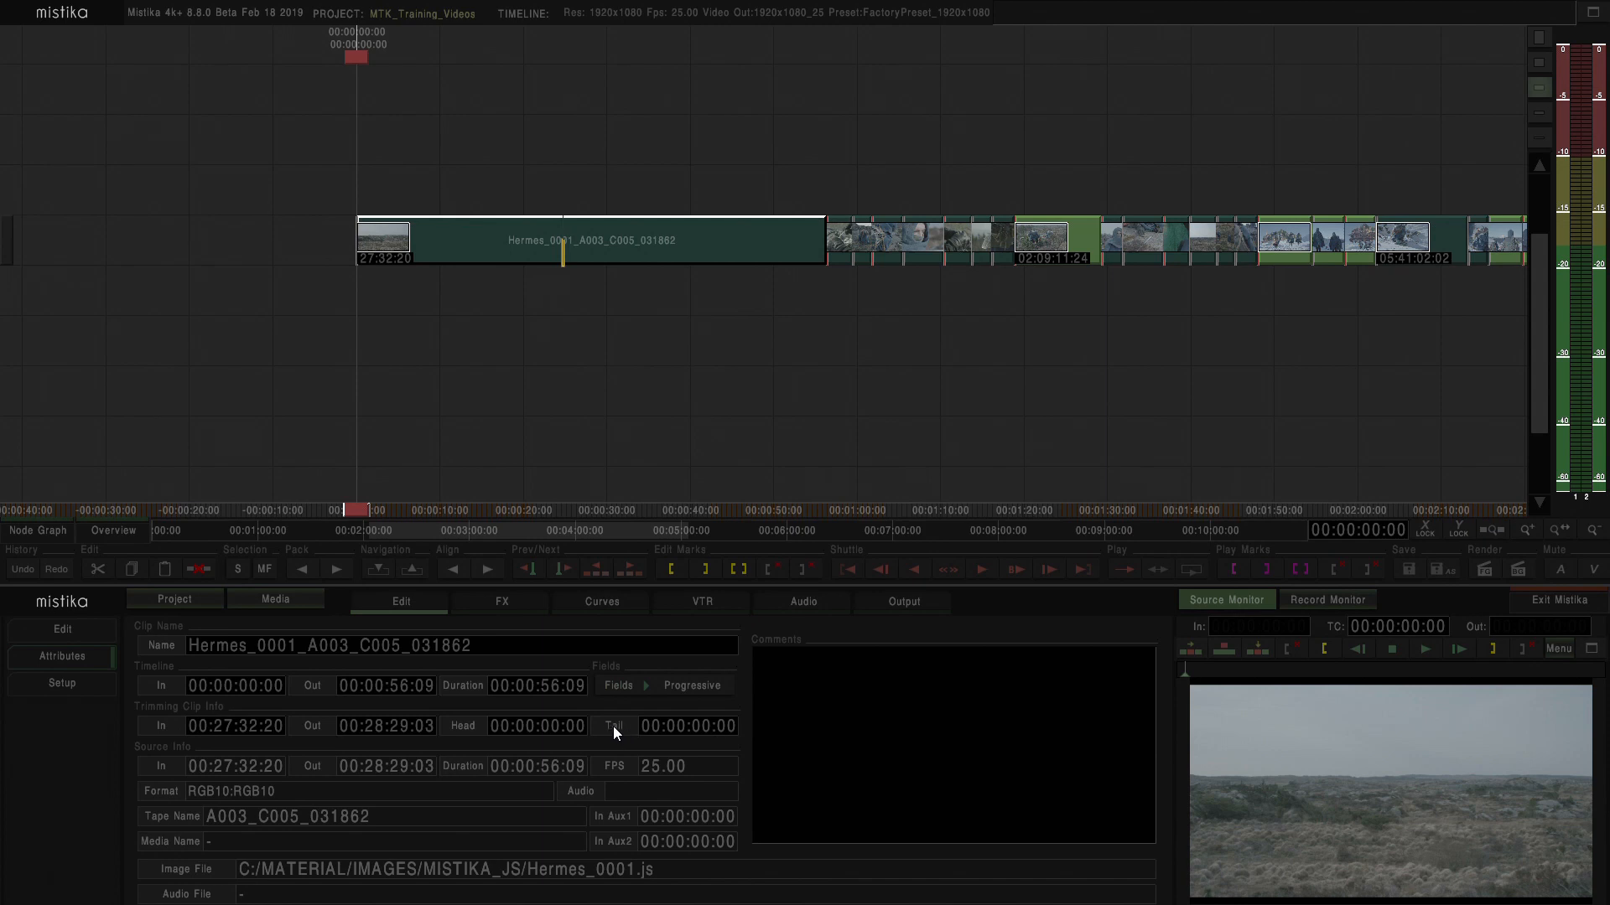
mouse_move(547, 706)
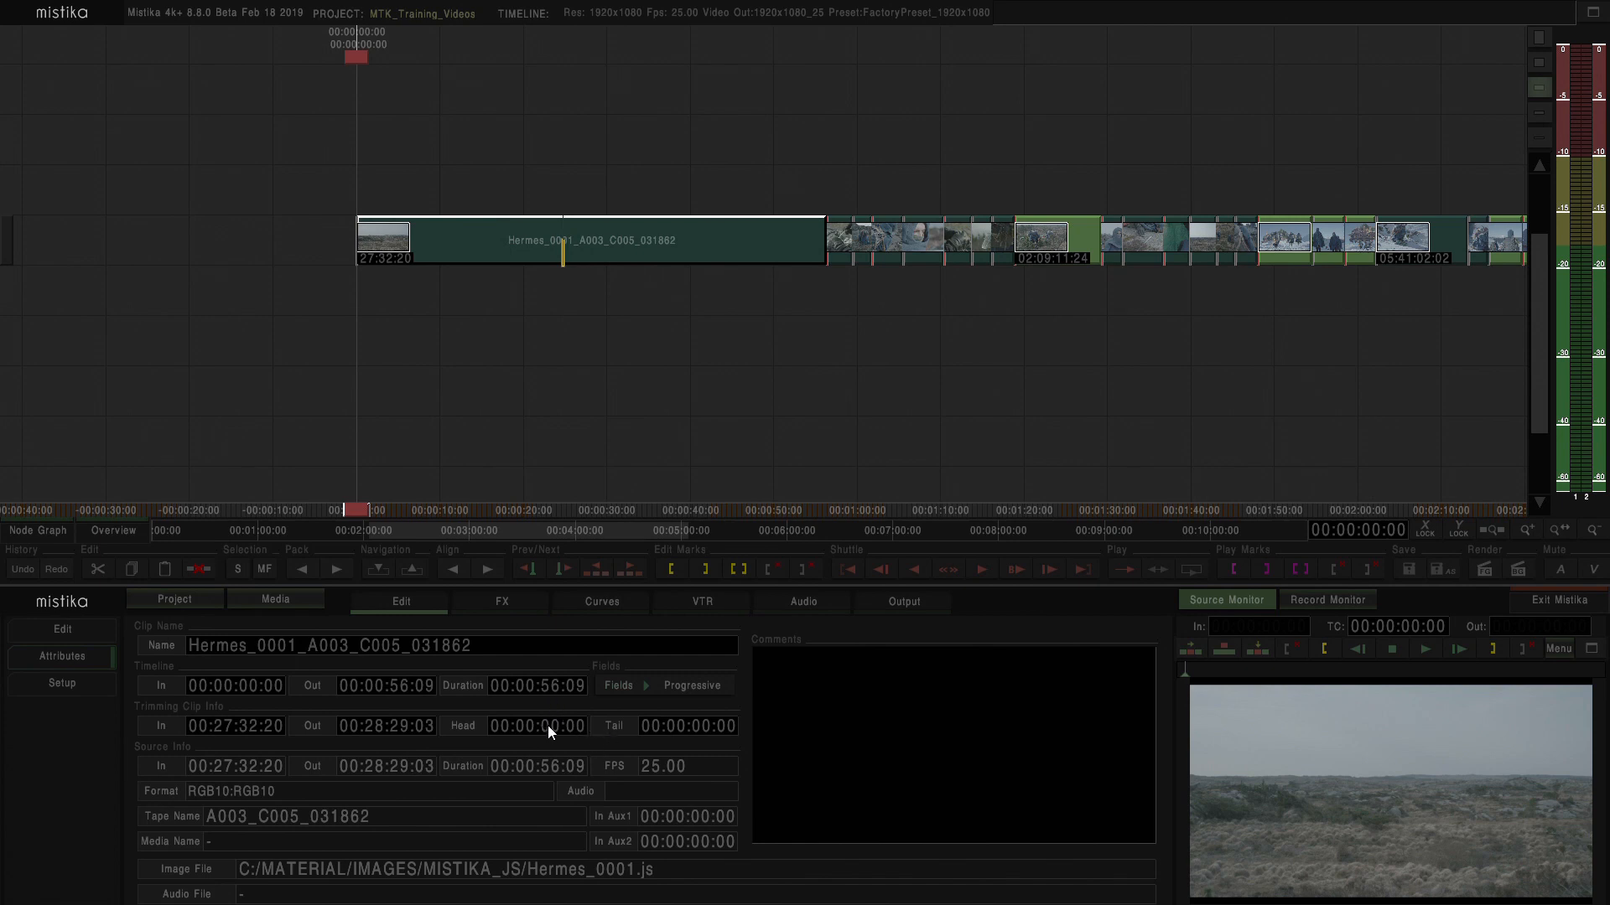
mouse_move(573, 731)
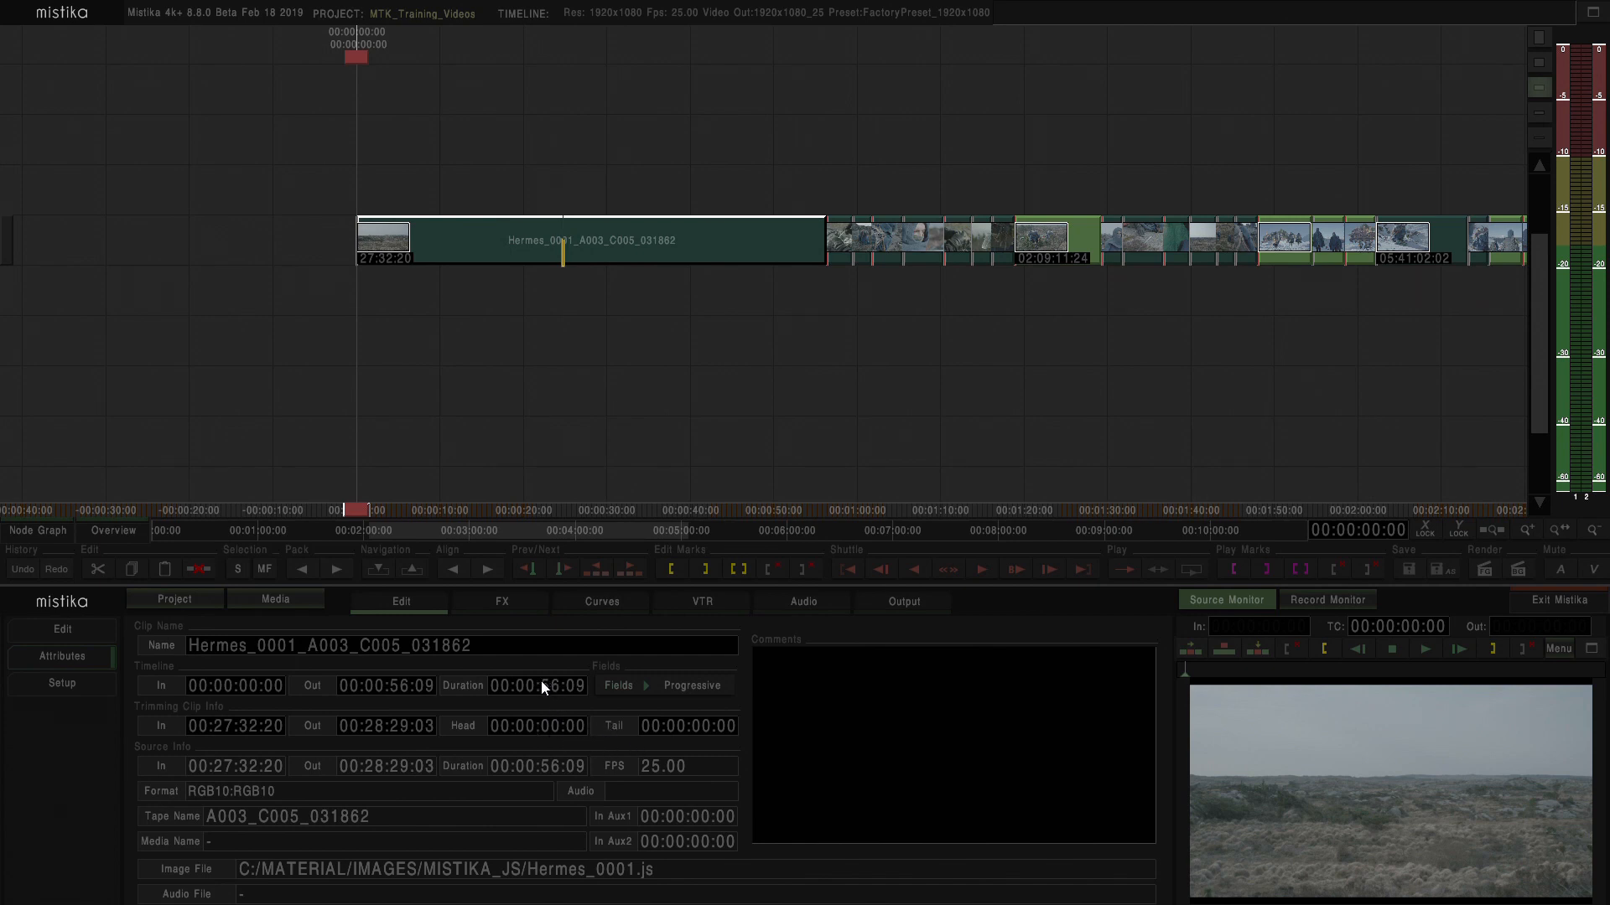
mouse_move(546, 685)
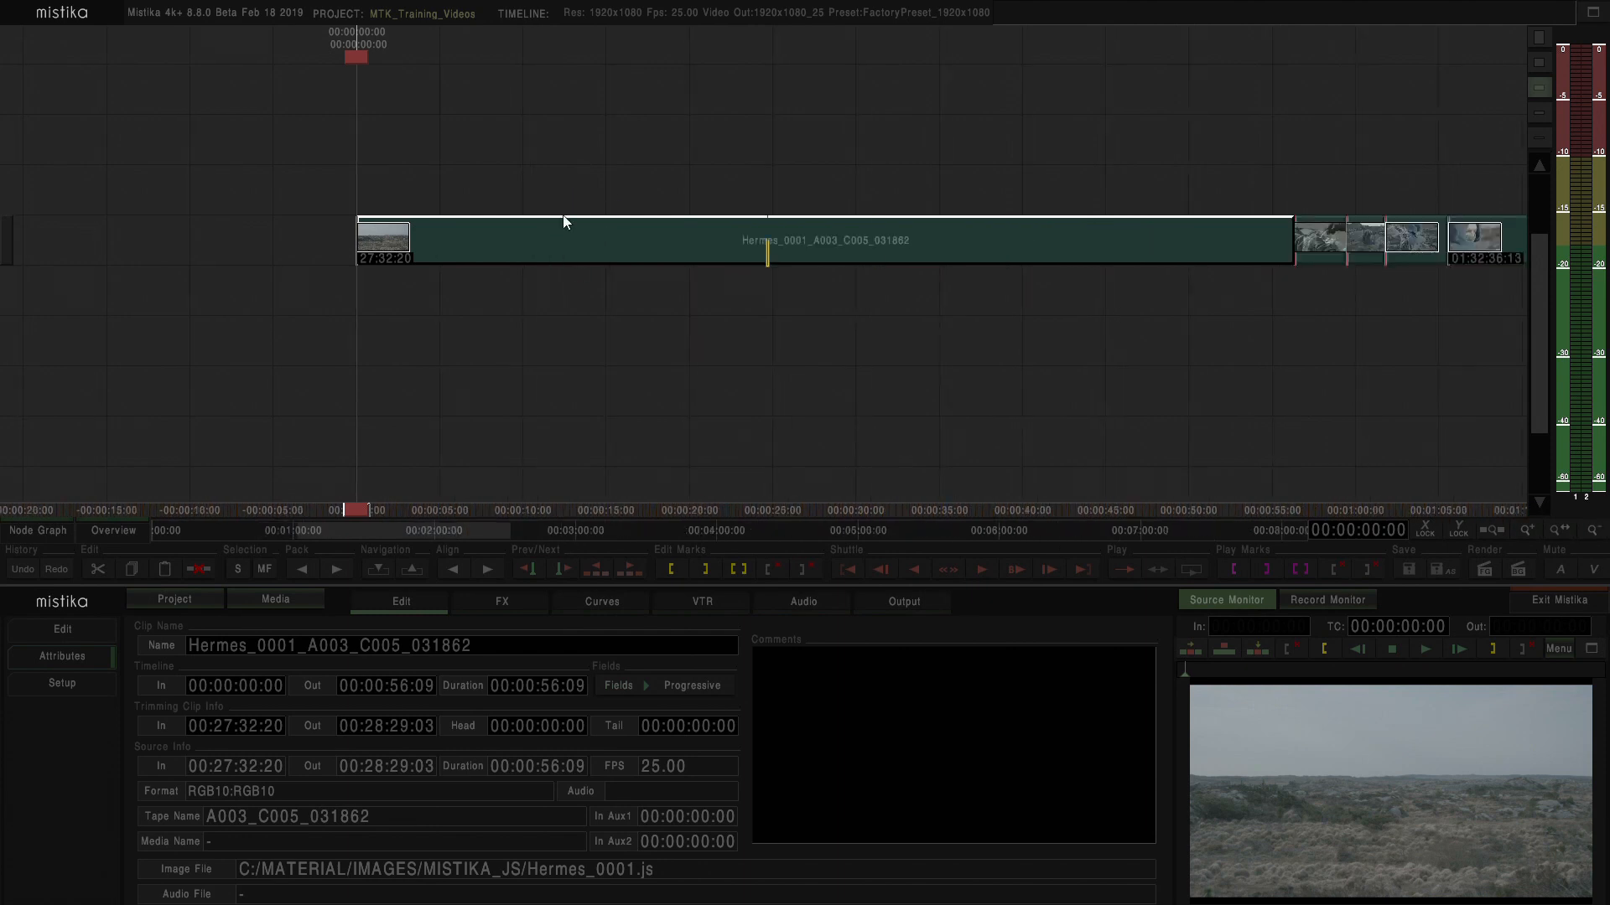
mouse_move(433, 255)
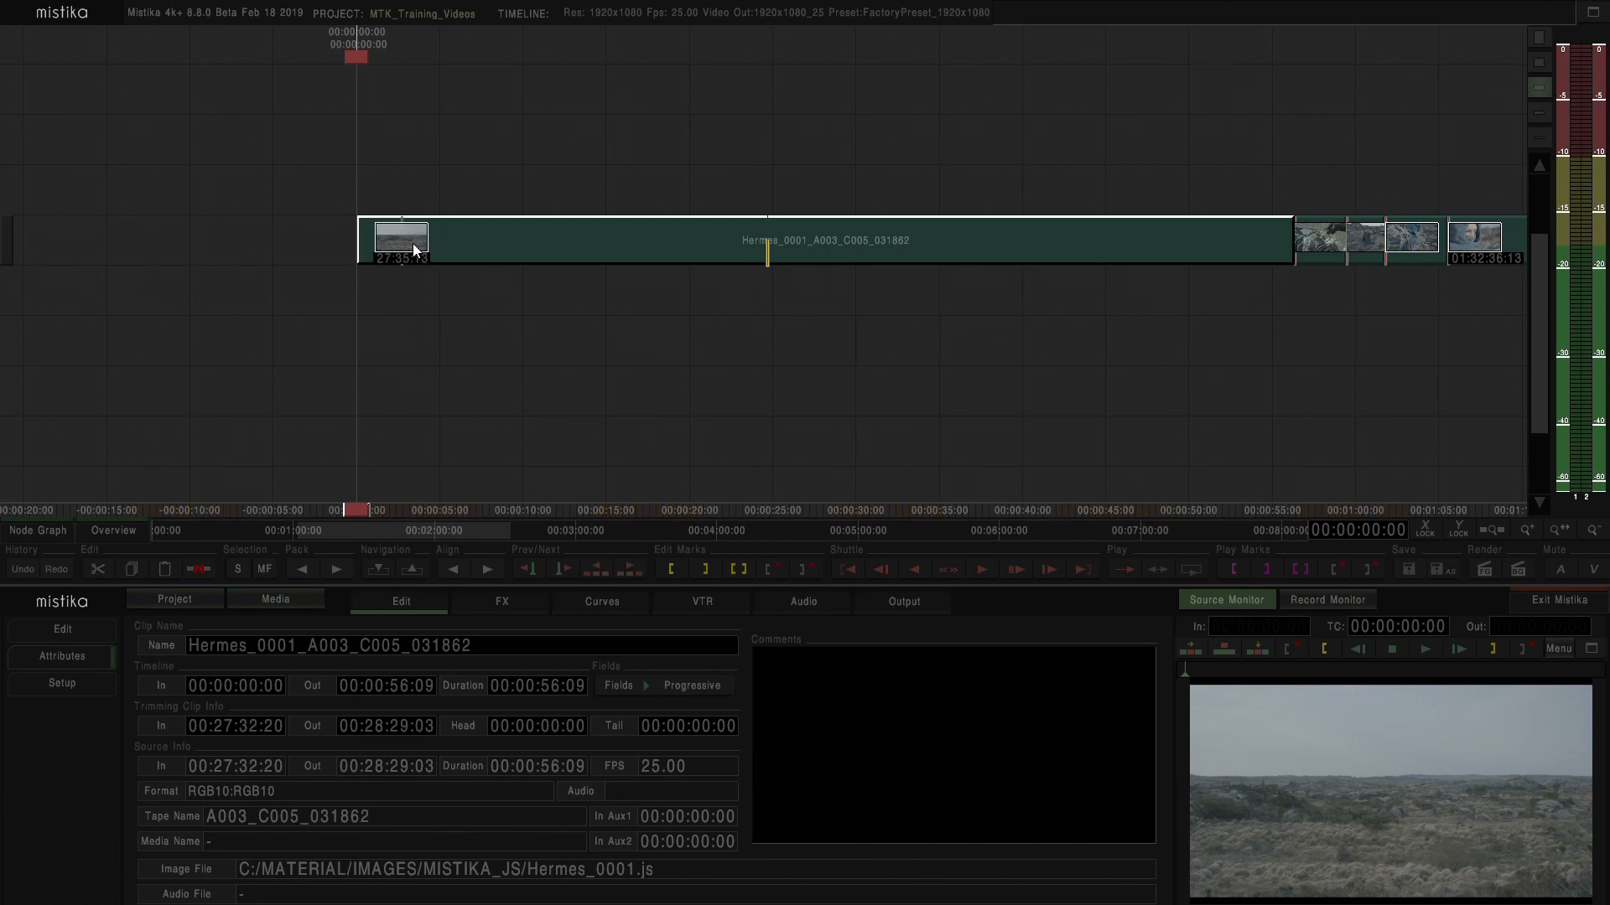
Step: Scrub through the Hermes clip to land on source timecode 27:54:06 for the cut
left_click_drag(401, 240, 575, 240)
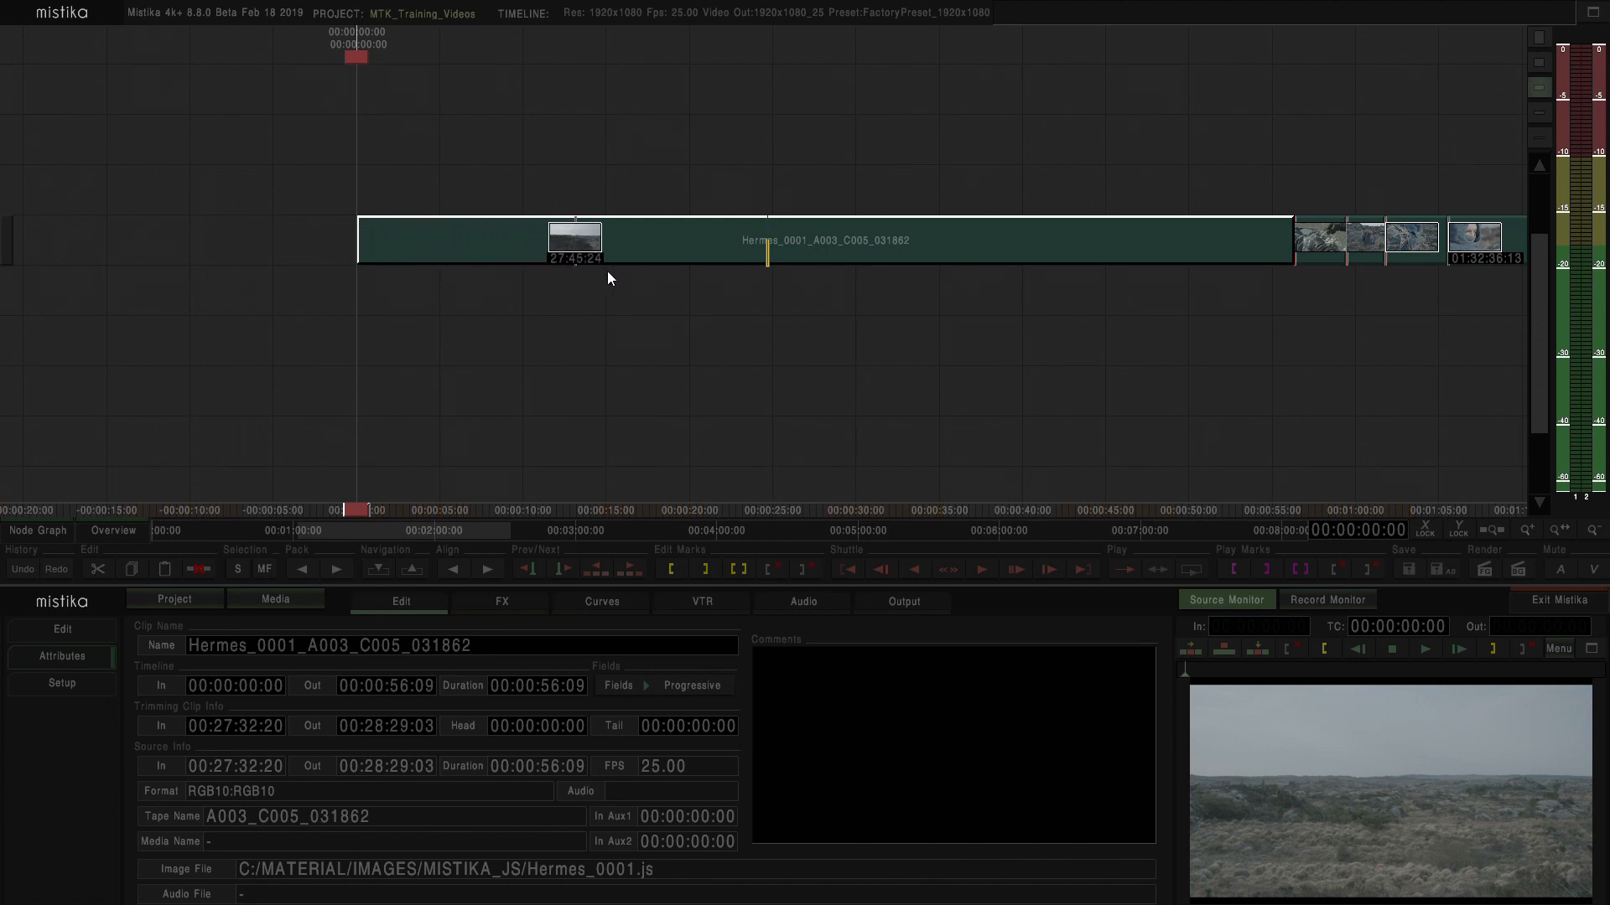
left_click_drag(575, 242, 681, 242)
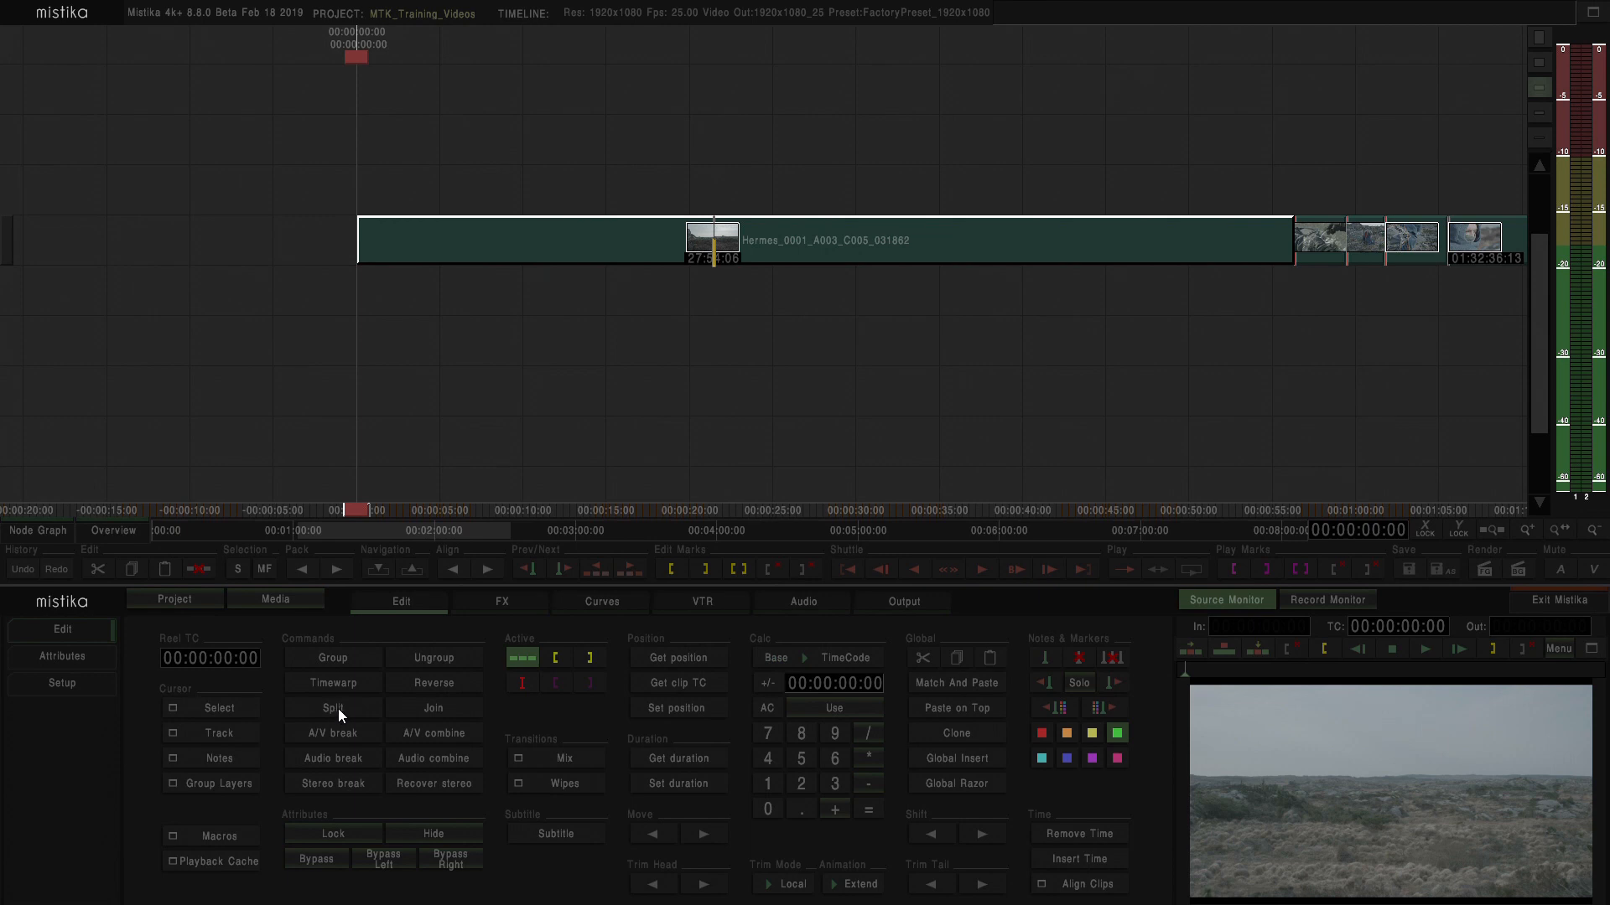
Step: Split the Hermes clip into two clips at source timecode 27:54:06
left_click(332, 708)
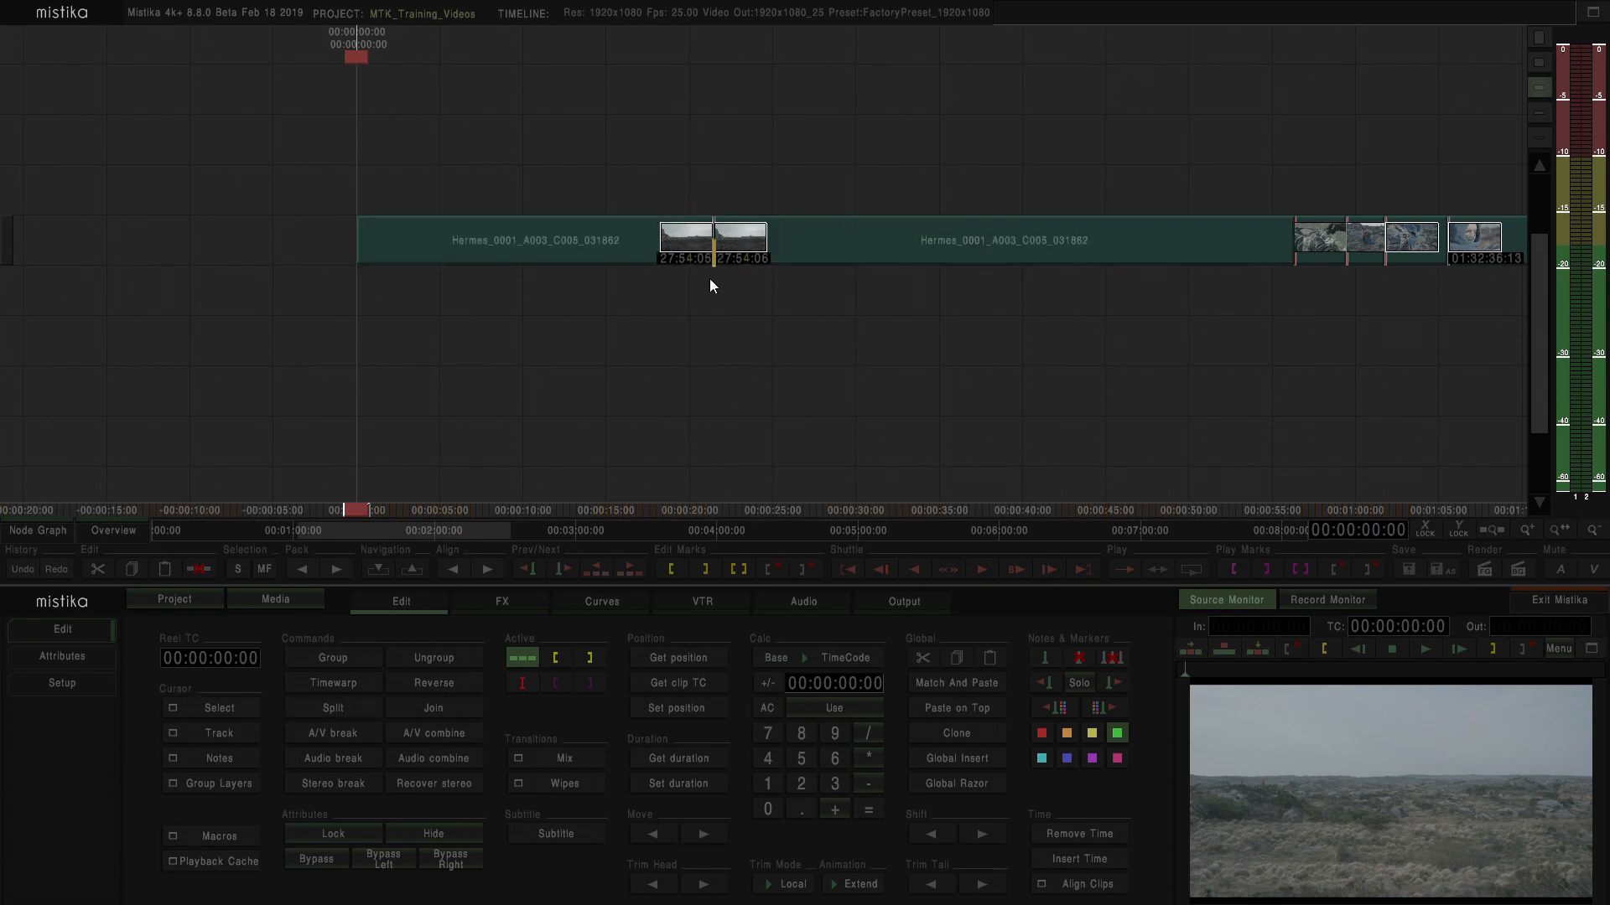
mouse_move(694, 339)
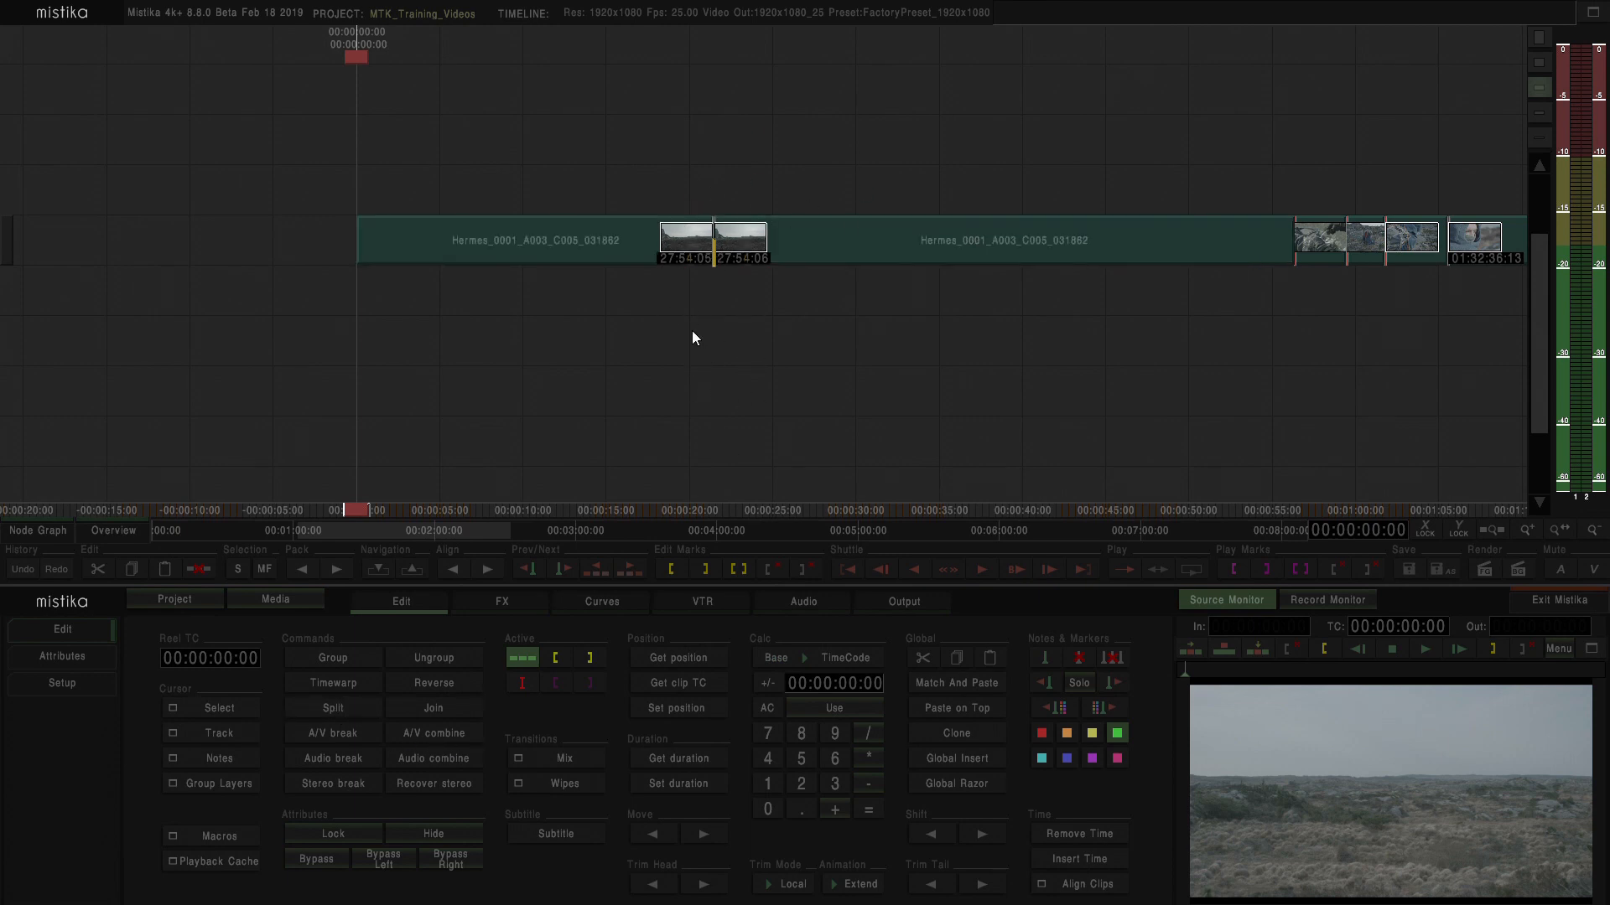
mouse_move(738, 243)
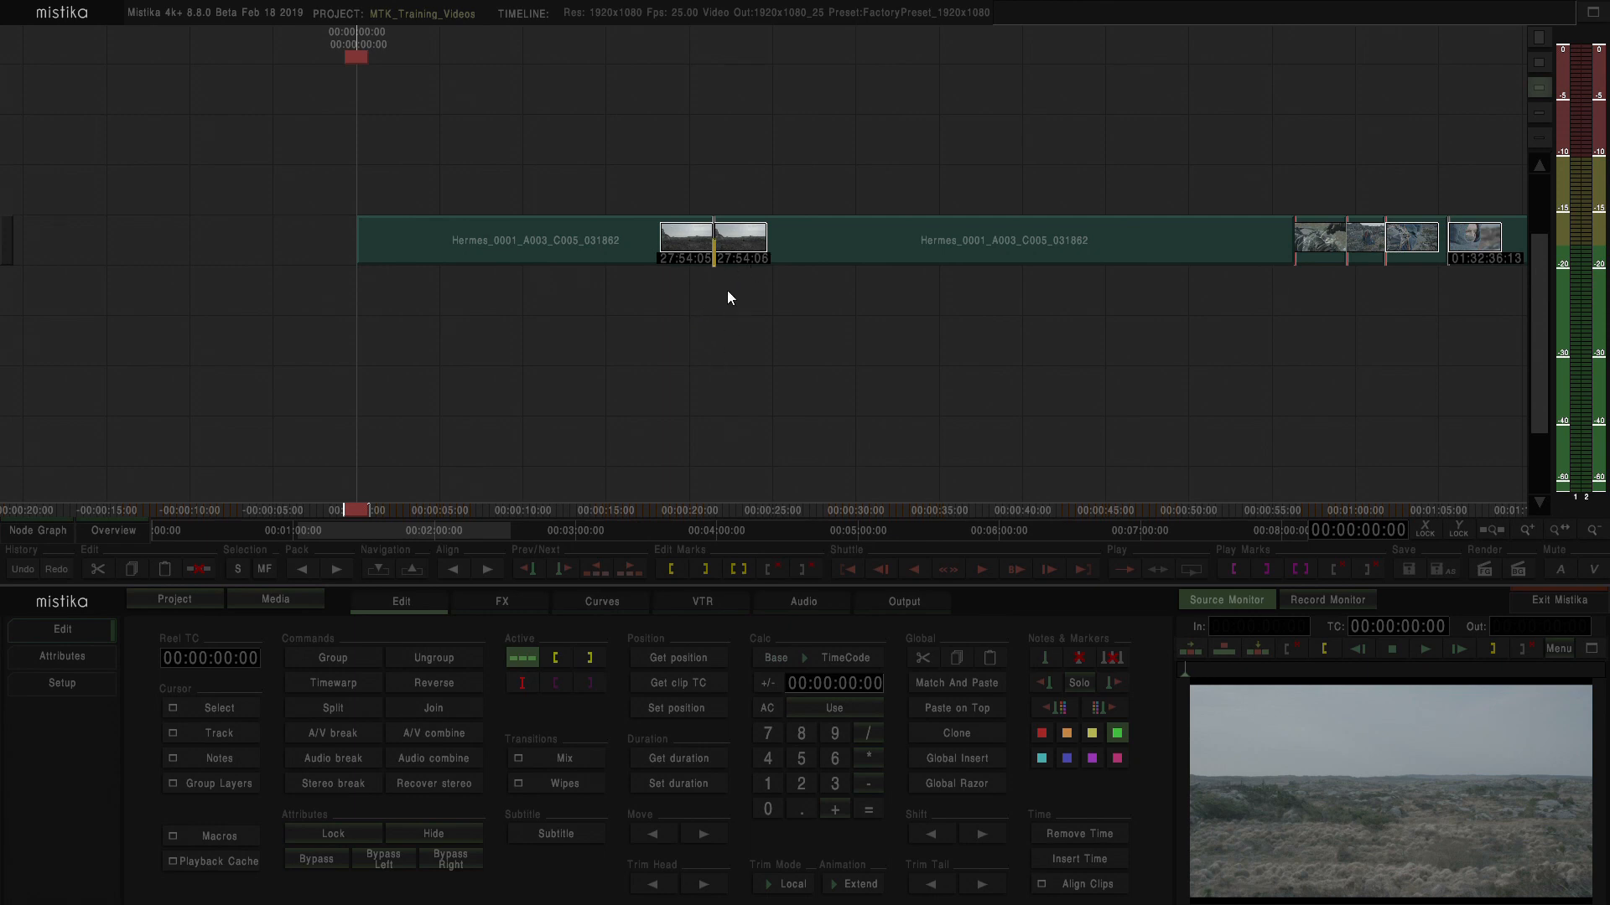
mouse_move(735, 349)
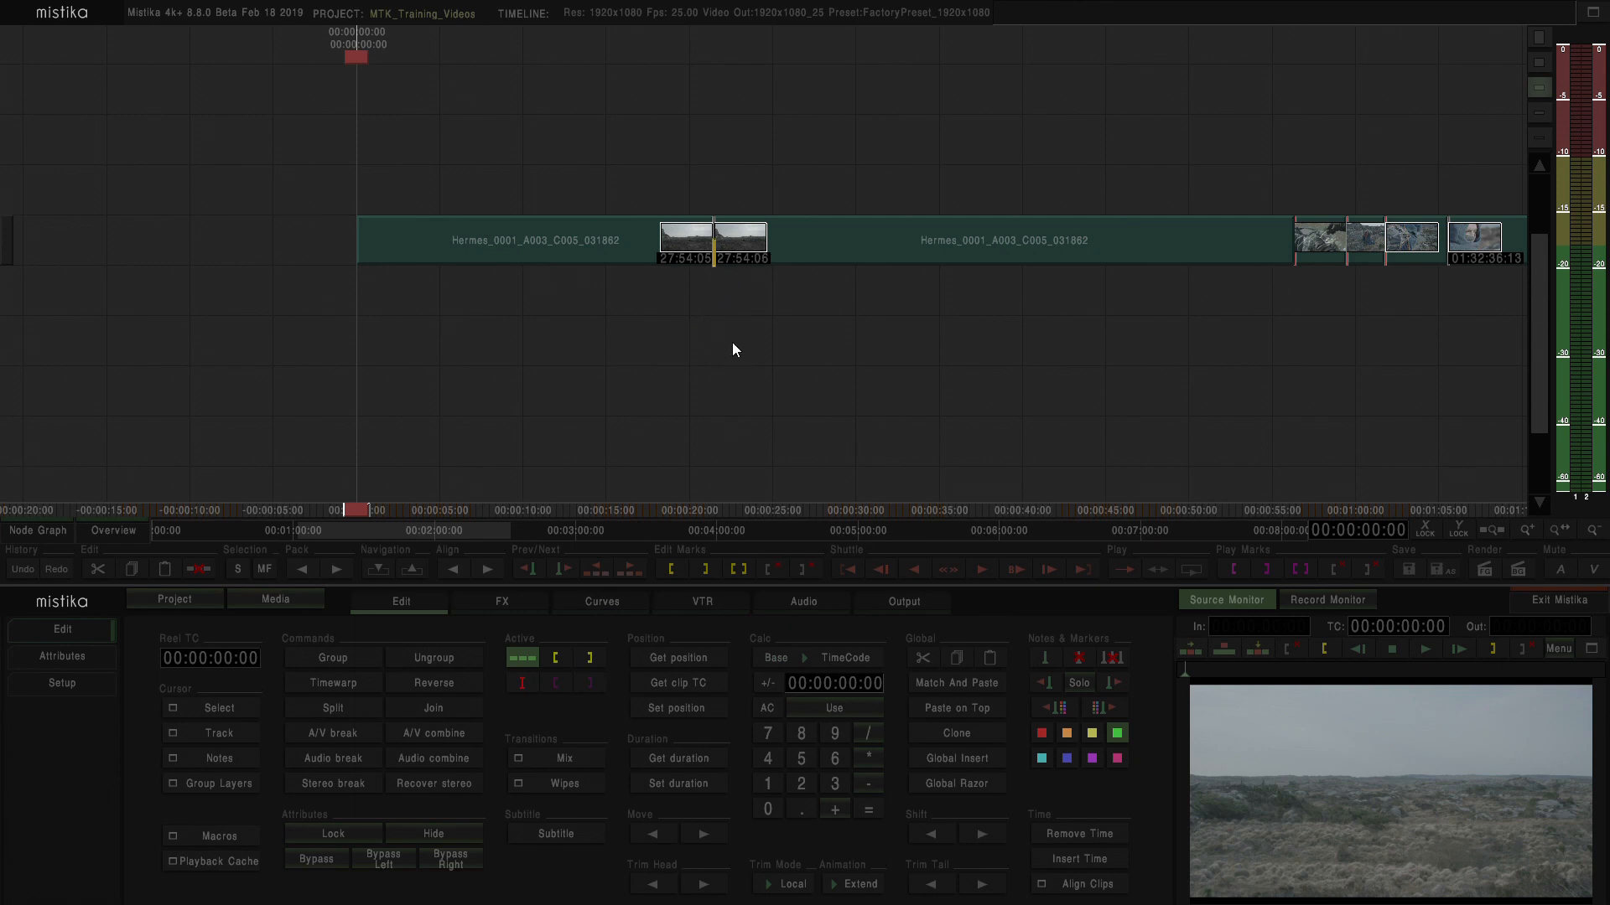
mouse_move(681, 270)
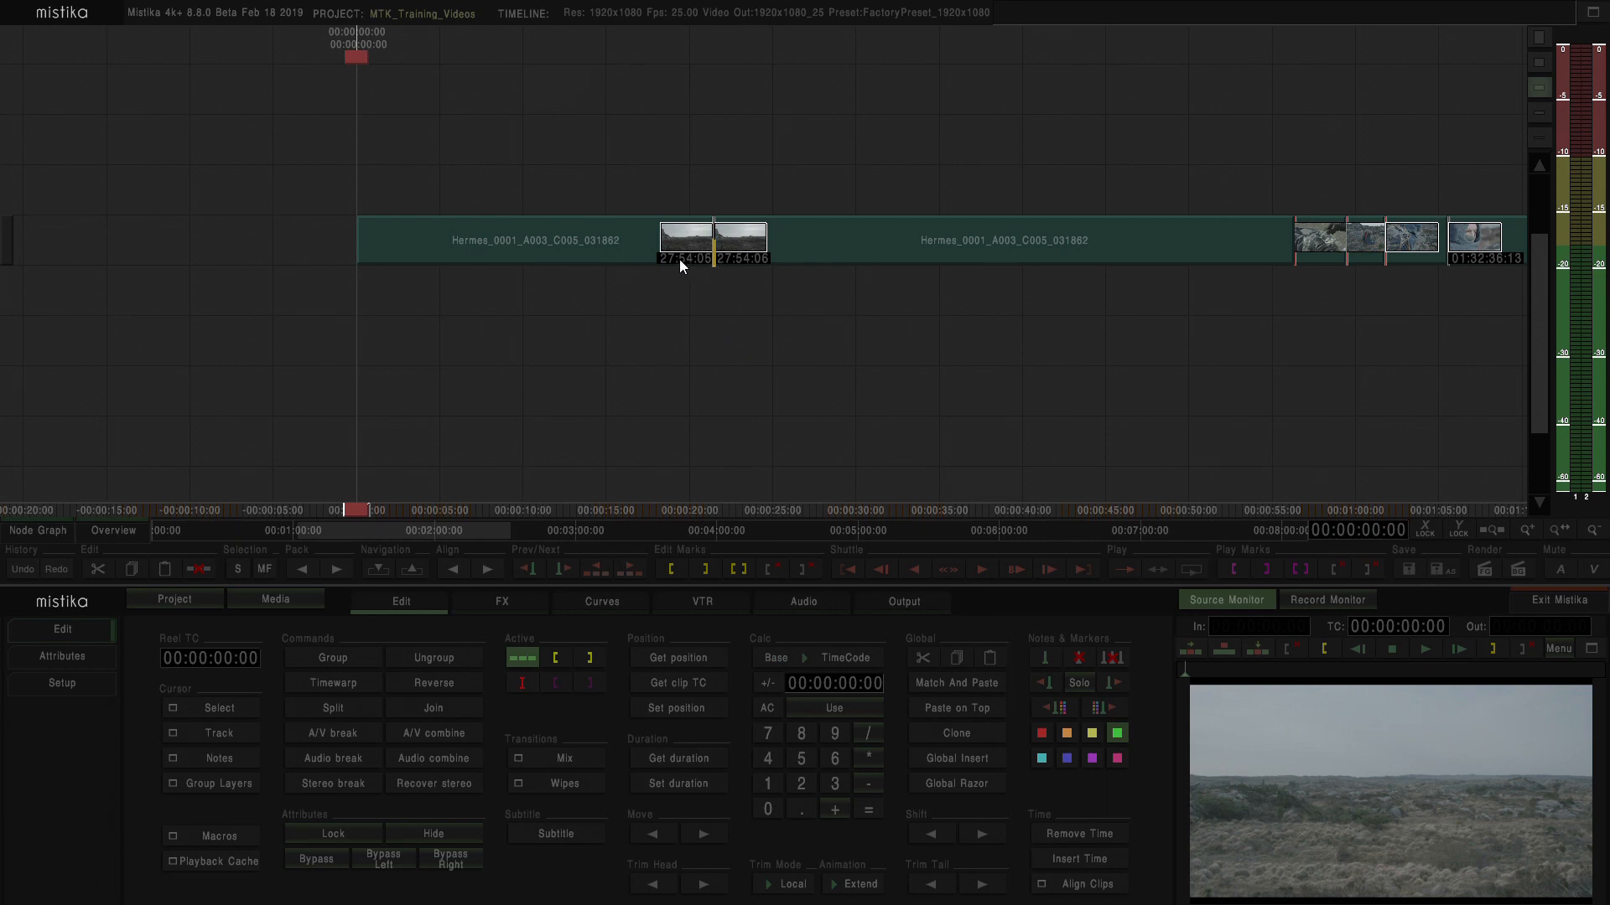
mouse_move(758, 287)
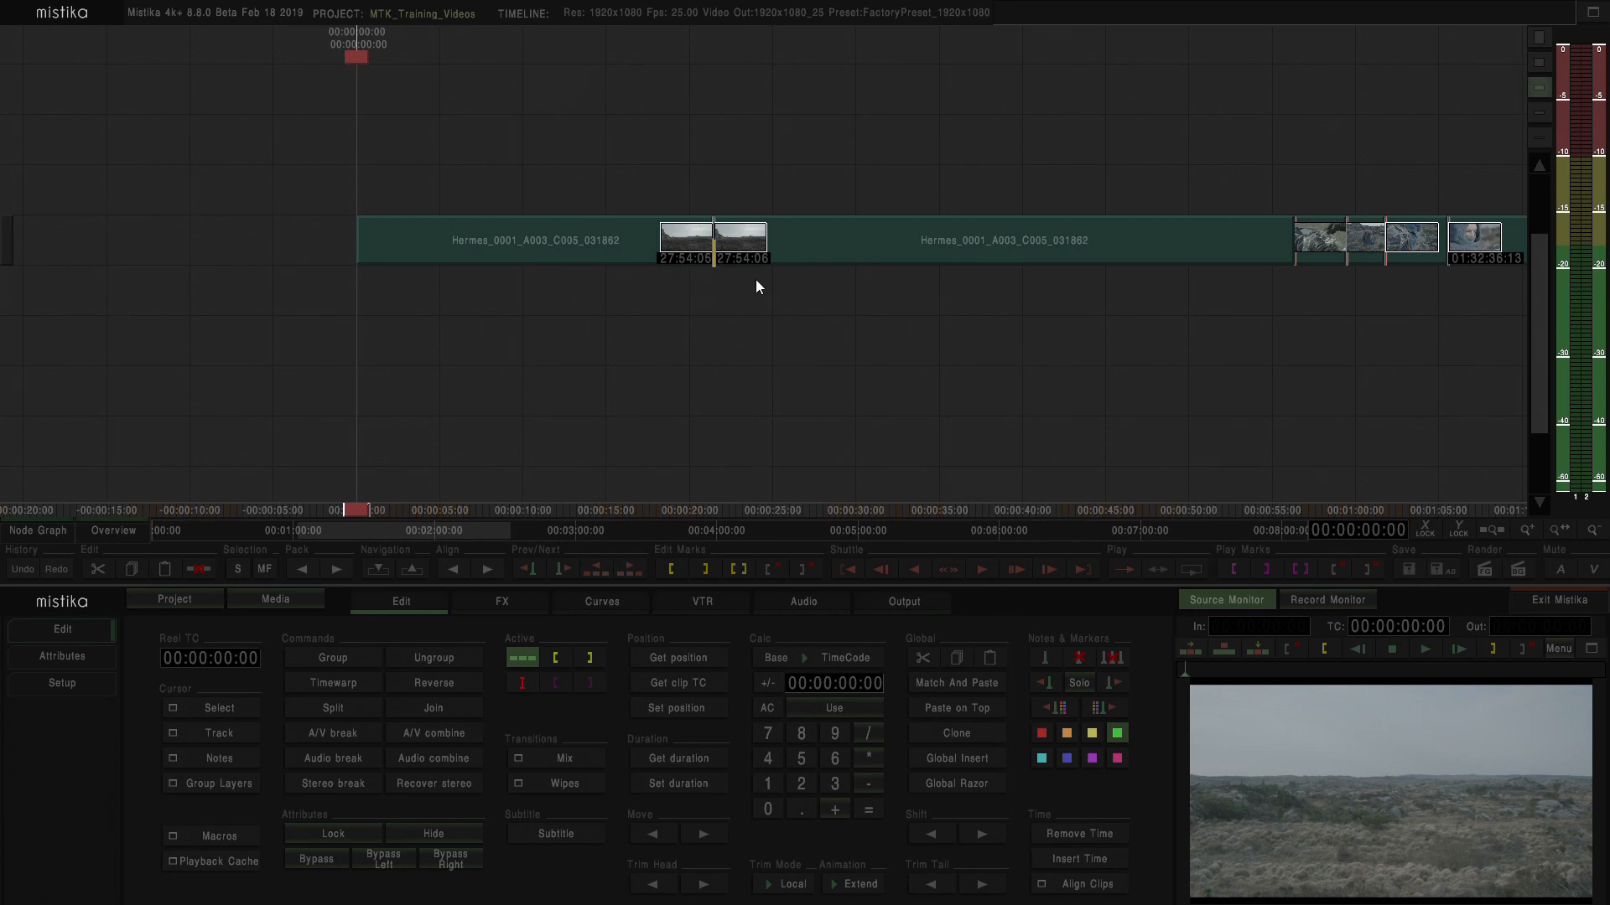
mouse_move(752, 241)
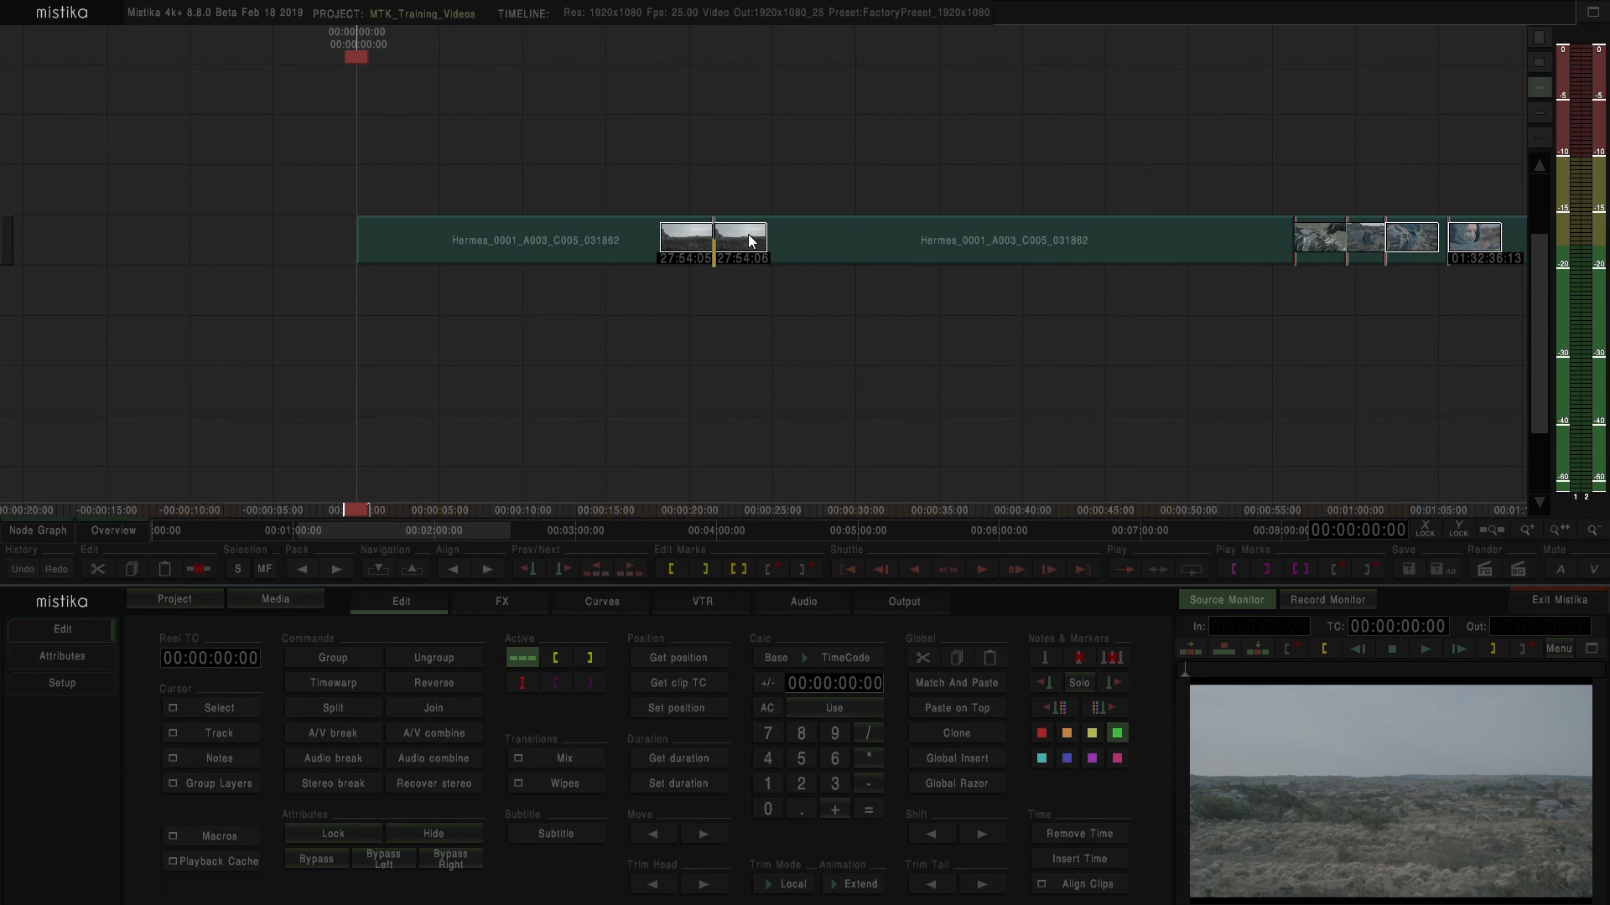
mouse_move(805, 255)
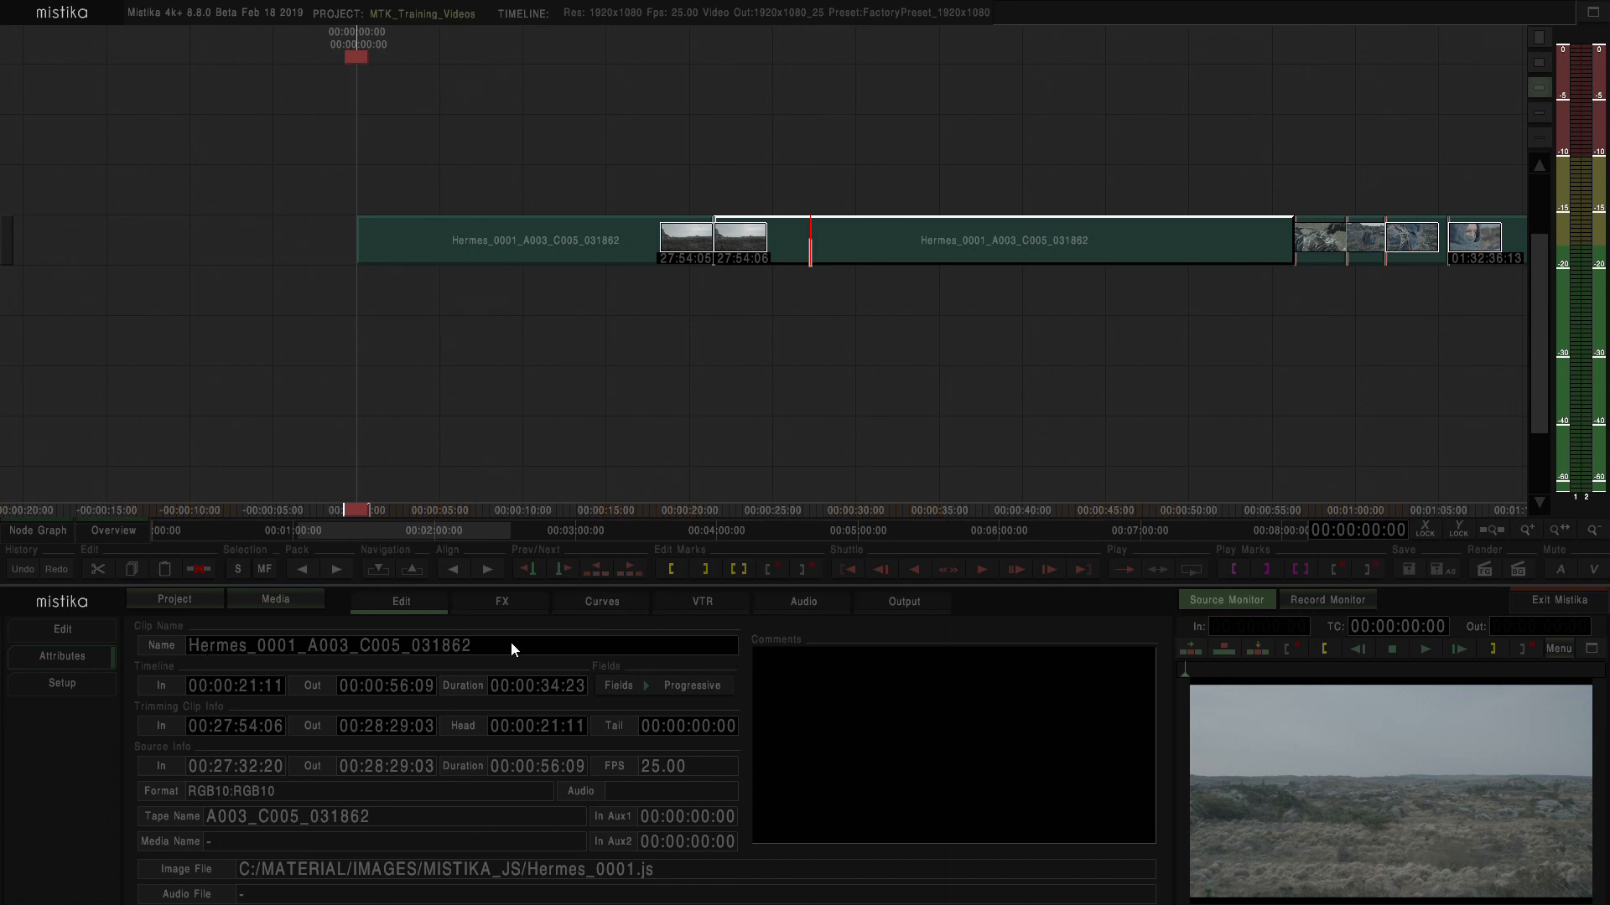
mouse_move(457, 746)
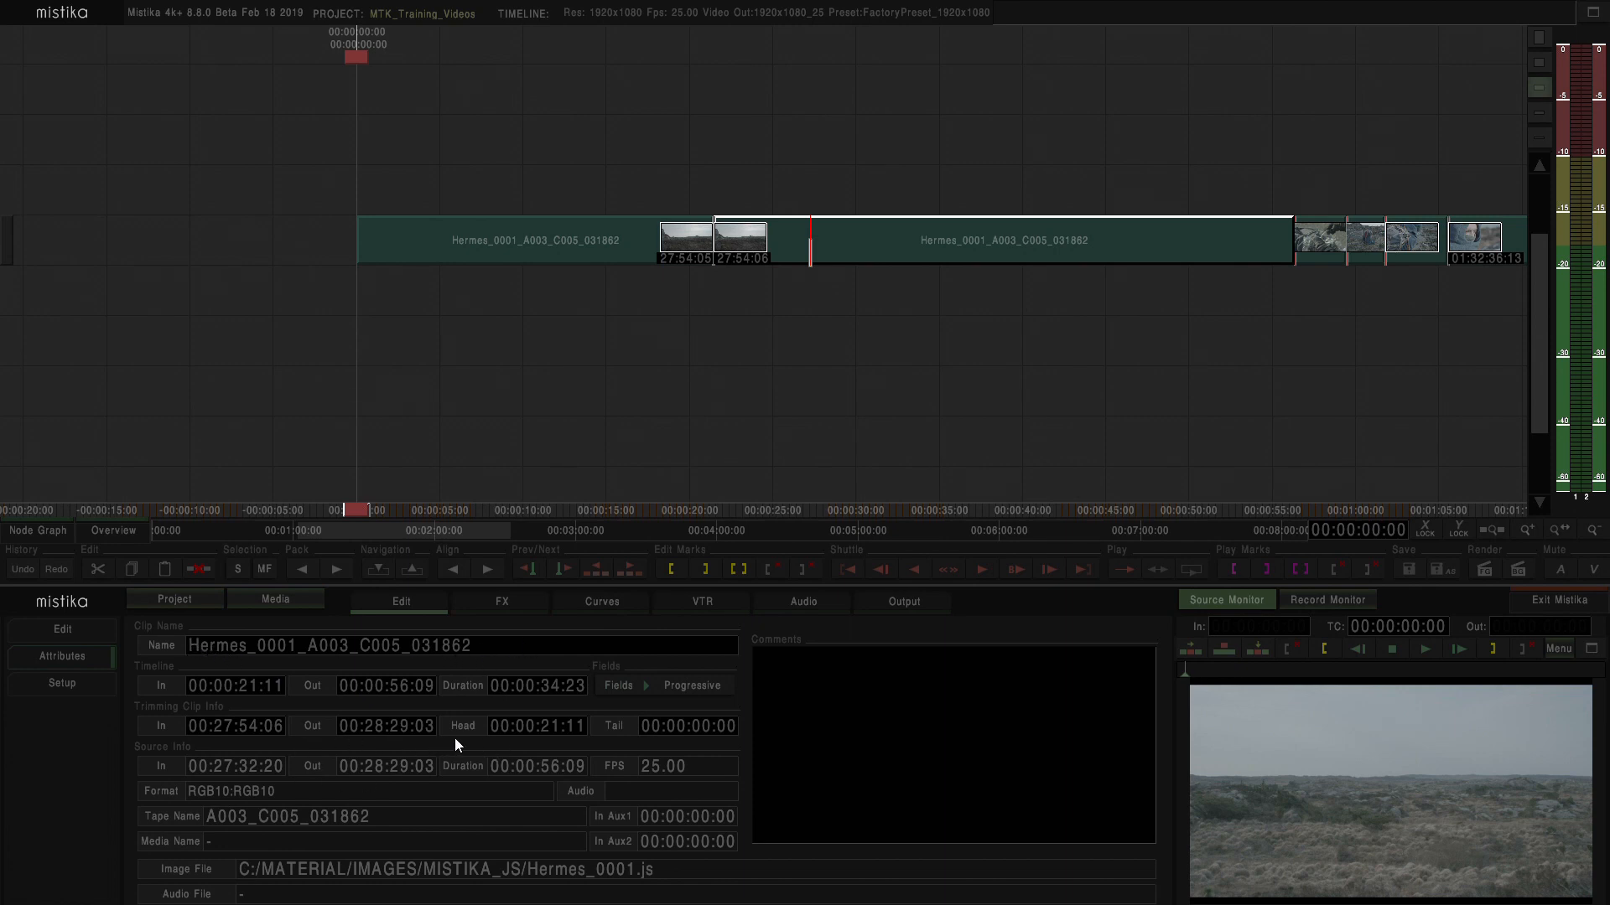
mouse_move(513, 749)
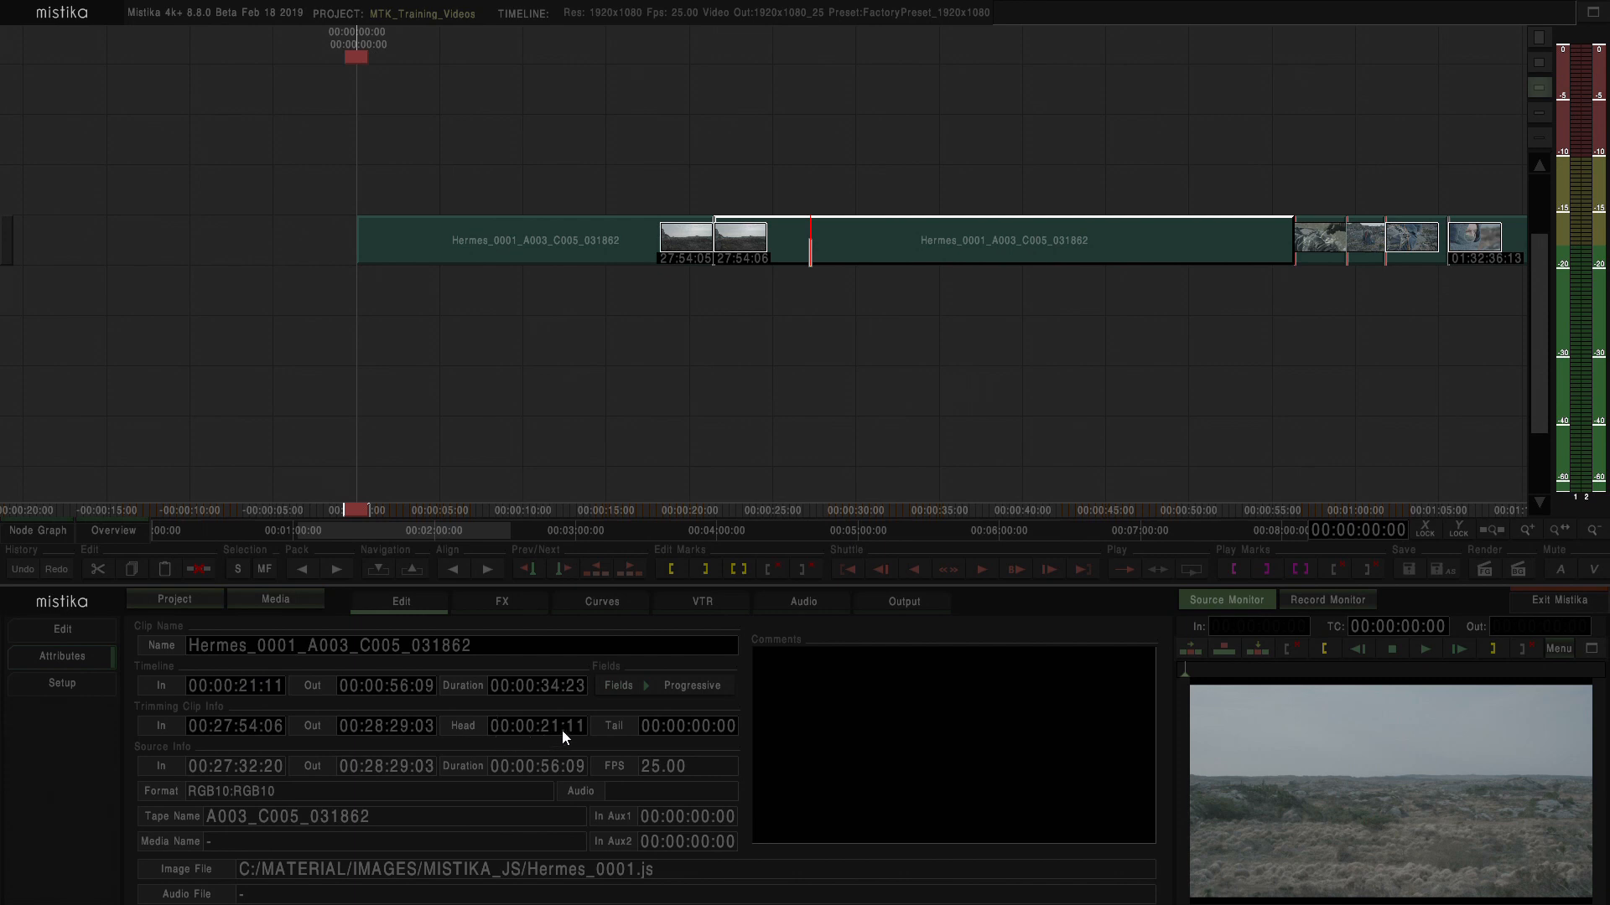
mouse_move(573, 762)
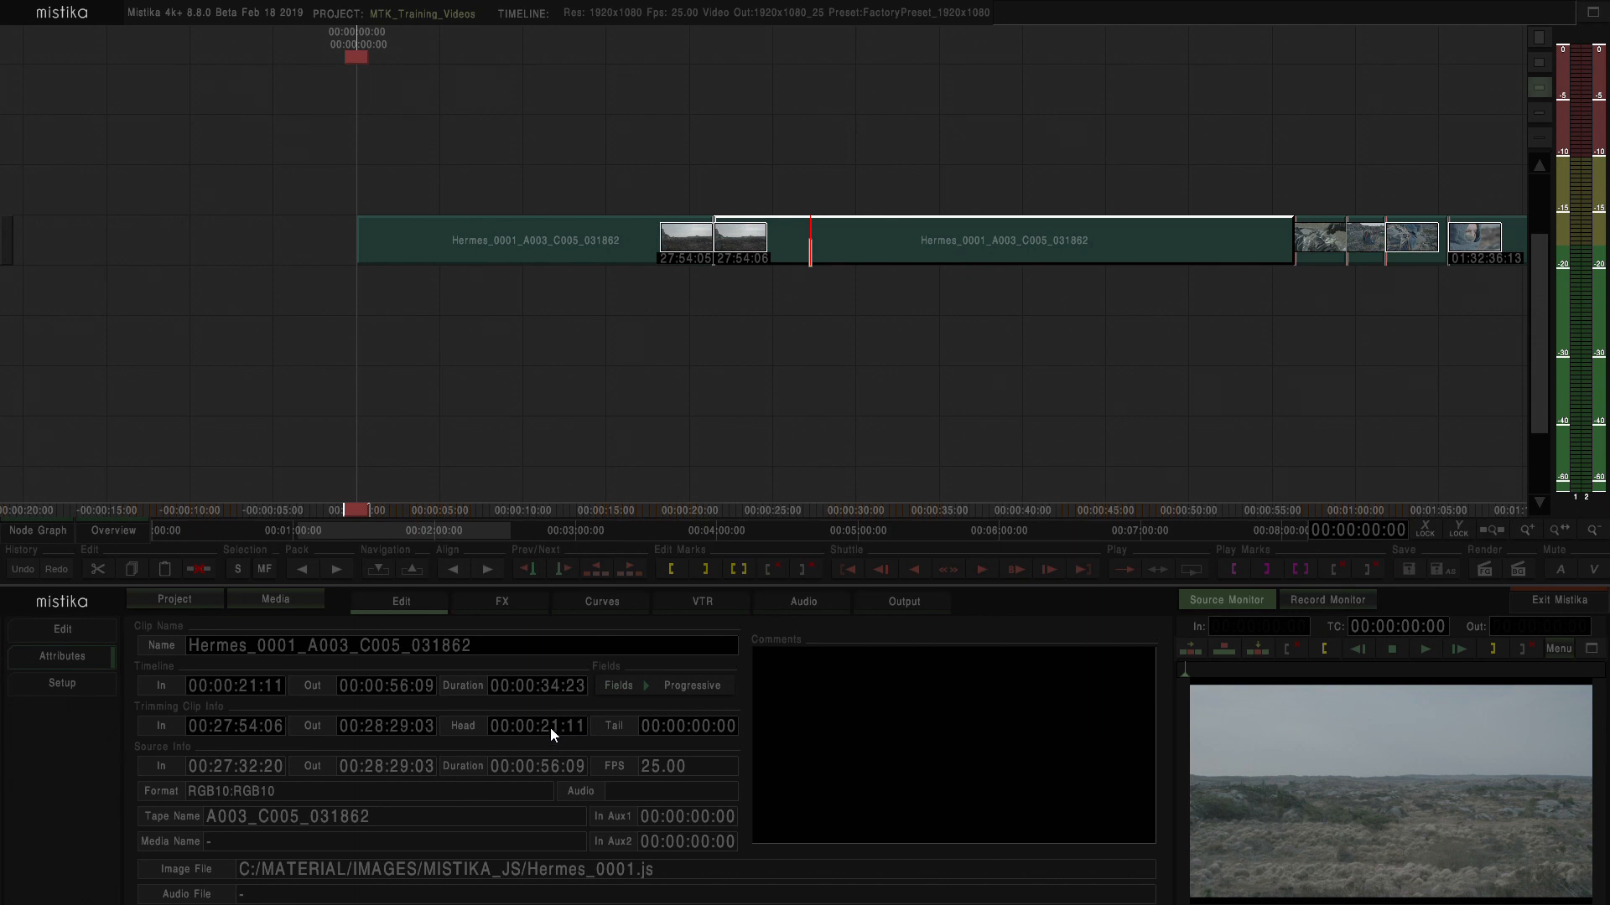
mouse_move(559, 741)
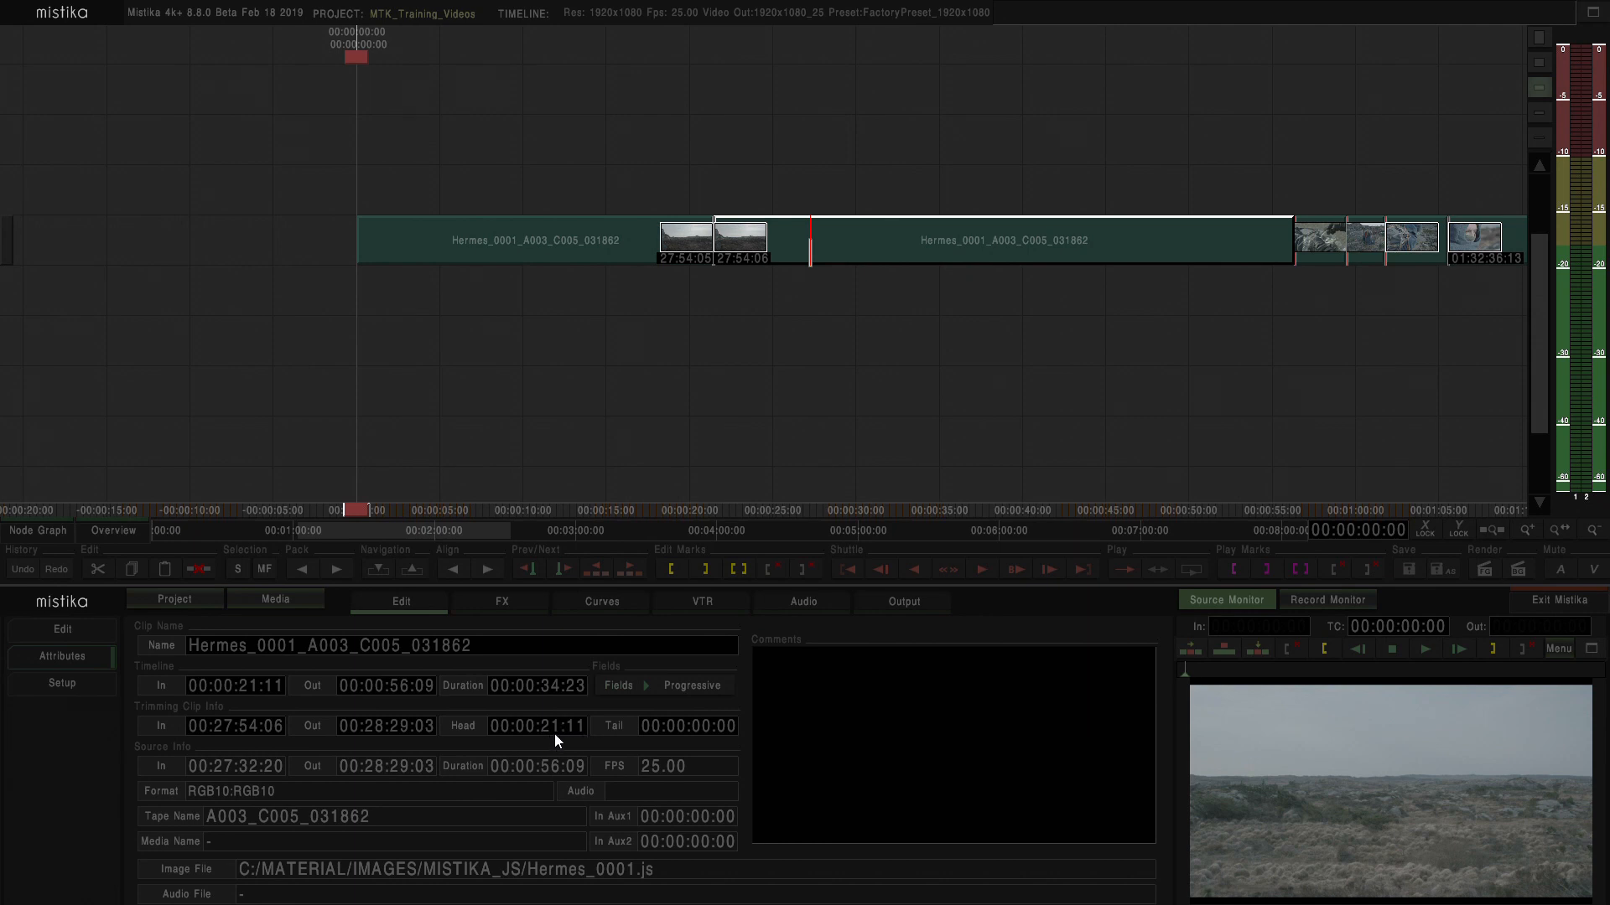
mouse_move(560, 748)
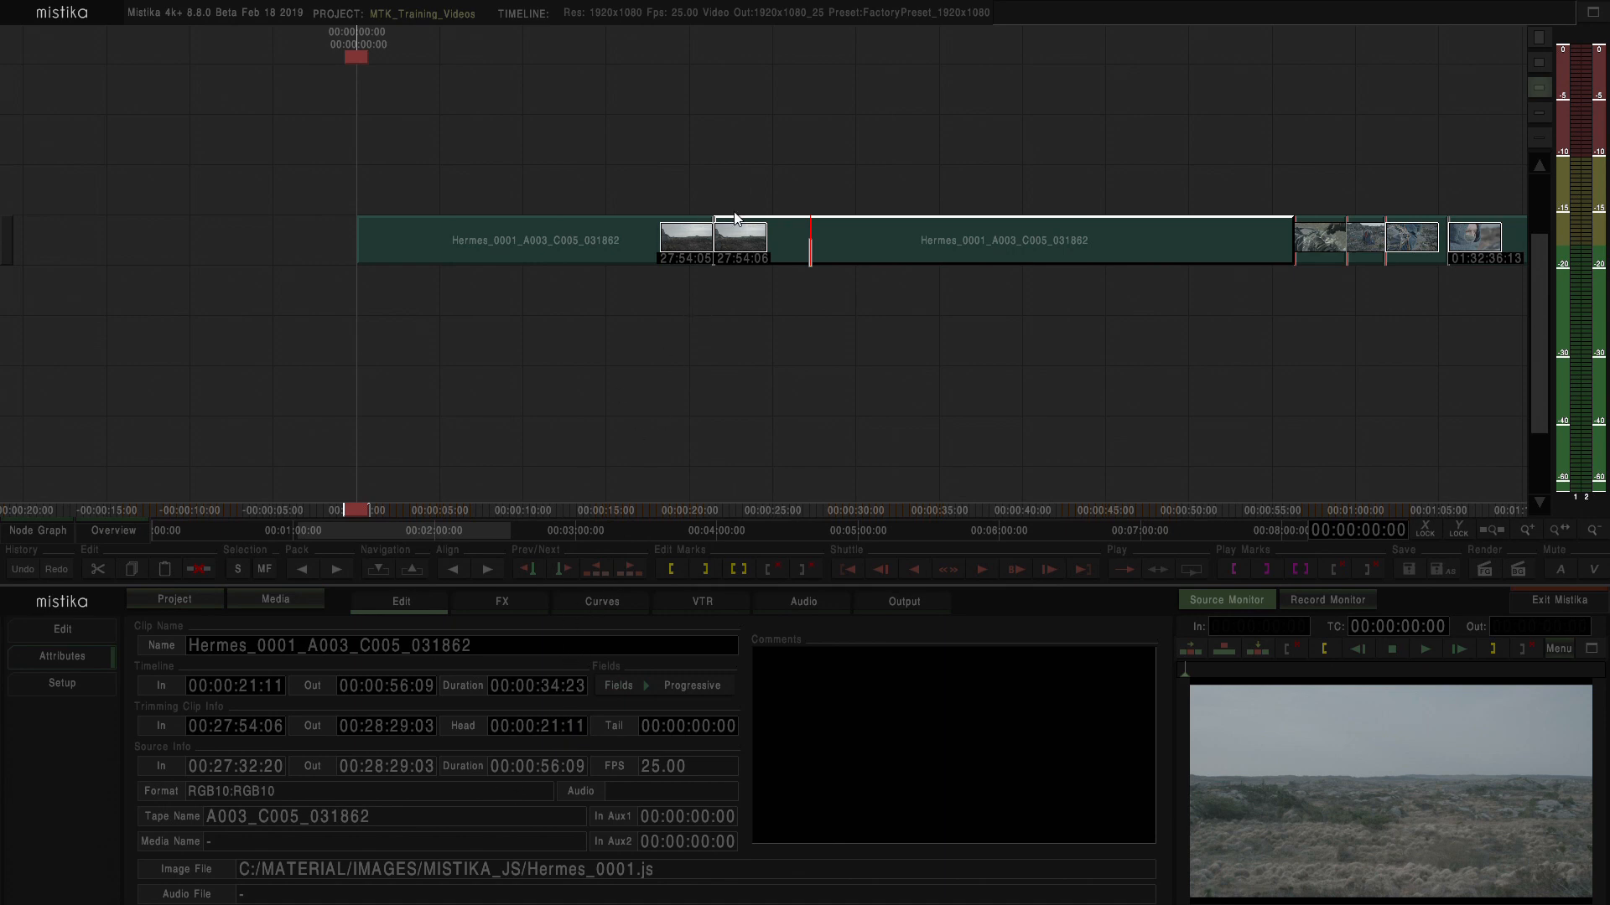
mouse_move(676, 369)
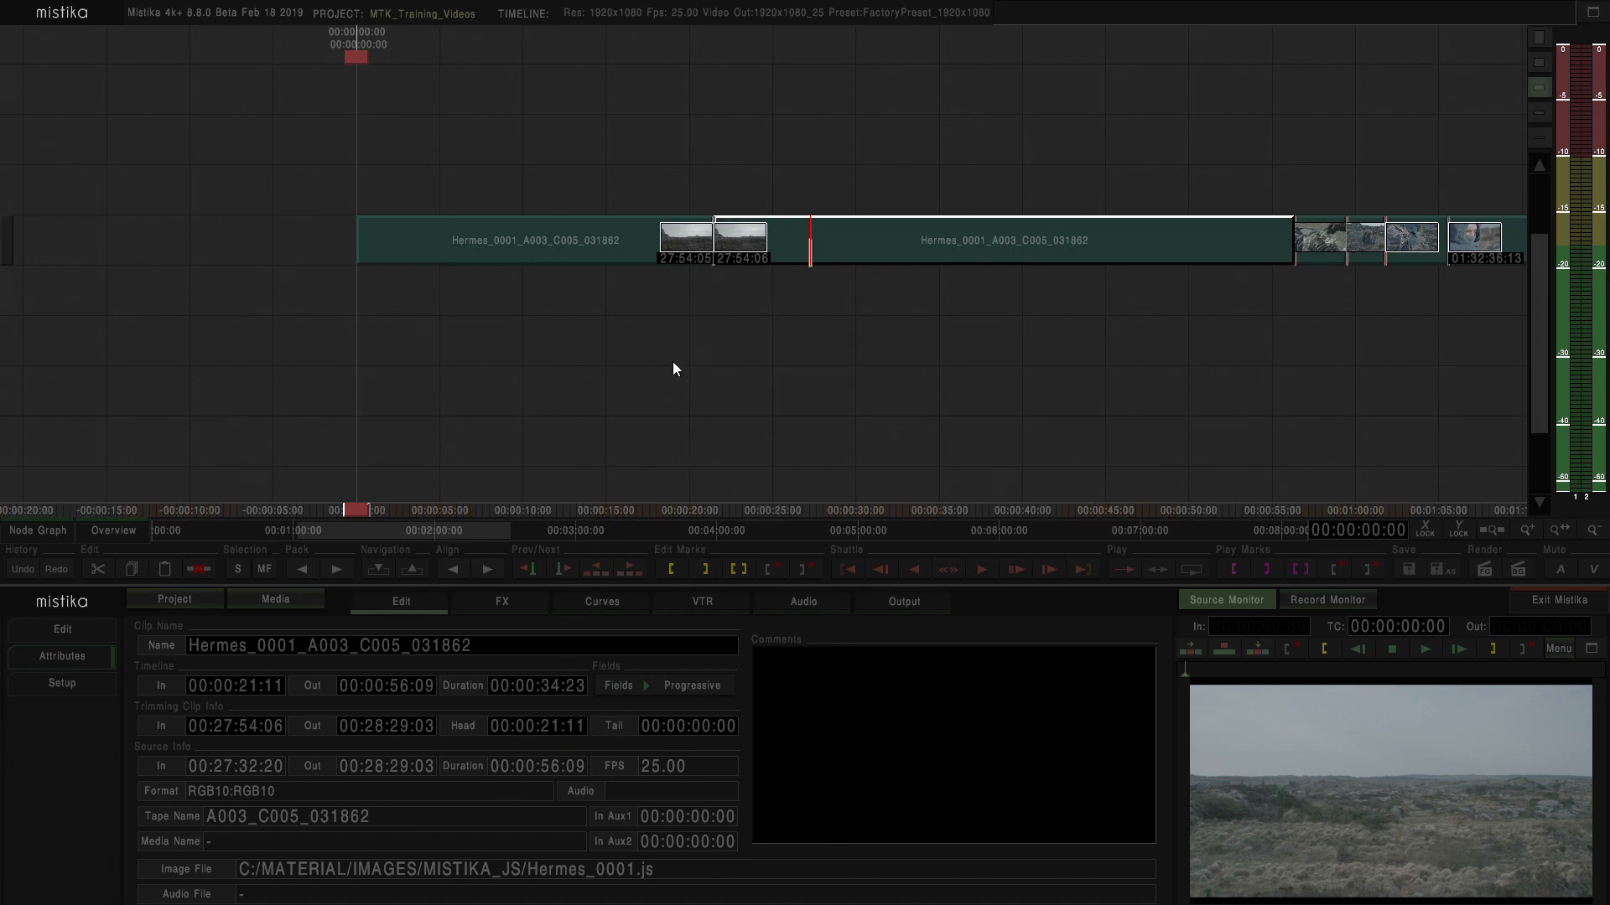
mouse_move(659, 452)
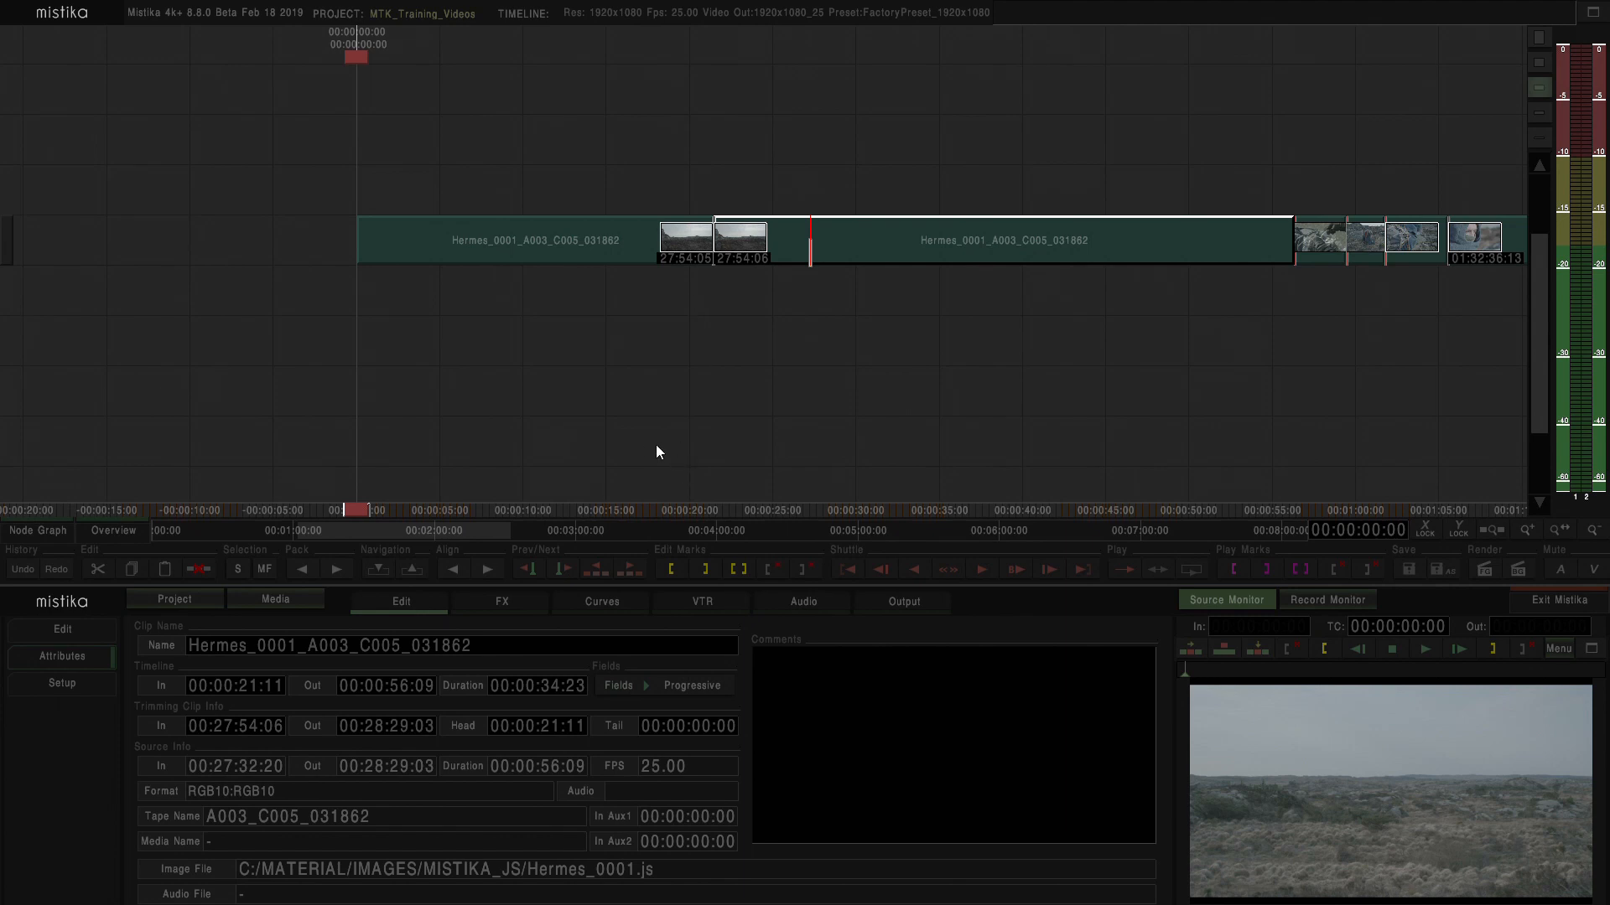
mouse_move(621, 550)
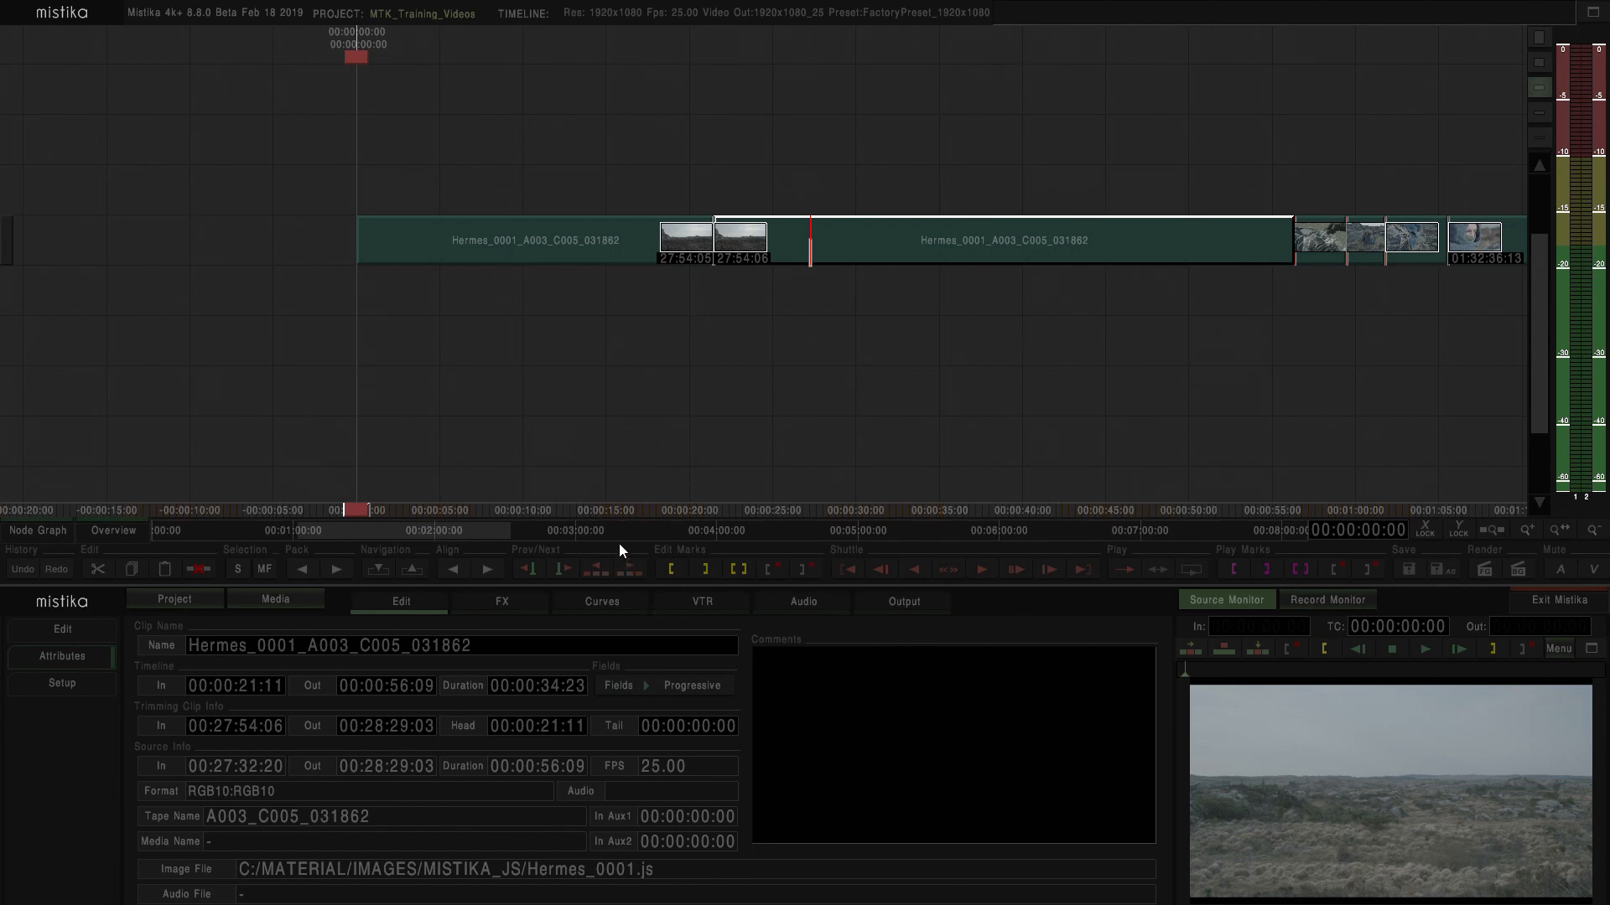
mouse_move(942, 178)
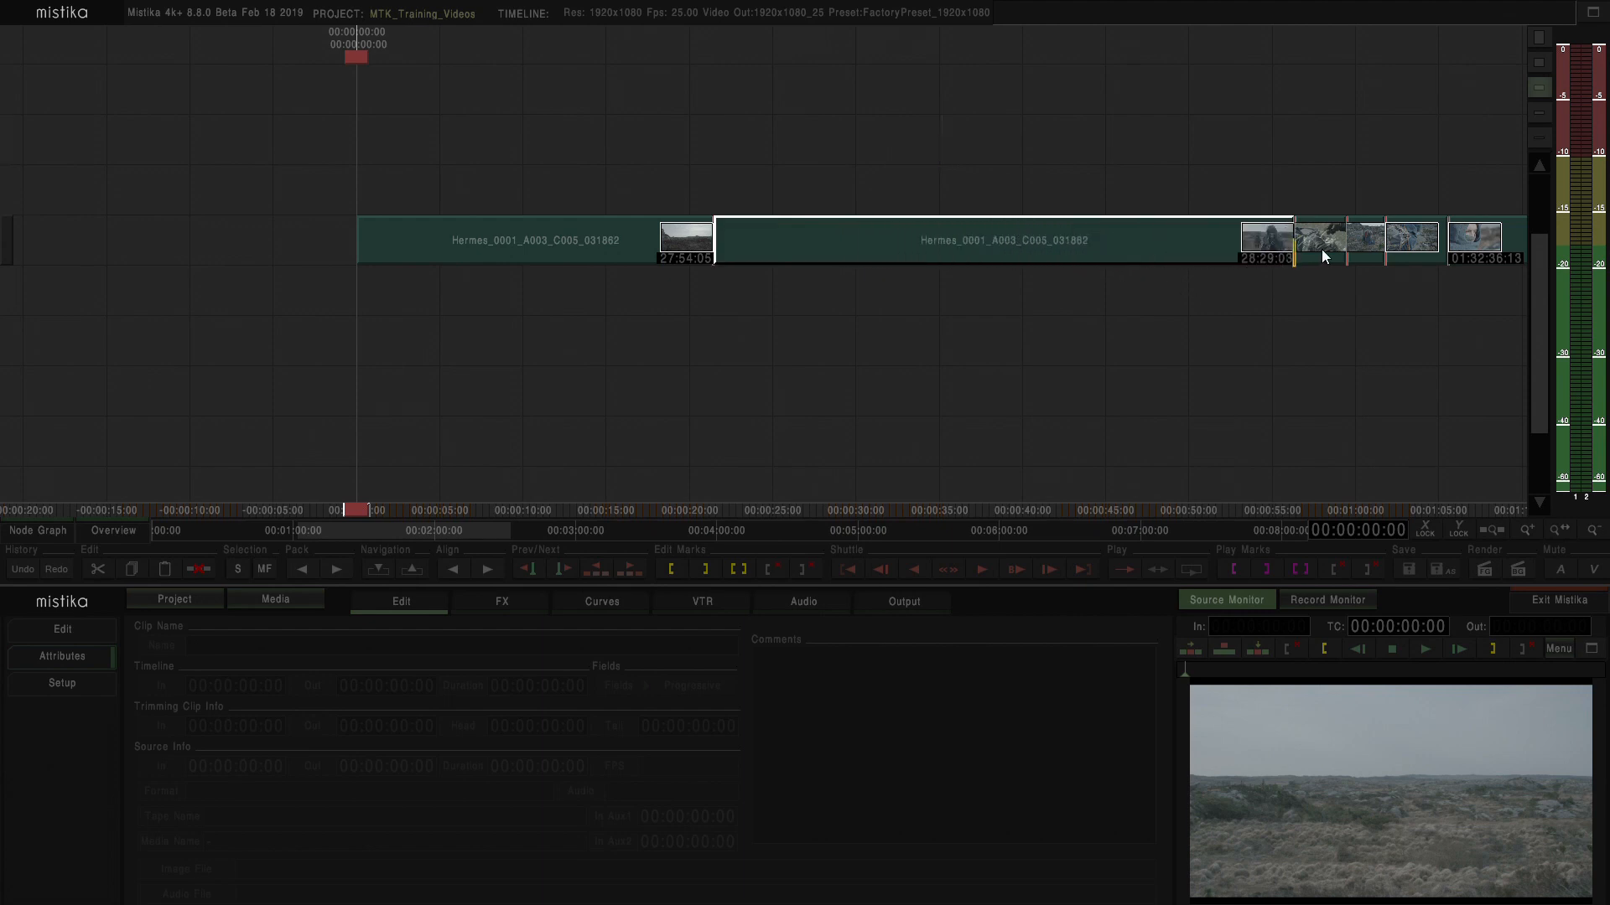
Step: Trim the second clip's end back to an 18:02 duration, leaving 16:21 of tail
left_click(401, 600)
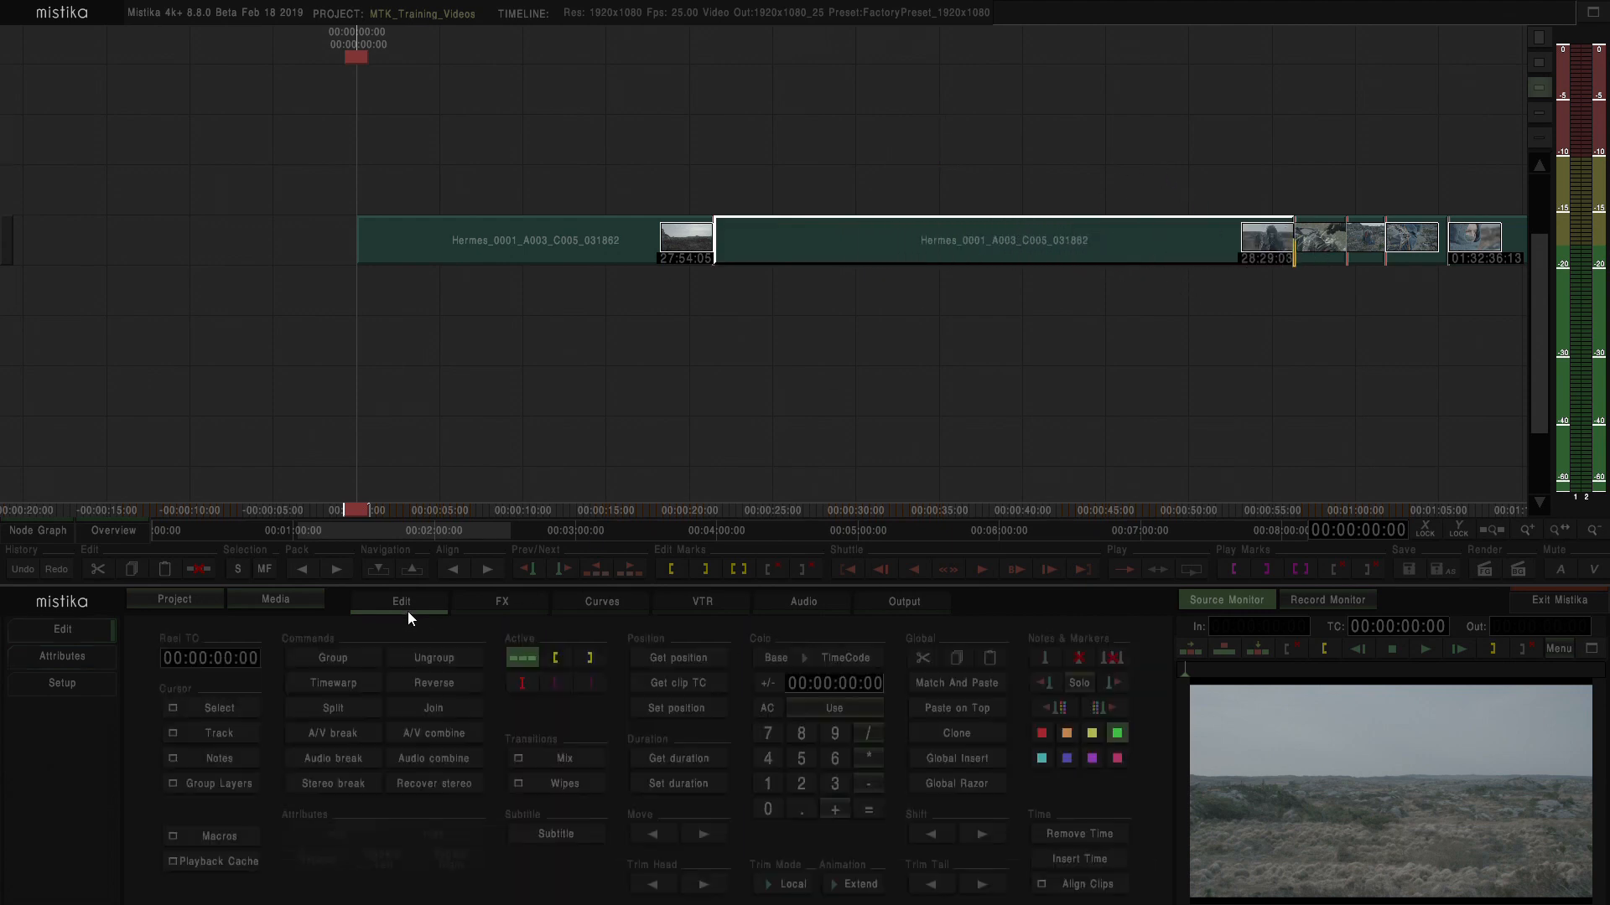
left_click(60, 658)
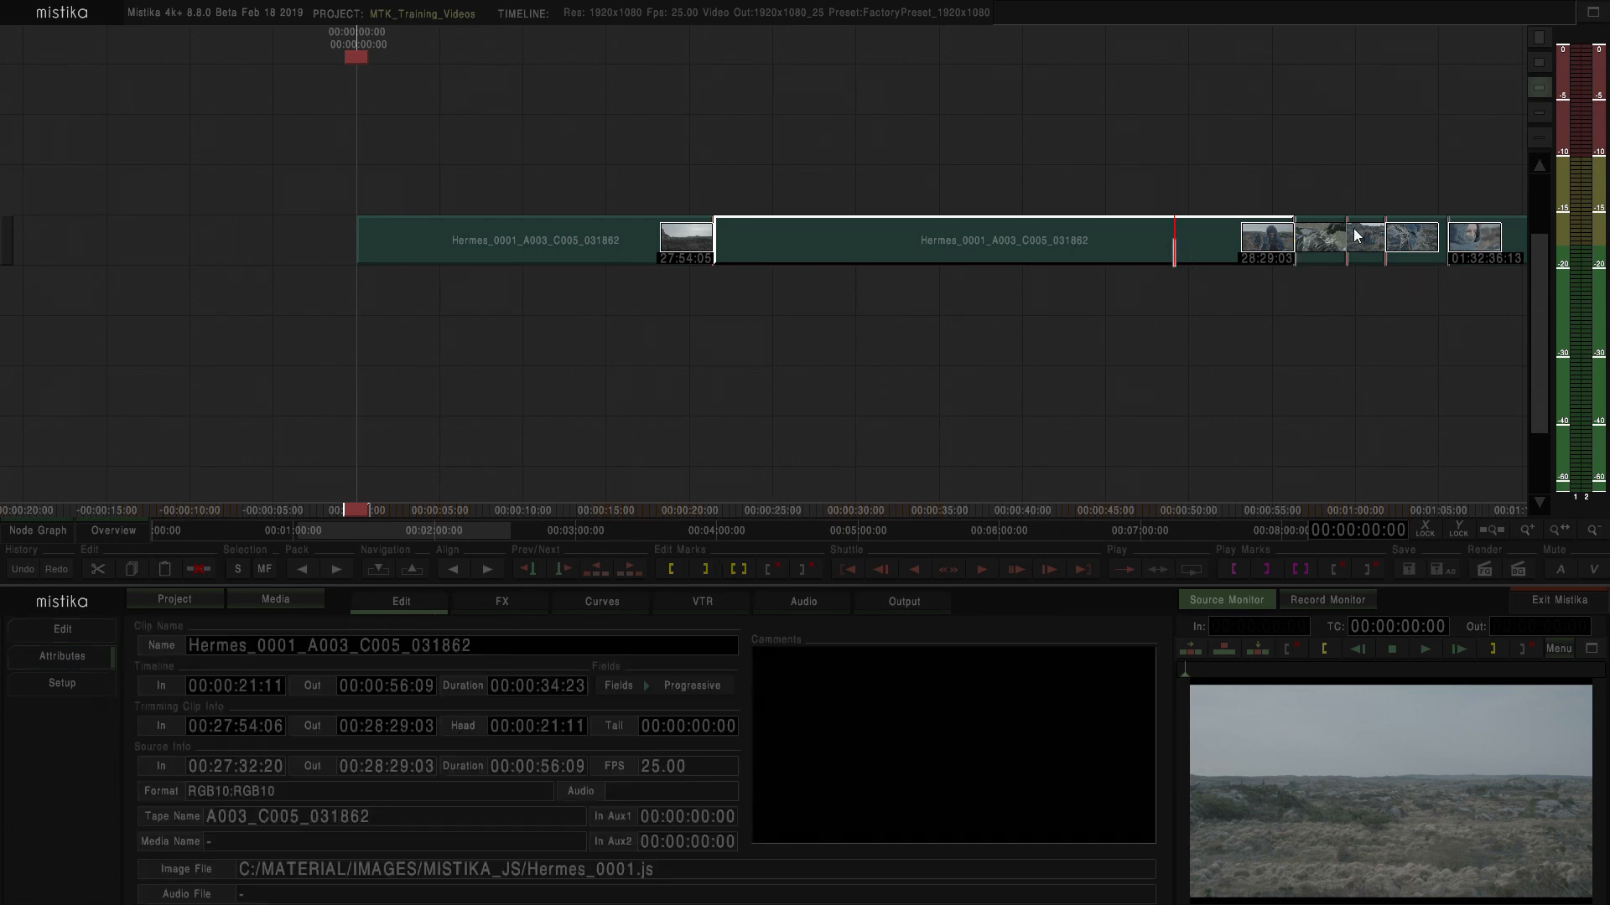
left_click_drag(1304, 240, 1218, 251)
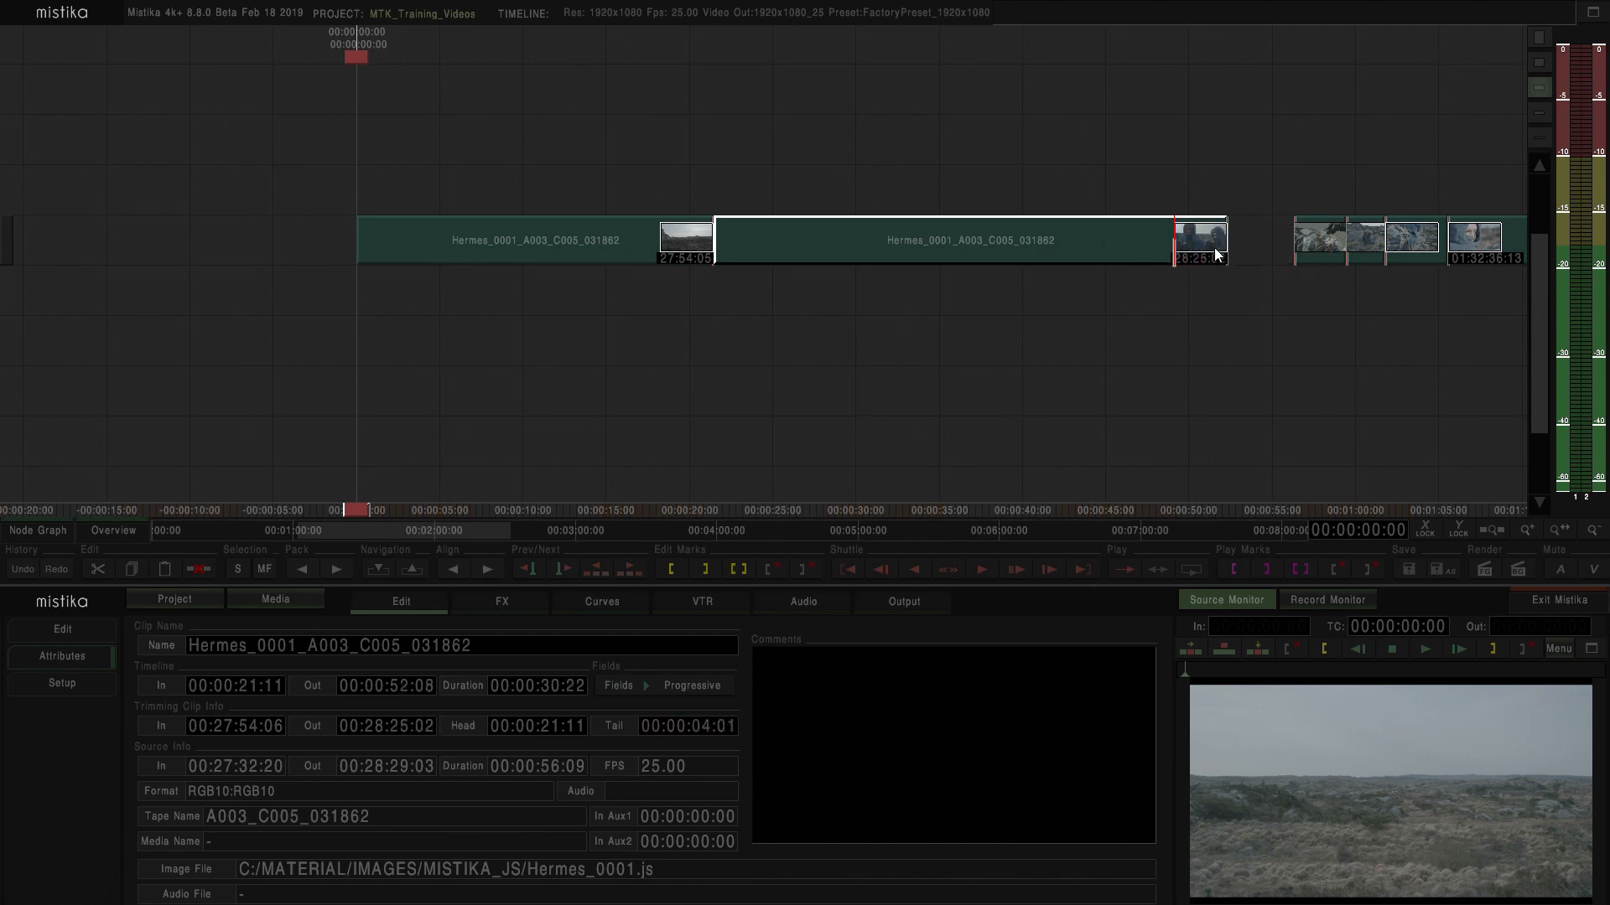
left_click_drag(1220, 253, 1090, 253)
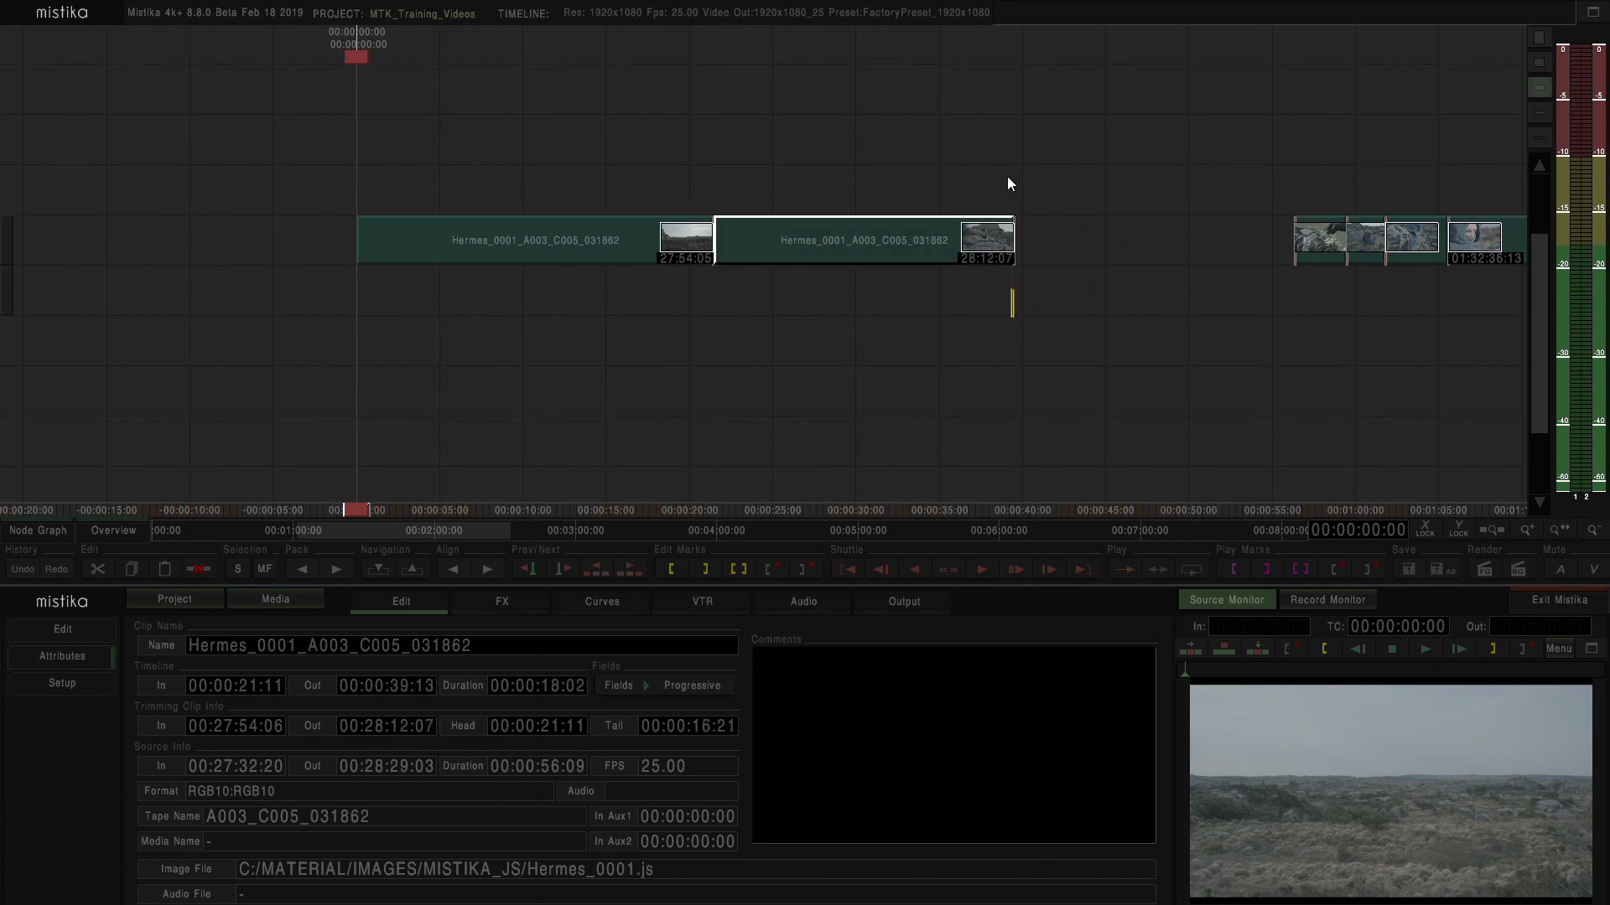
mouse_move(1173, 285)
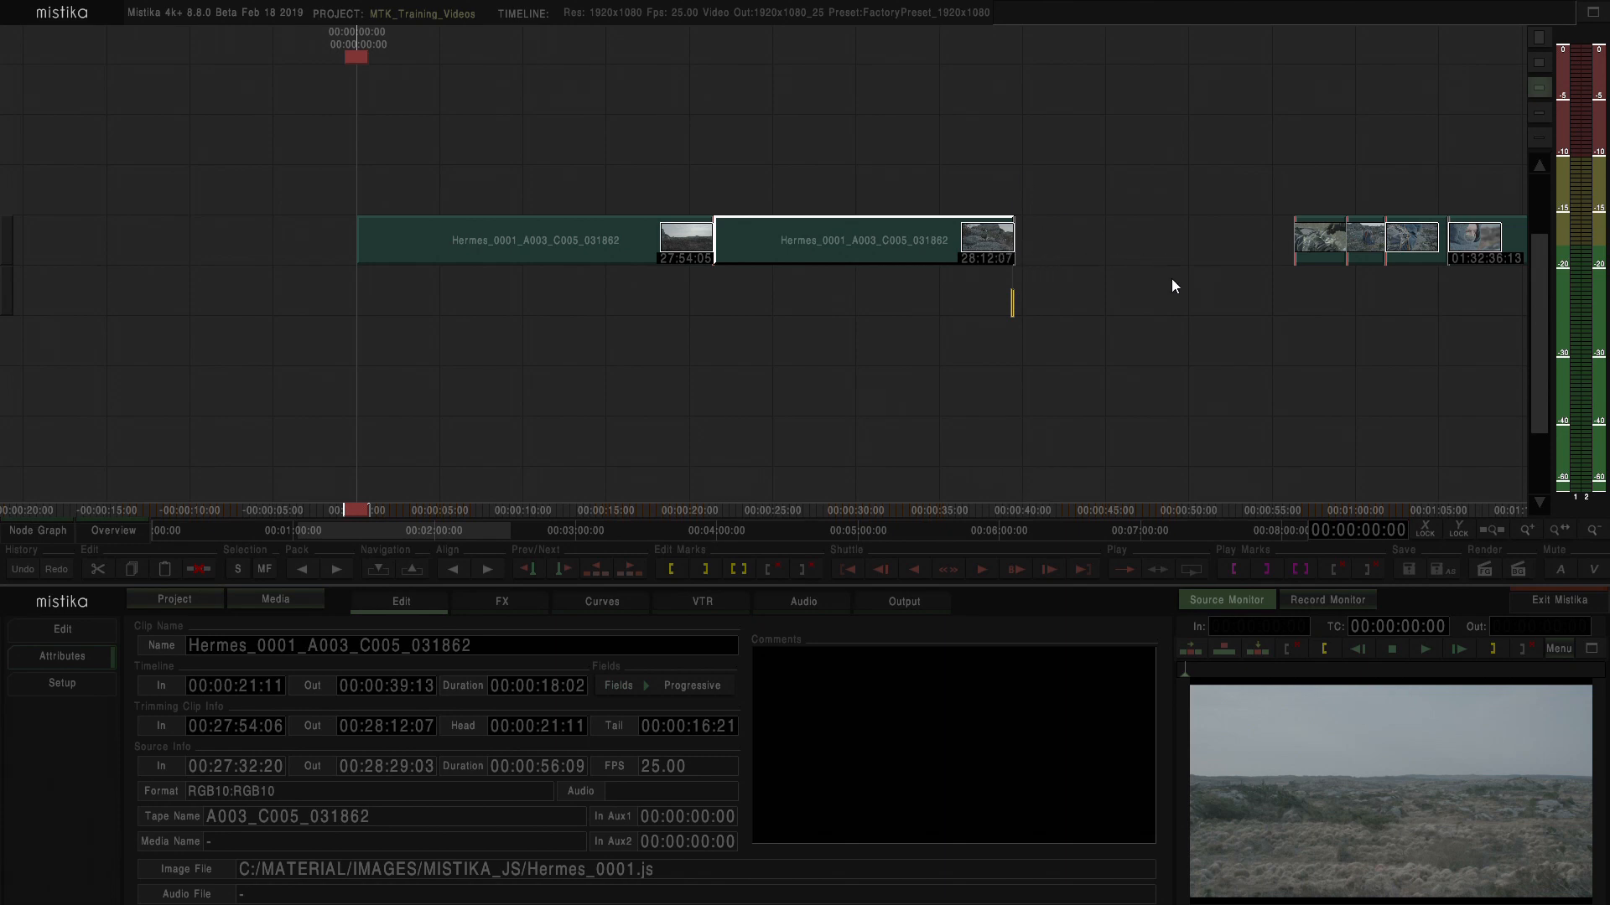
mouse_move(945, 277)
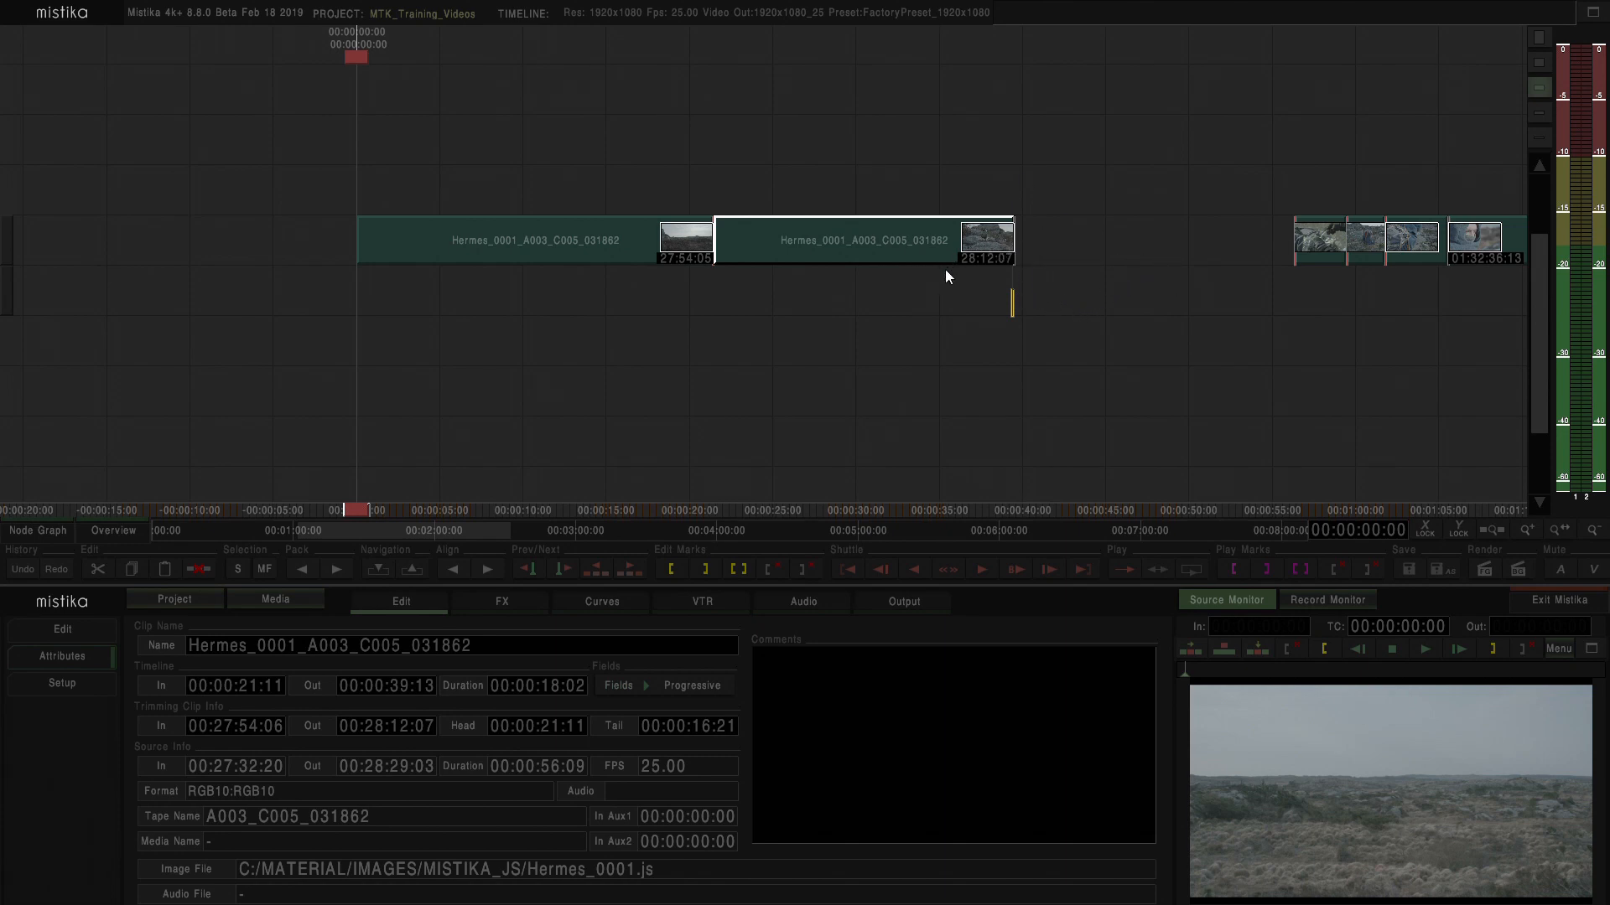
mouse_move(678, 764)
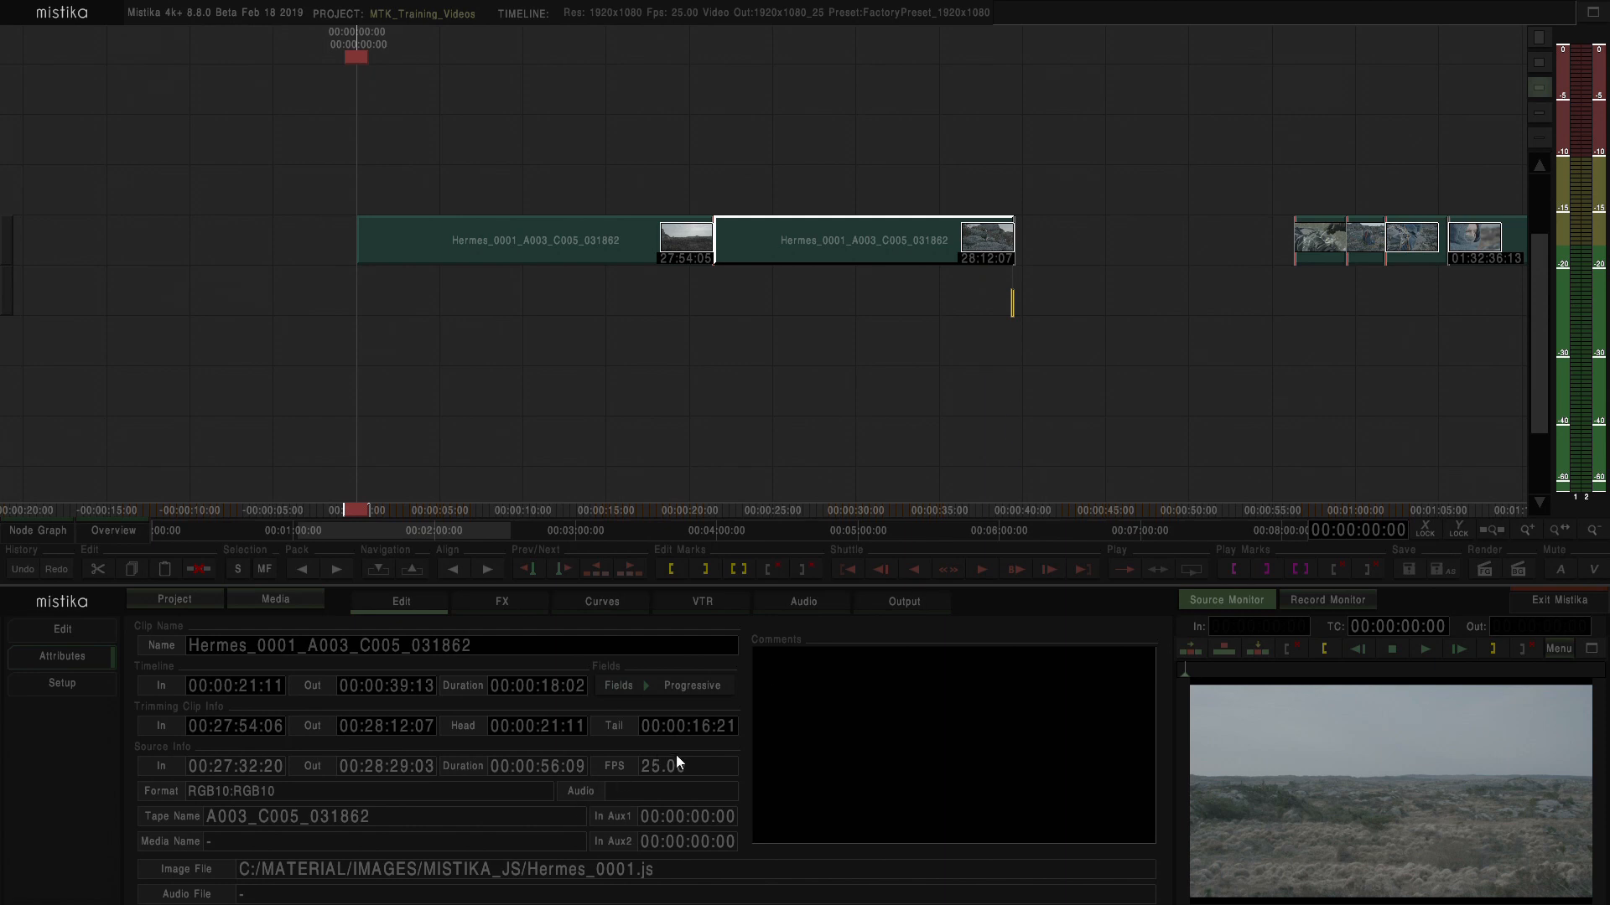
mouse_move(711, 756)
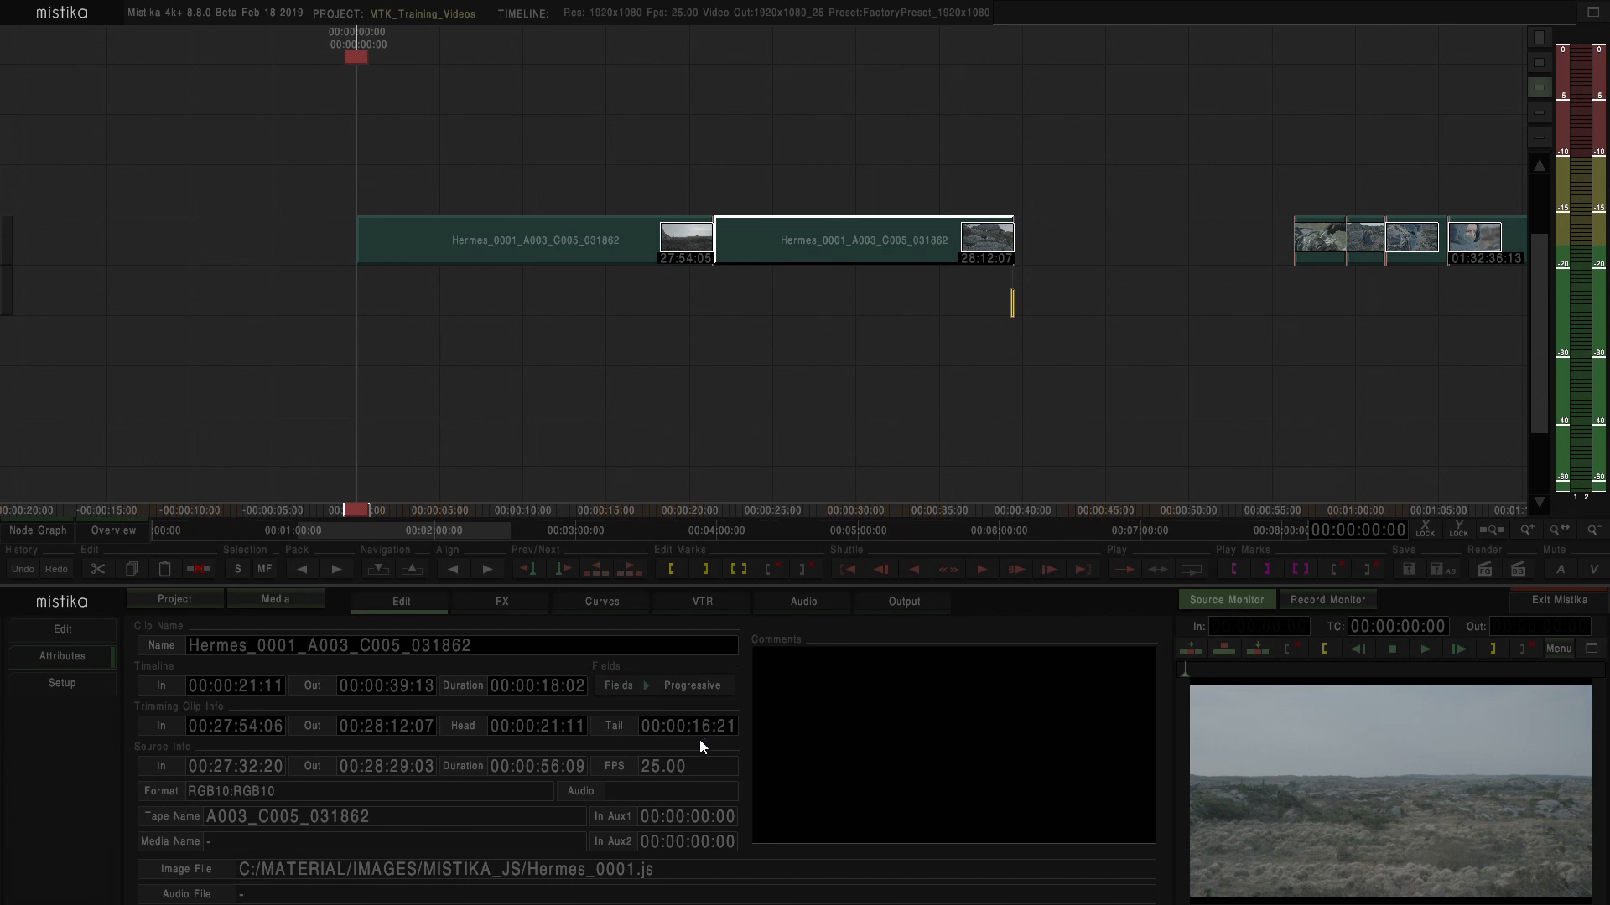
mouse_move(708, 765)
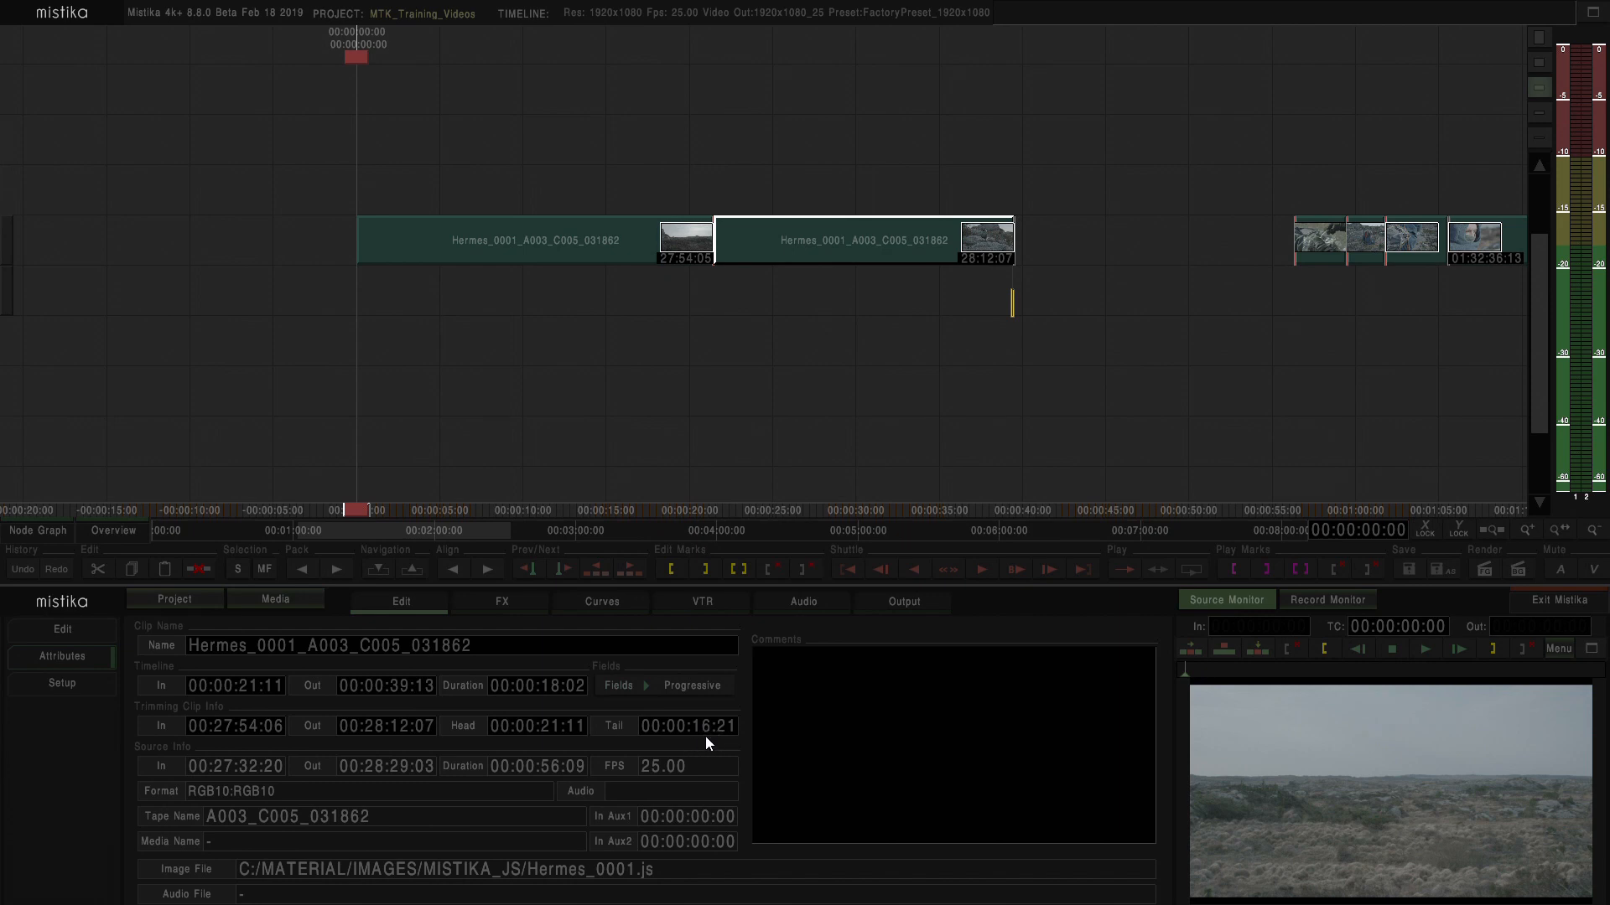
mouse_move(684, 762)
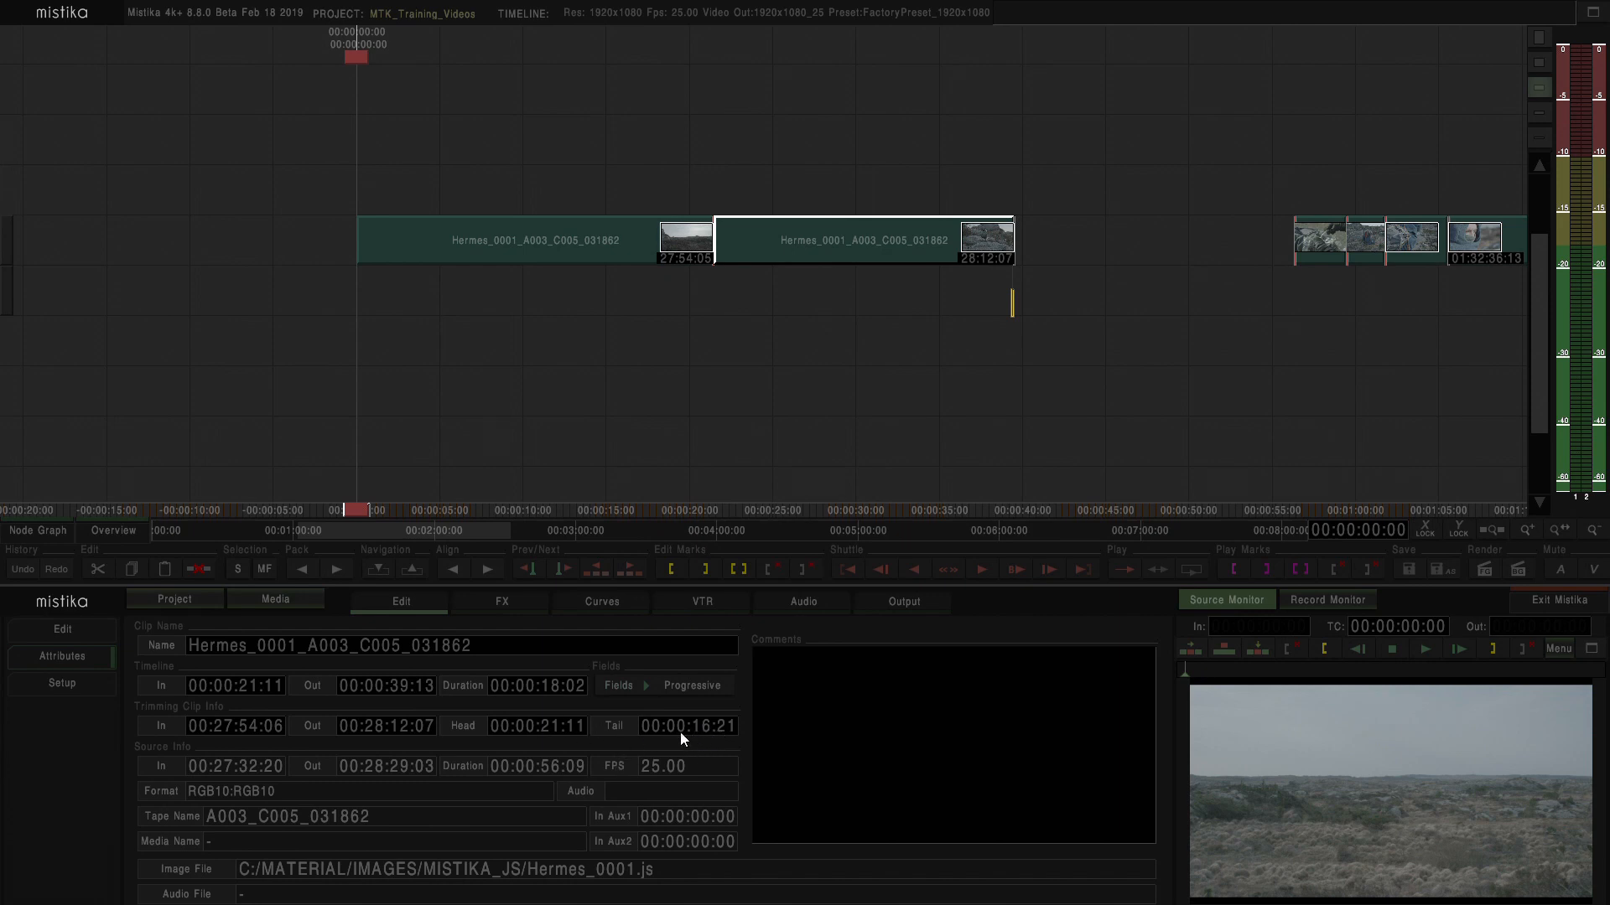
mouse_move(710, 733)
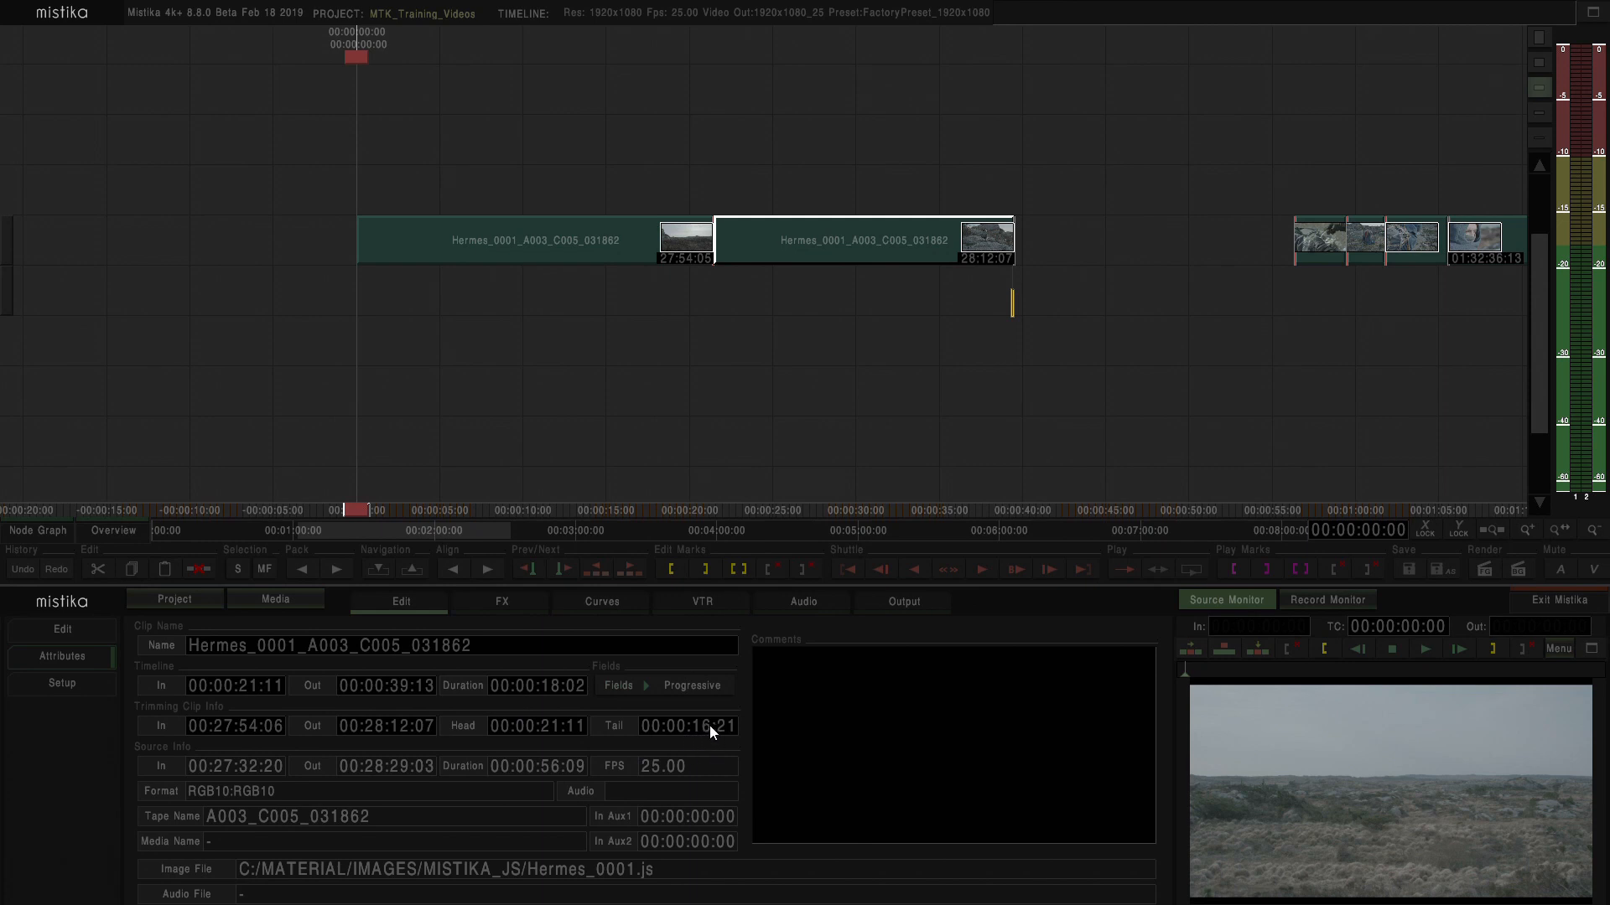
Step: Set the second clip's Tail to 00:00:00:00, restoring its end to 28:29:03
left_click(690, 727)
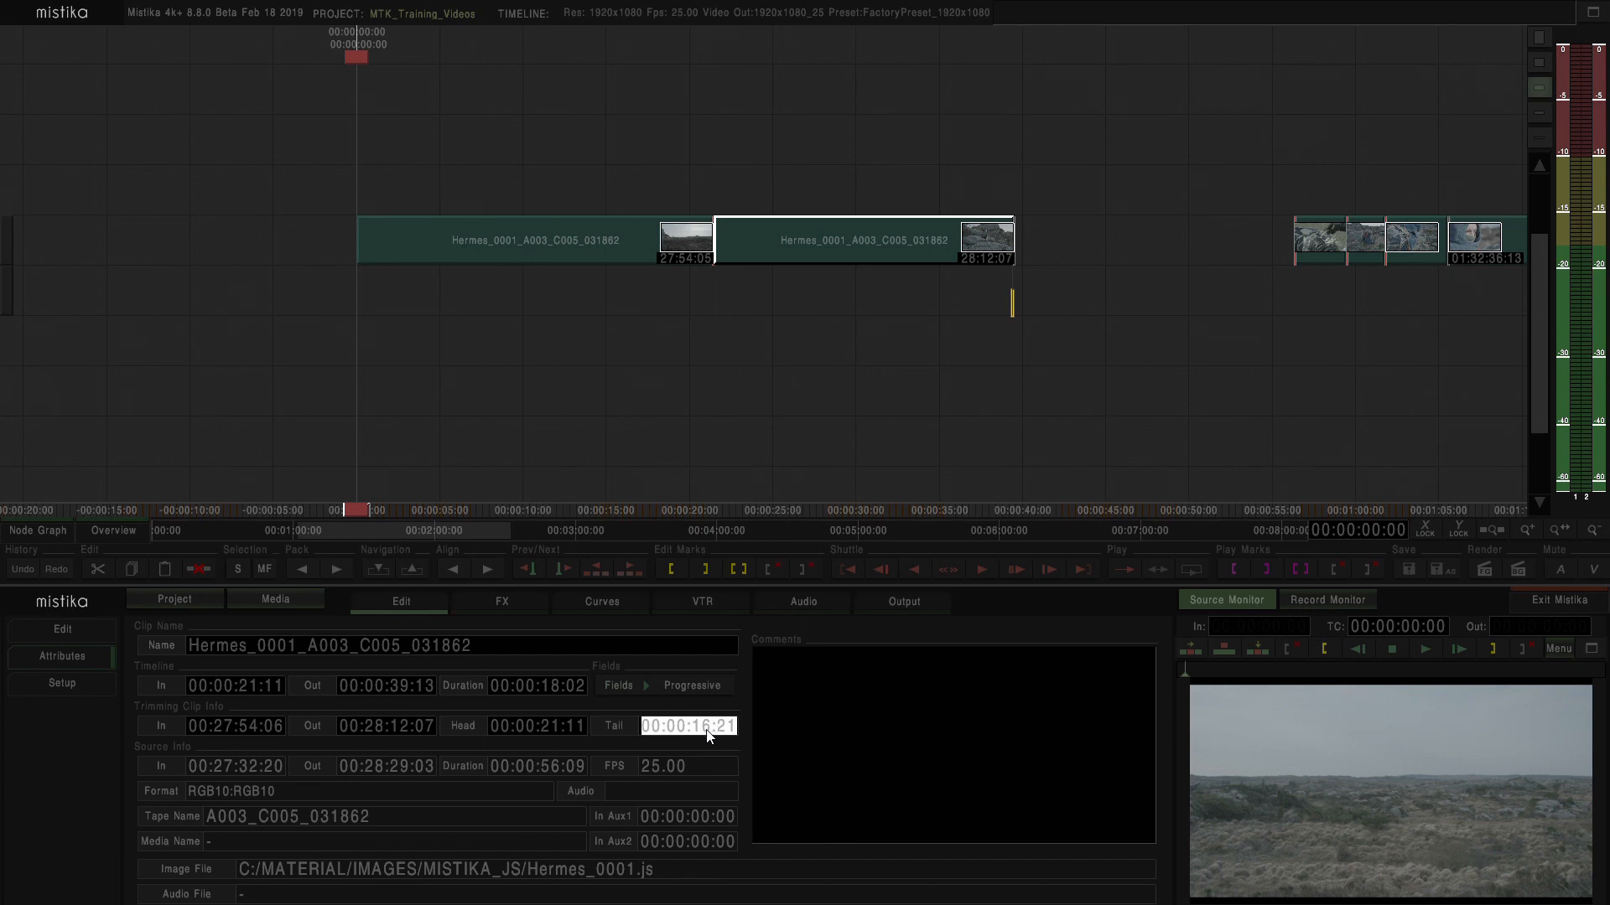
left_click(690, 726)
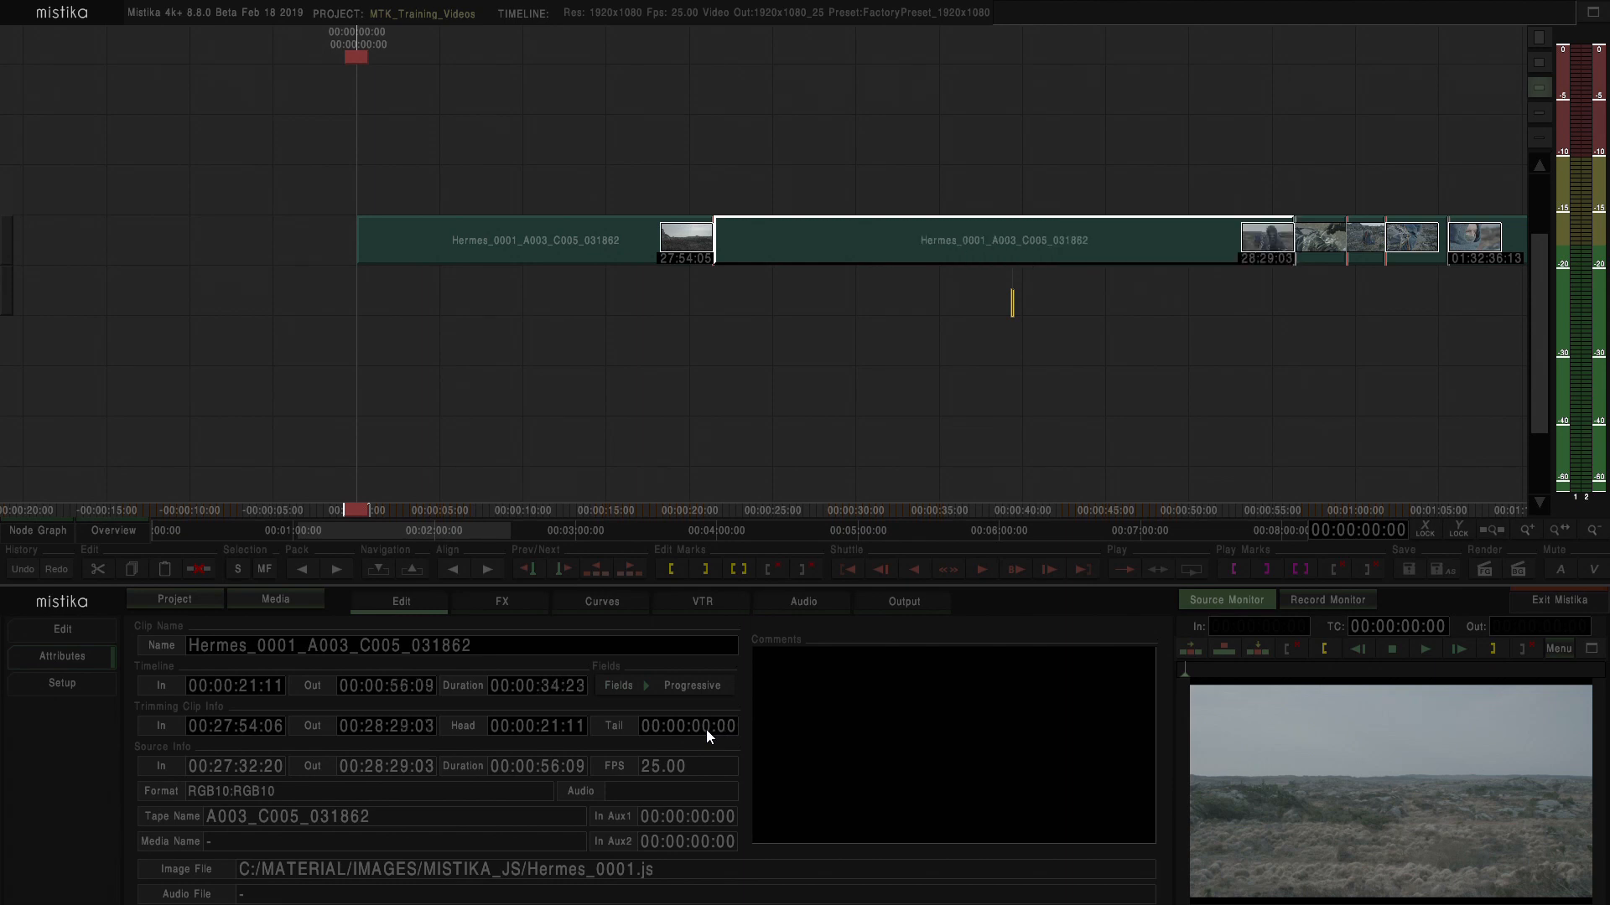
mouse_move(600, 702)
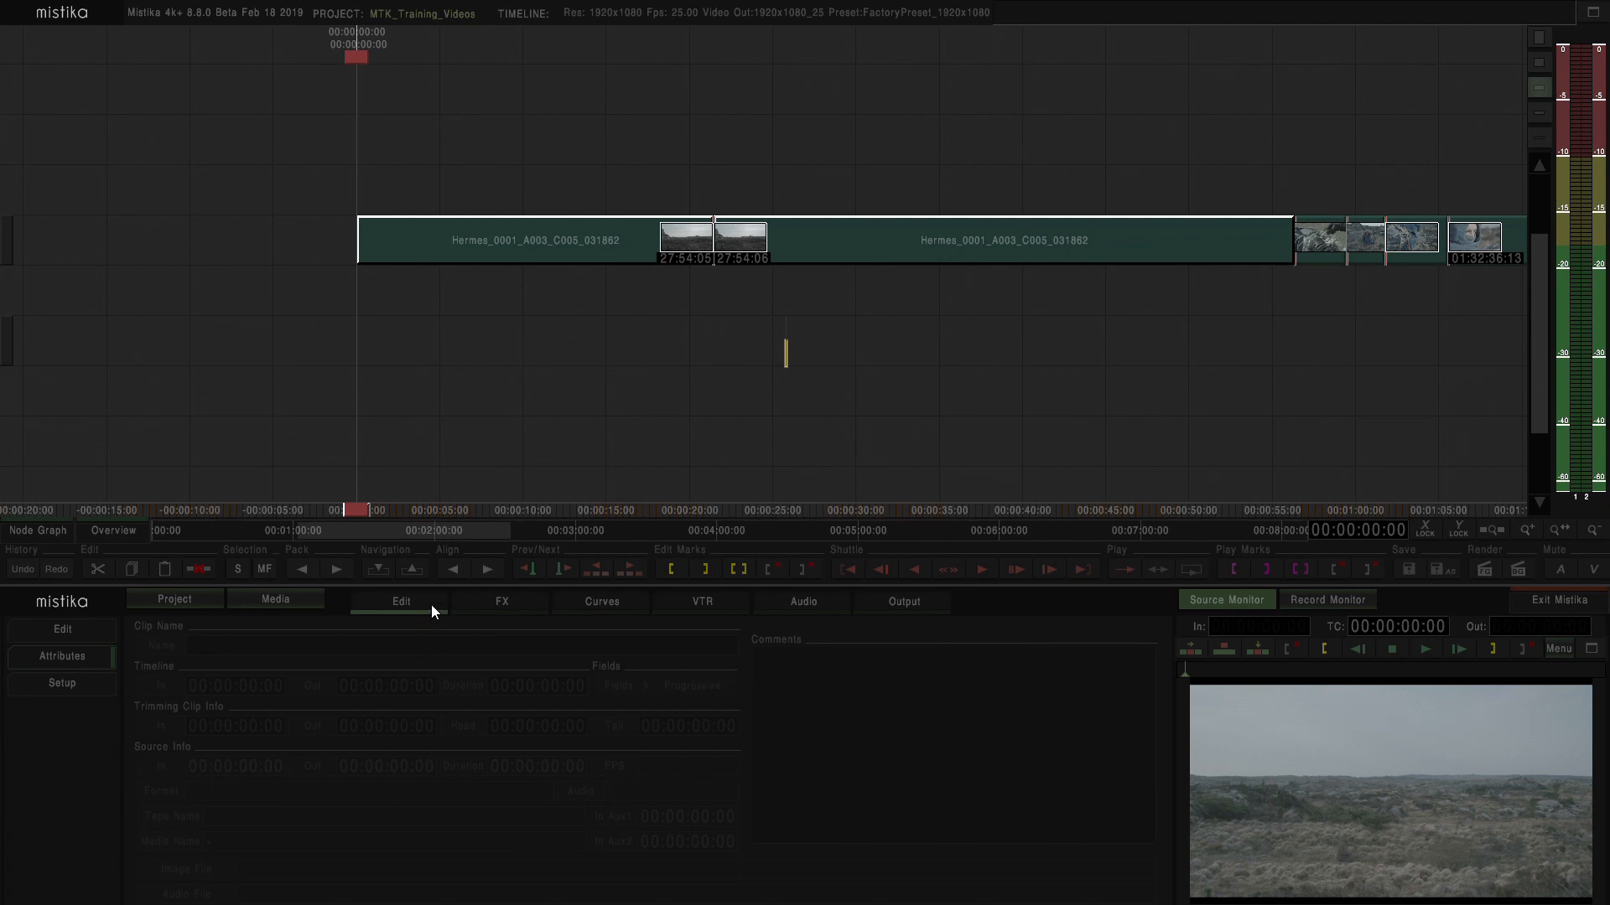
Step: Join the two split Hermes clips back into one continuous timeline clip
left_click(400, 602)
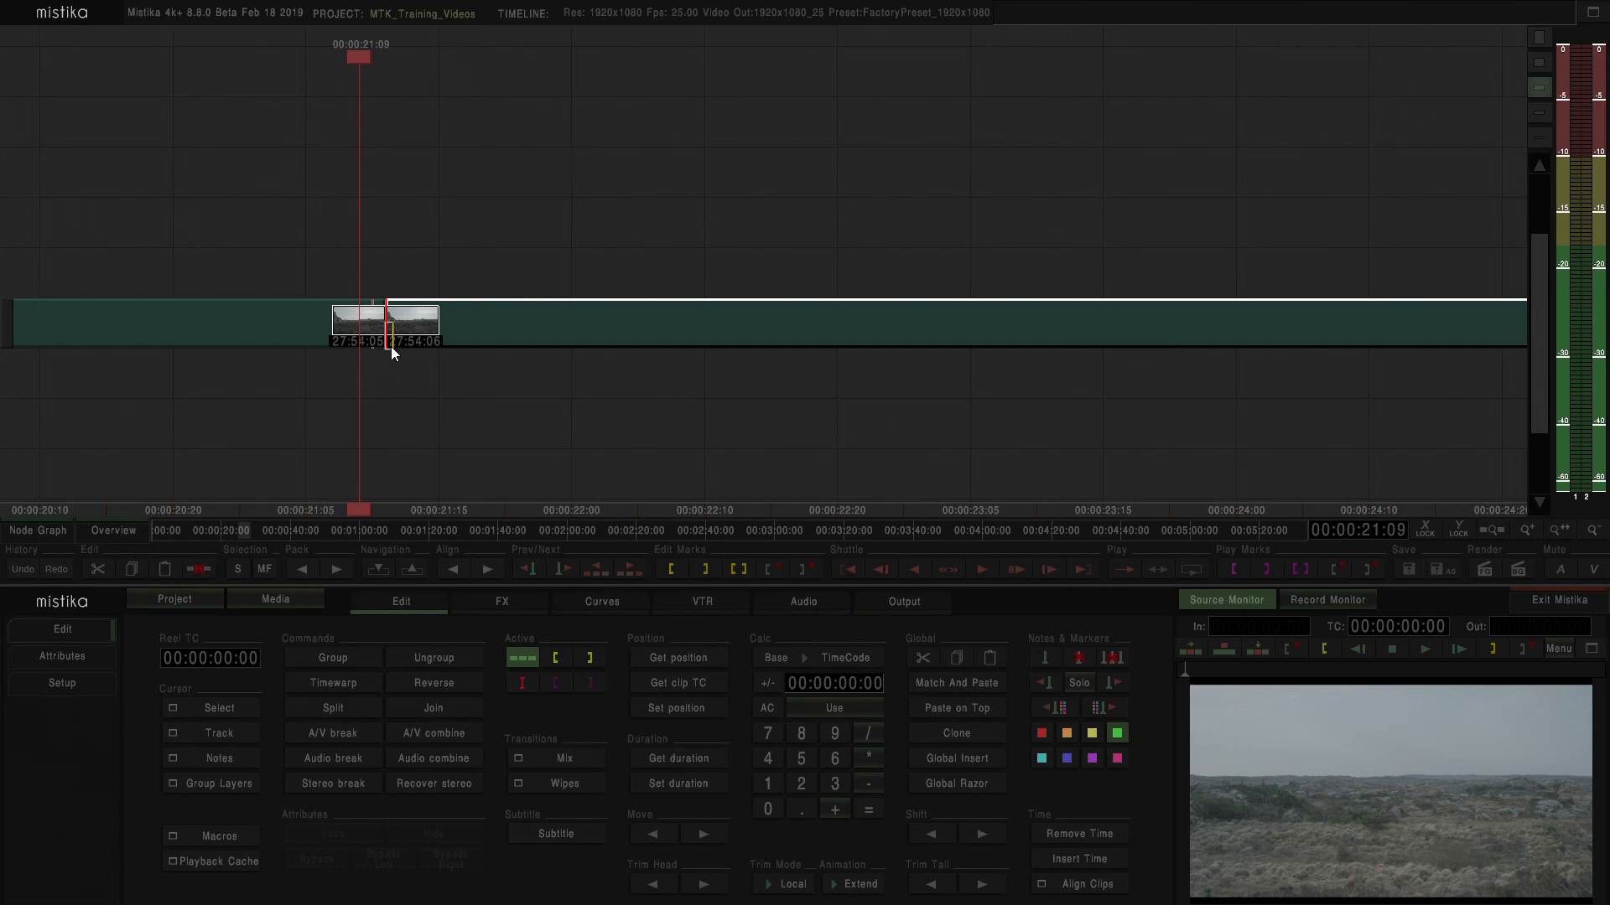
mouse_move(434, 426)
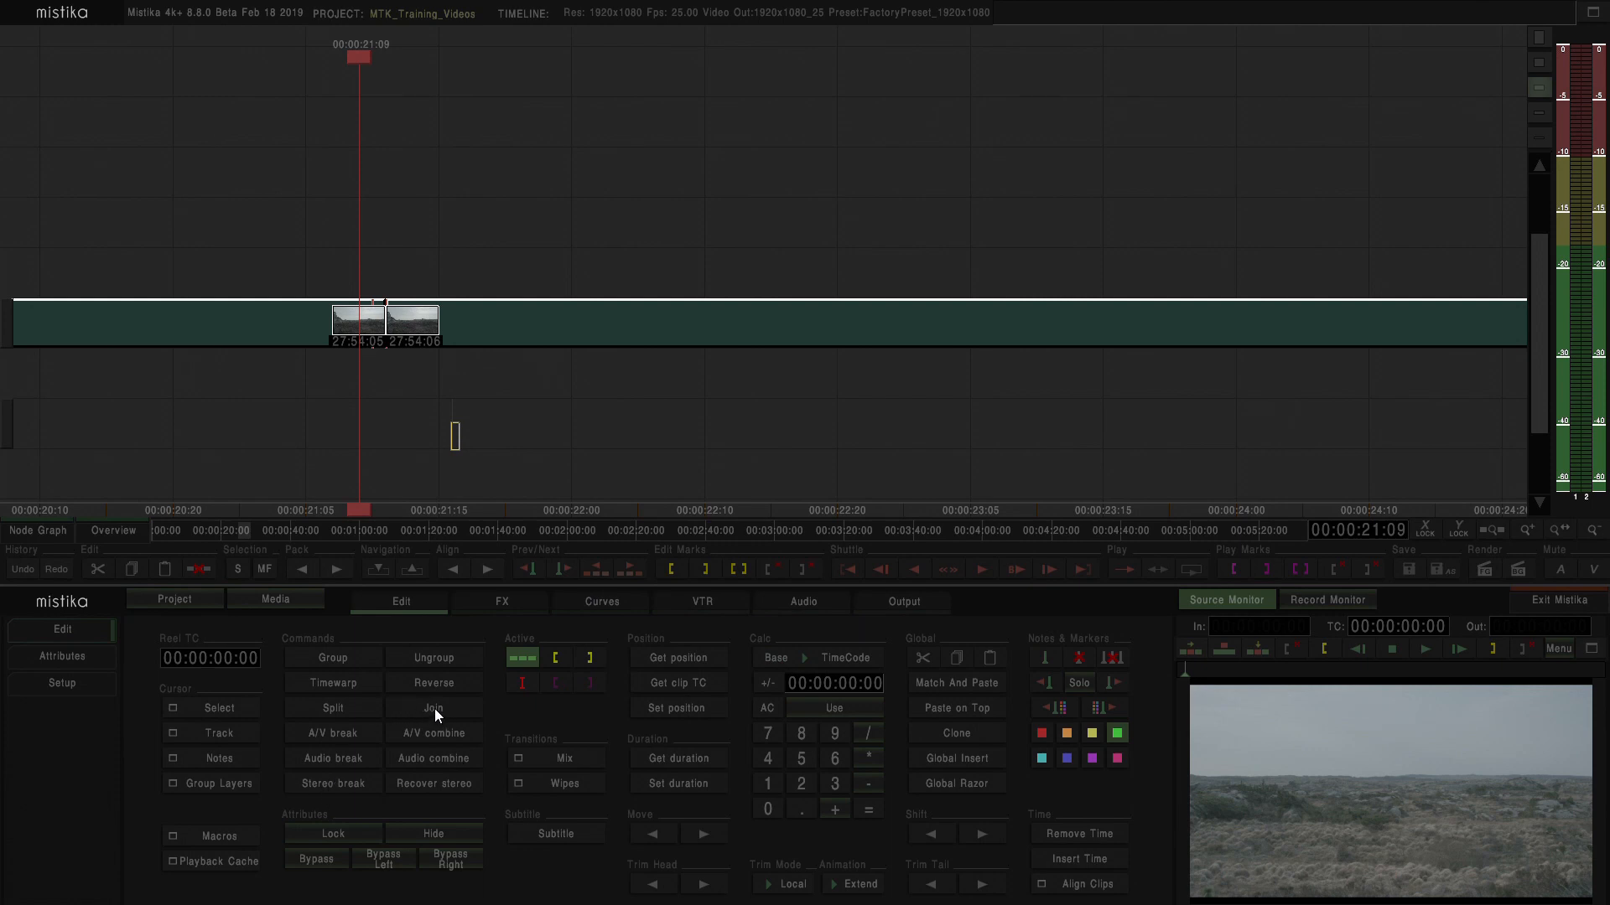
left_click(433, 708)
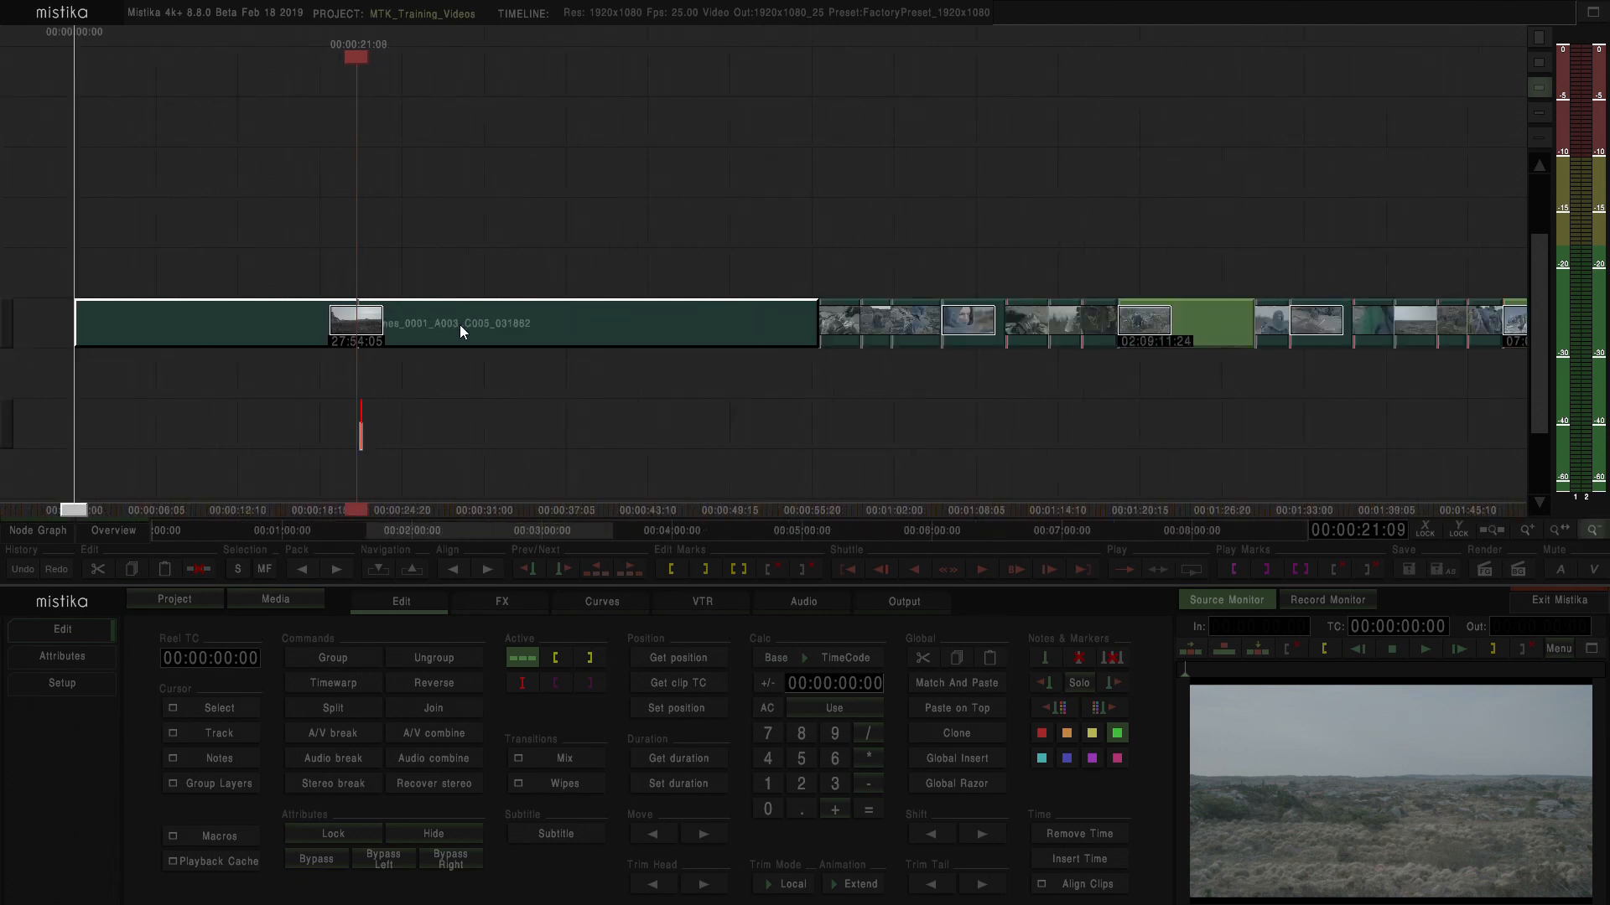
mouse_move(367, 578)
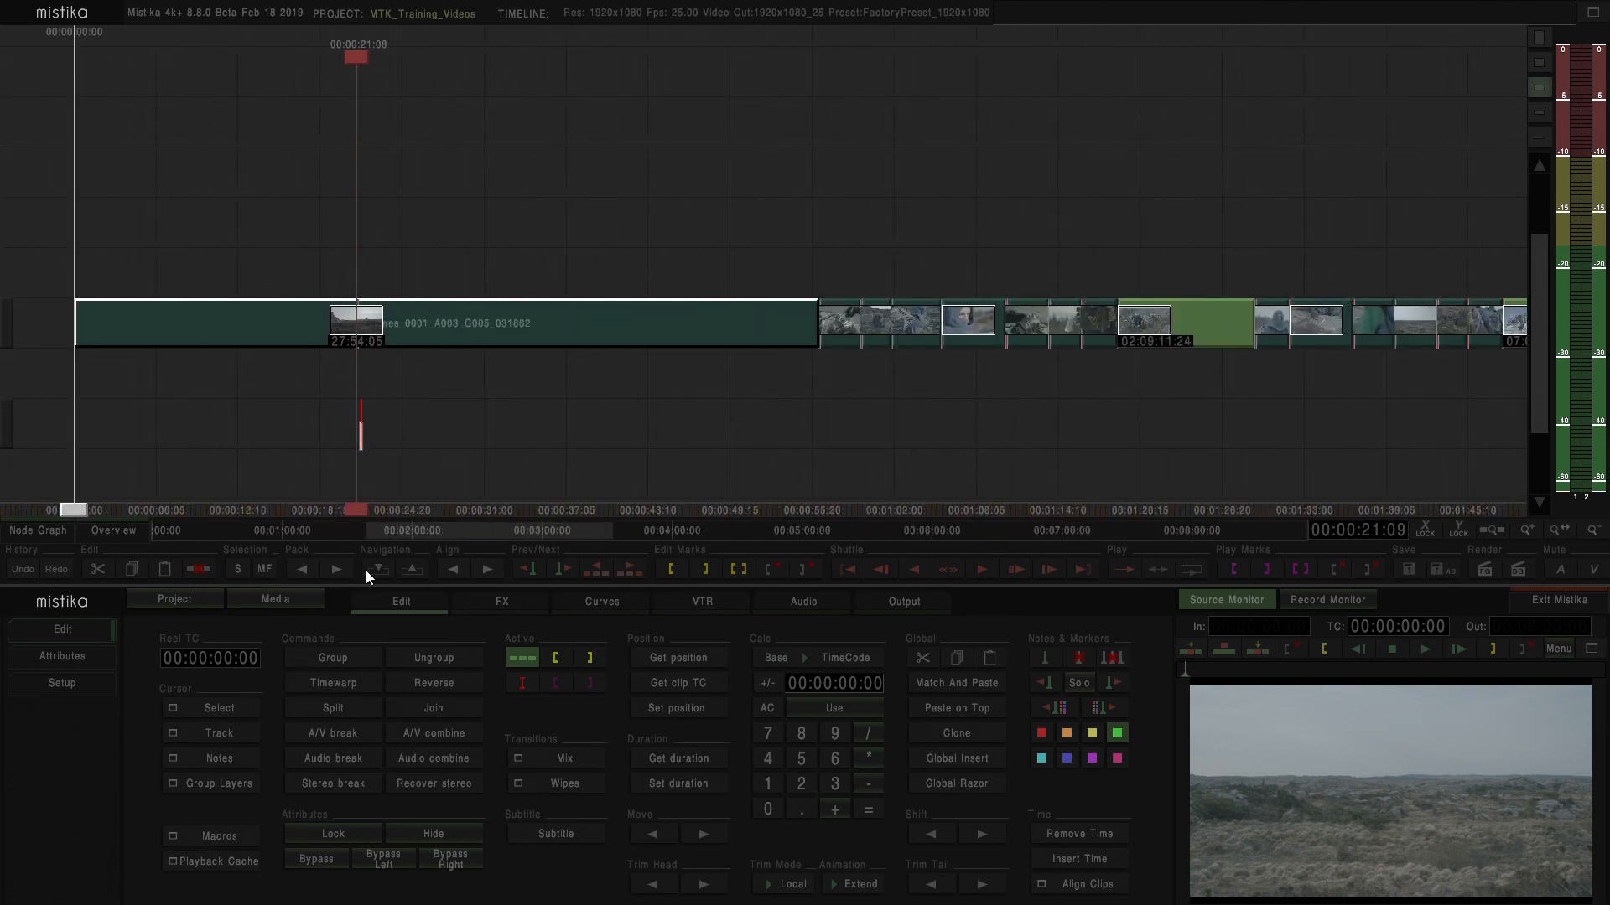
Step: Show the rejoined clip's attributes: zero head and tail, 56:09 duration, source 27:32:20–28:29:03
left_click(61, 657)
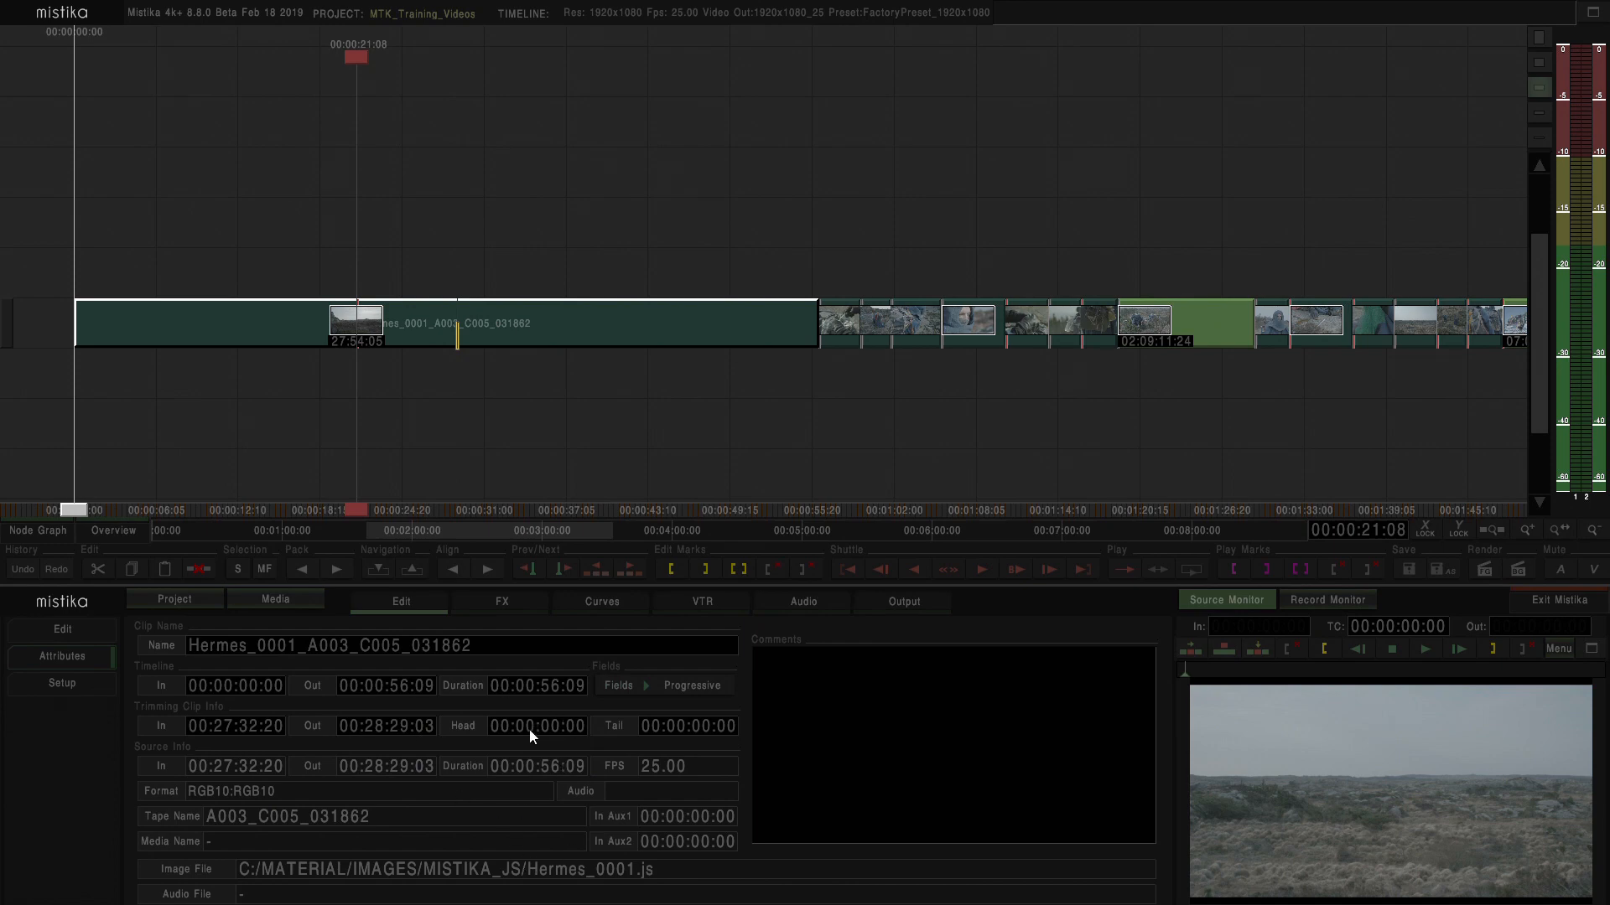
mouse_move(550, 714)
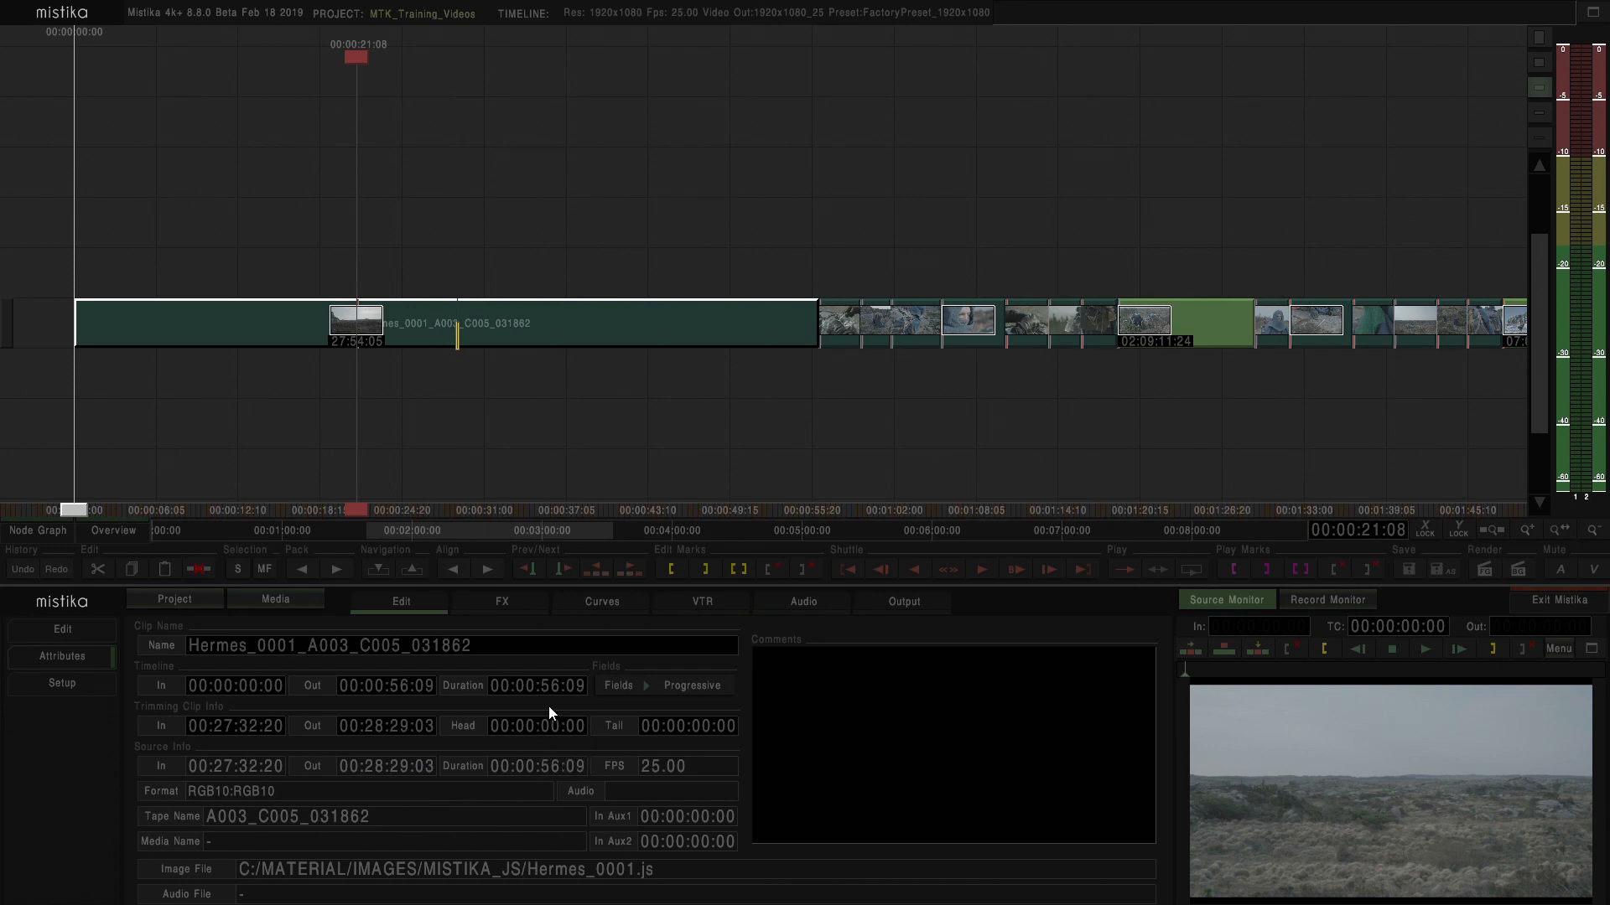